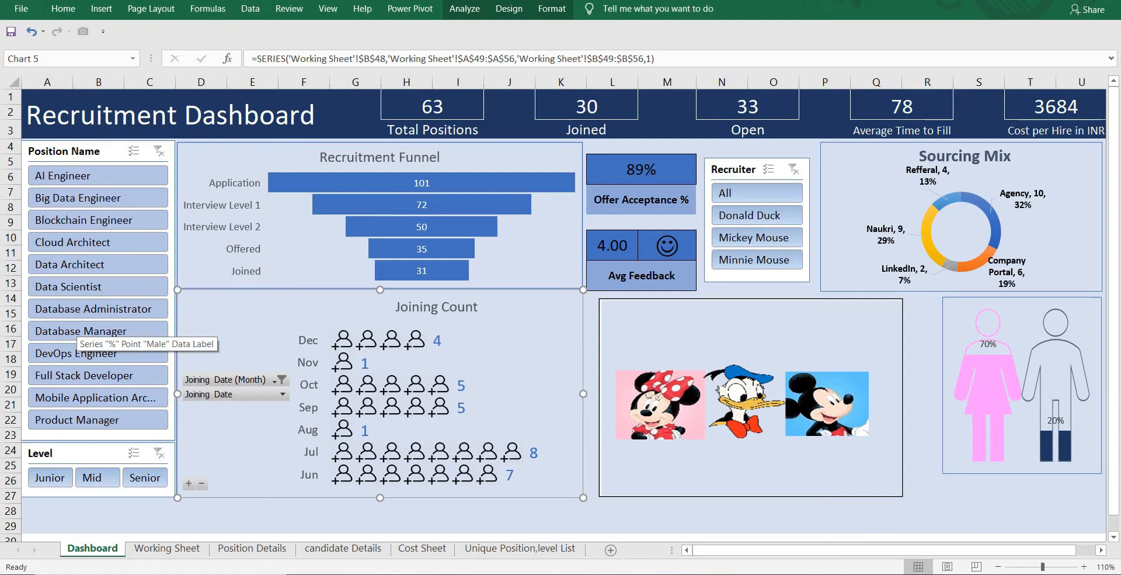
mouse_move(190, 363)
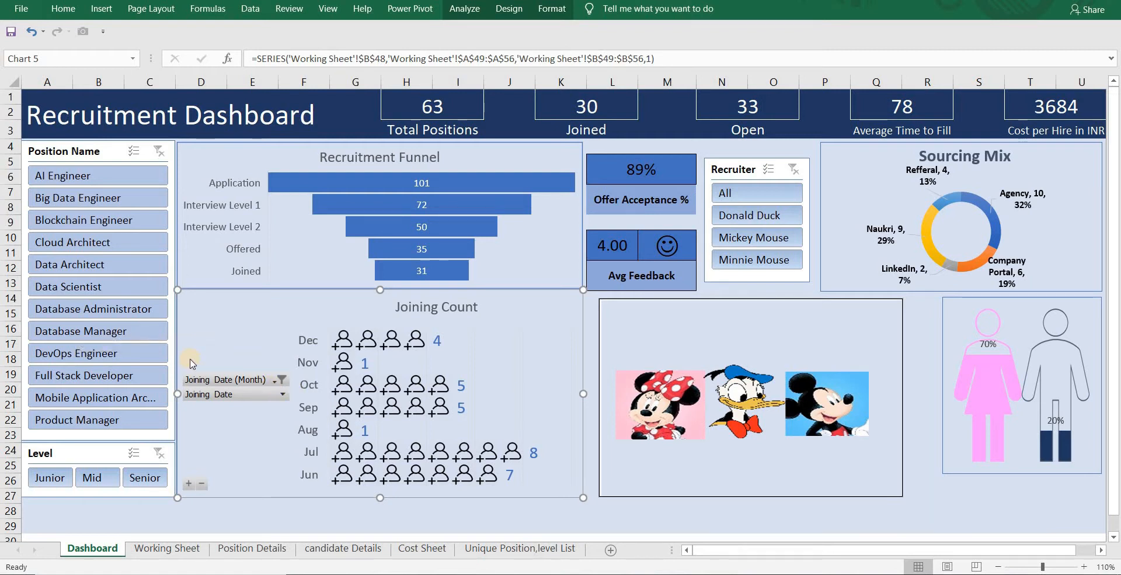
mouse_move(188, 371)
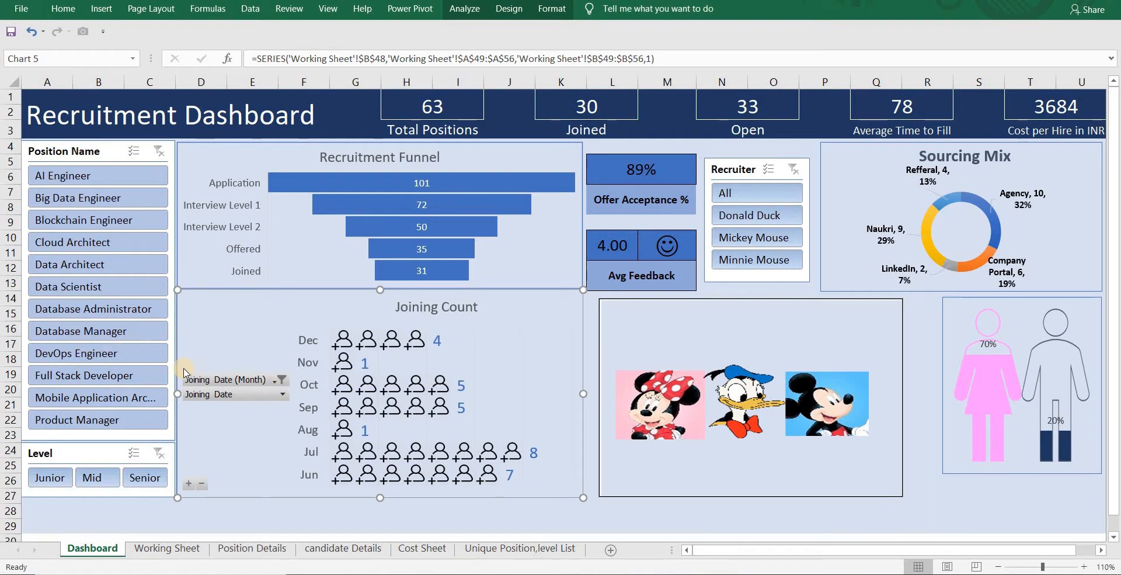
mouse_move(185, 375)
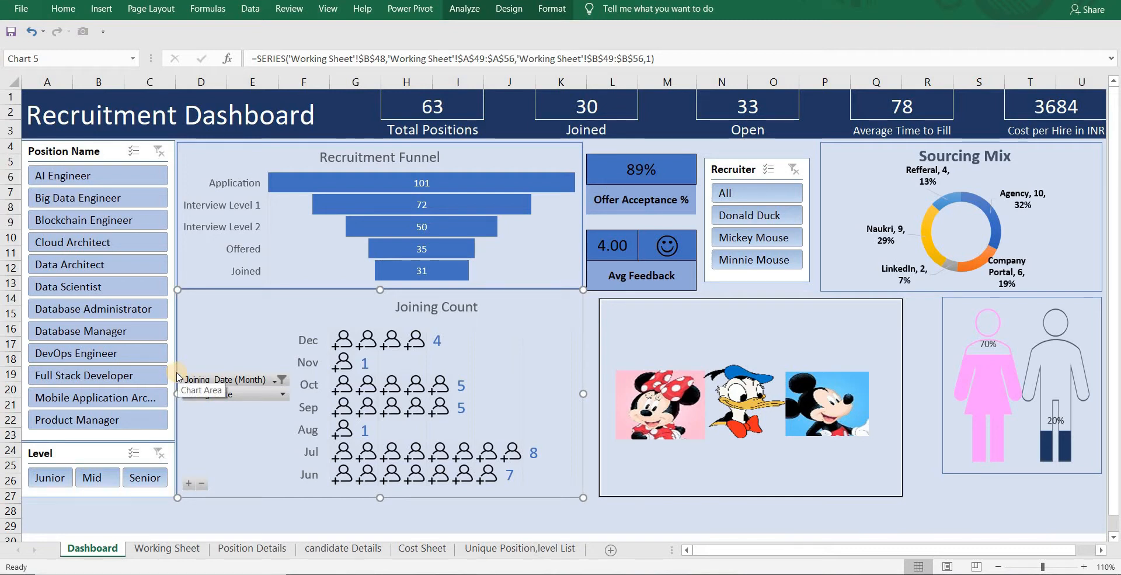
mouse_move(135, 382)
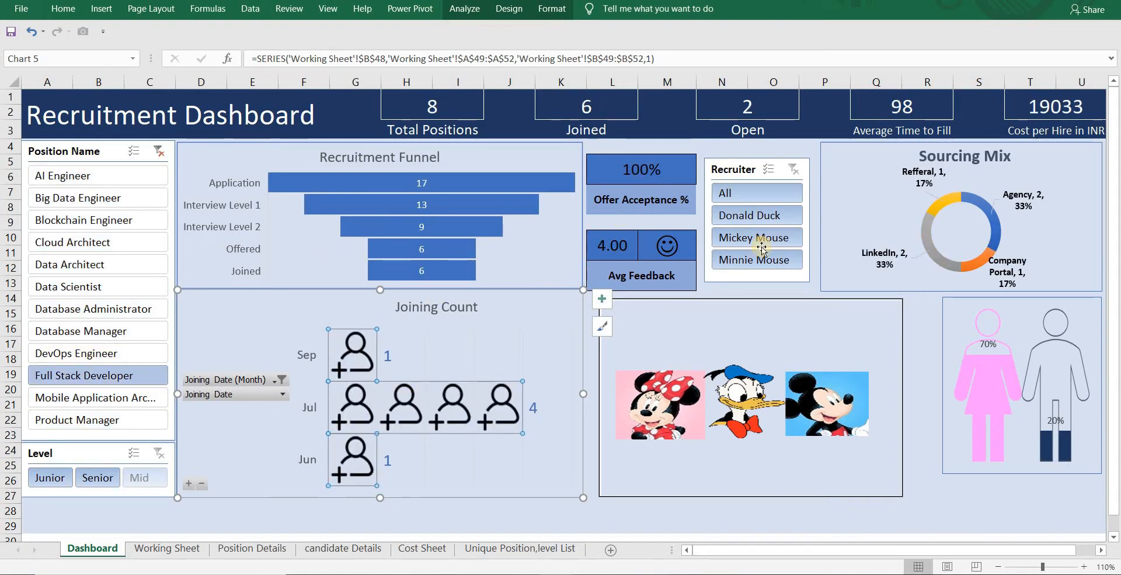
mouse_move(442, 473)
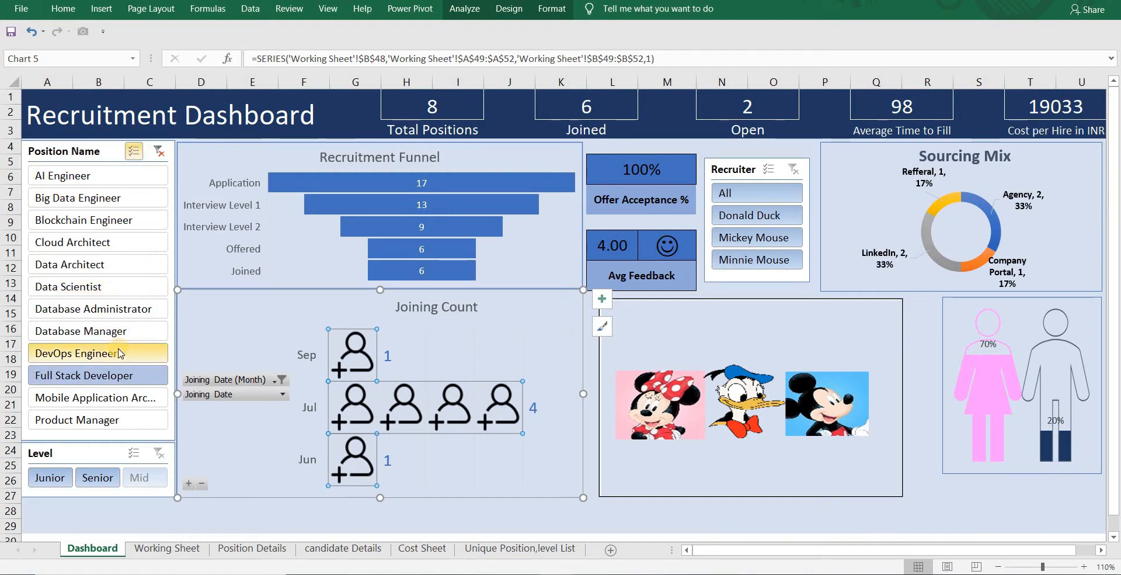
mouse_move(125, 361)
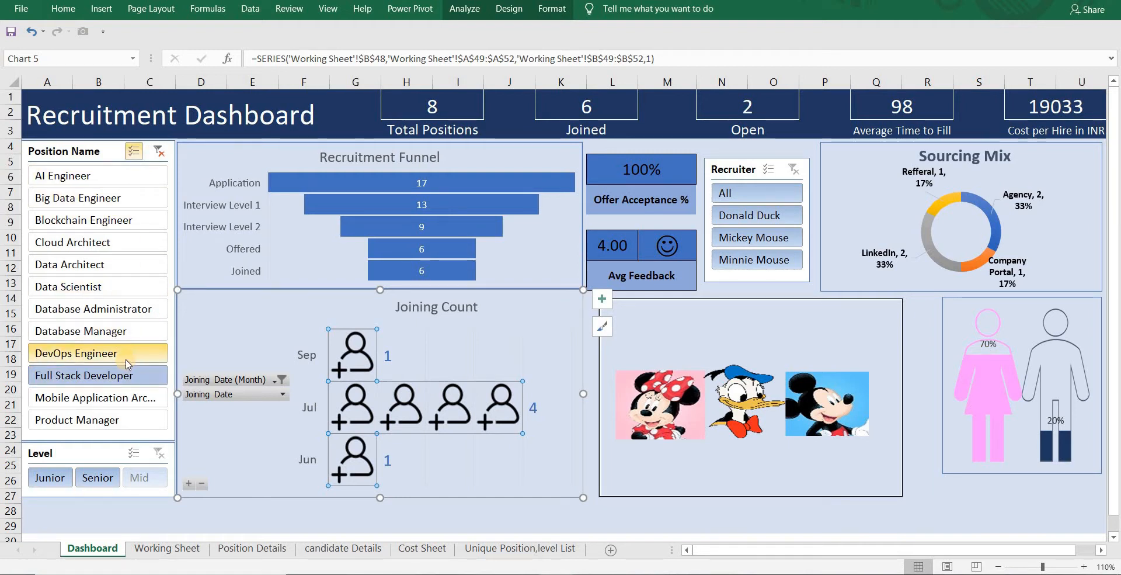
Try position filters such as DevOps Engineer on the dashboard slicer, then clear the filter
click(161, 353)
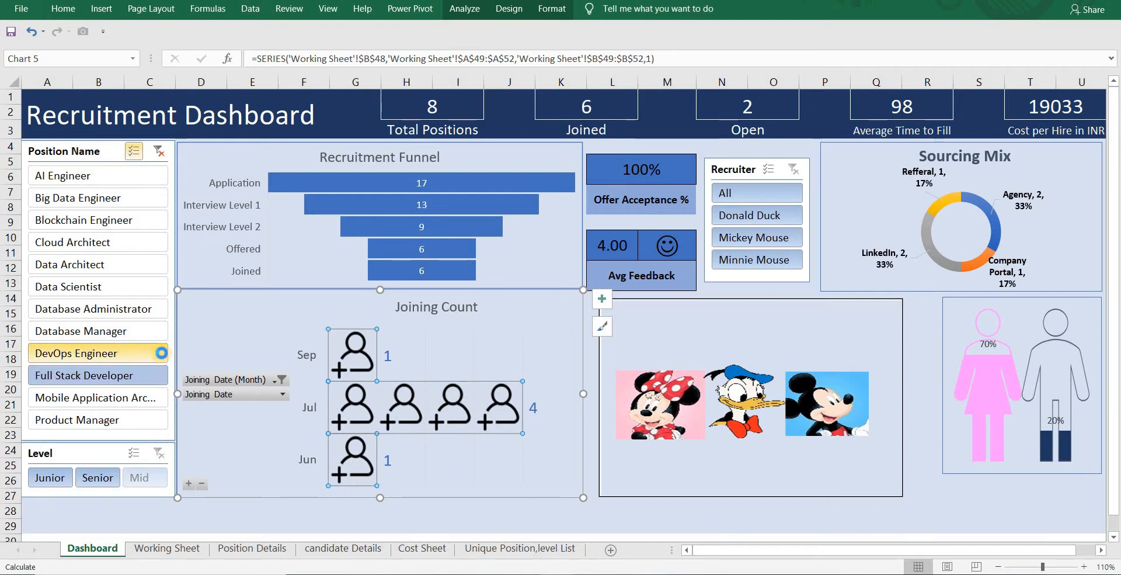
click(98, 353)
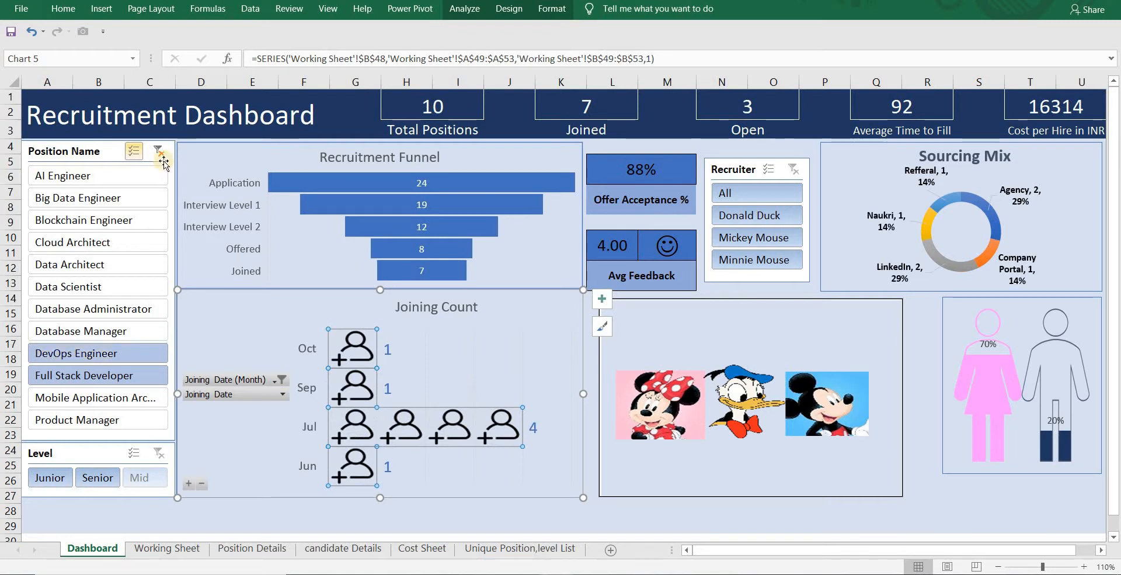
mouse_move(160, 150)
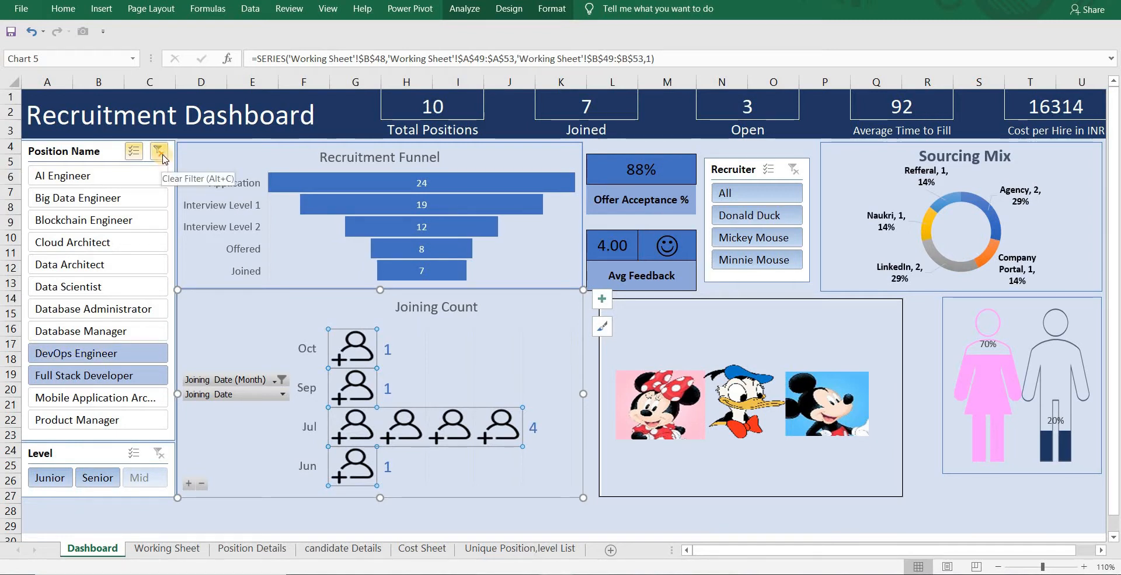
click(159, 151)
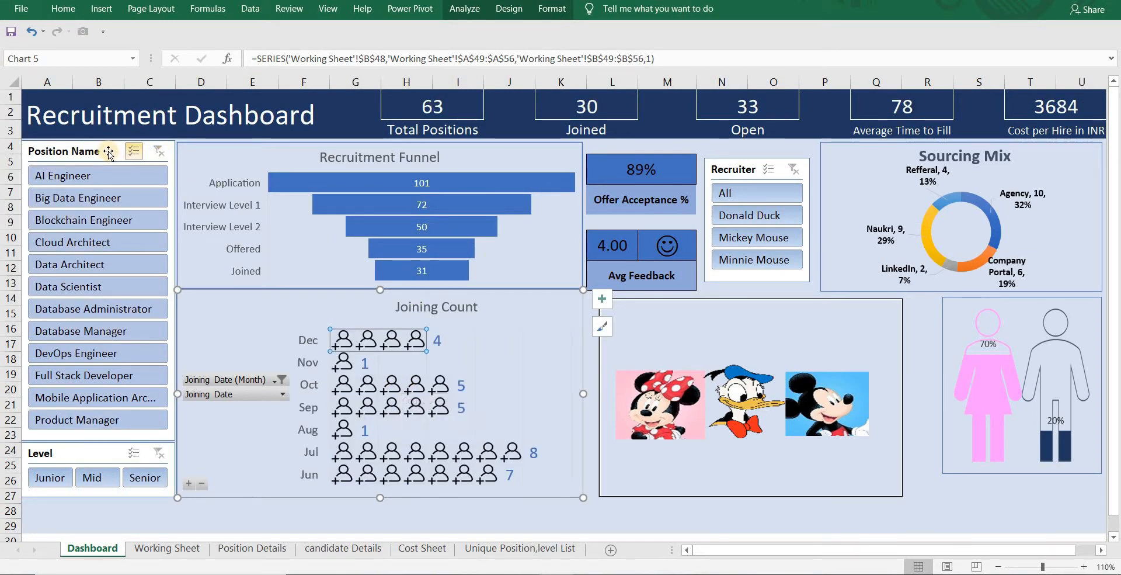
mouse_move(729, 174)
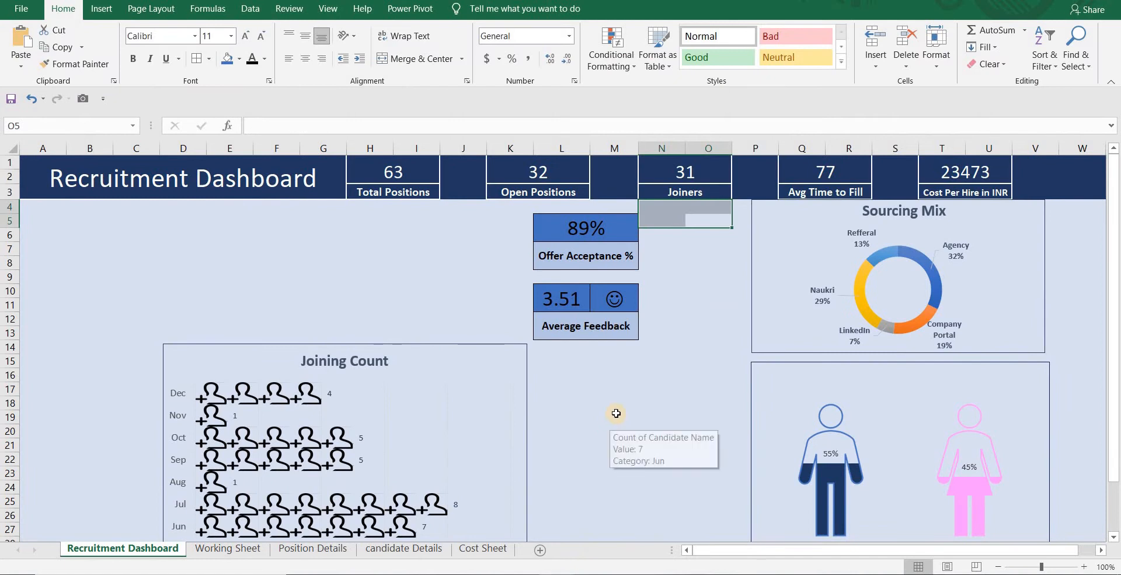
click(613, 402)
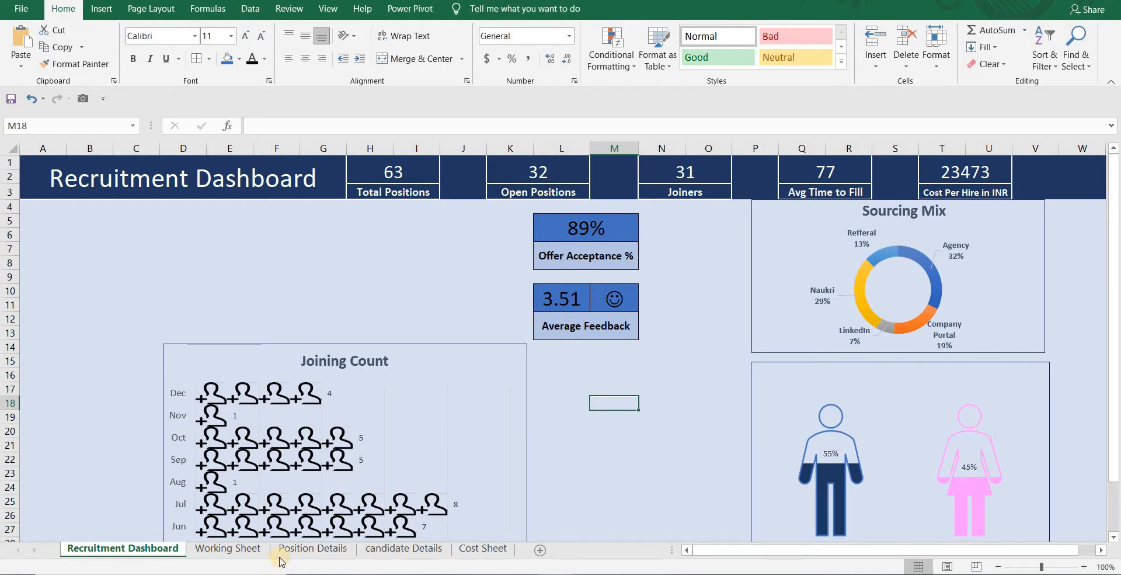
Go to the Working Sheet and select the position-count pivot table, ready to insert objects
click(228, 548)
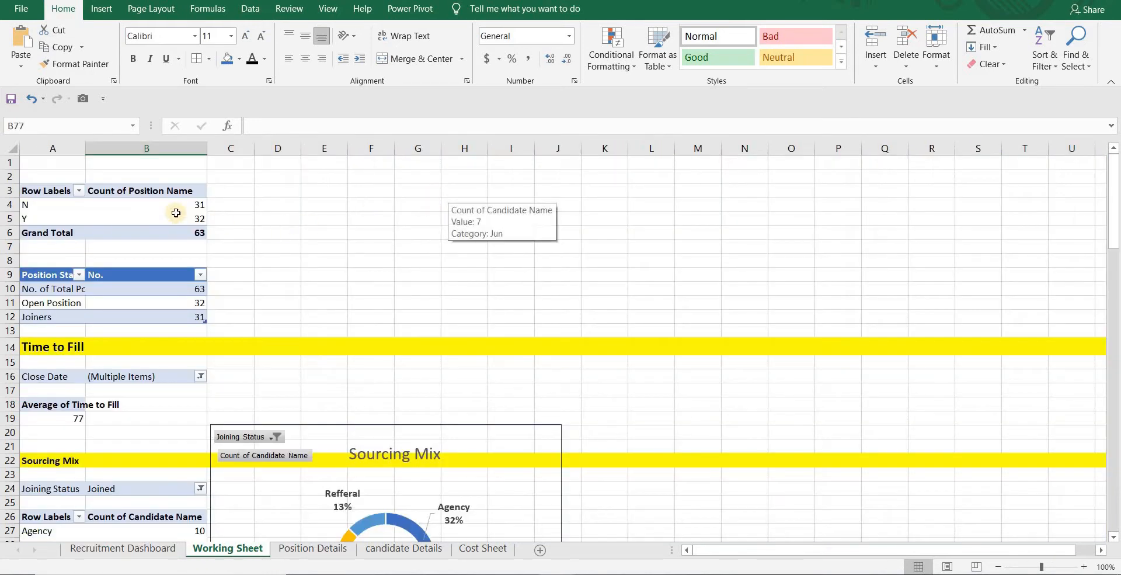
mouse_move(152, 207)
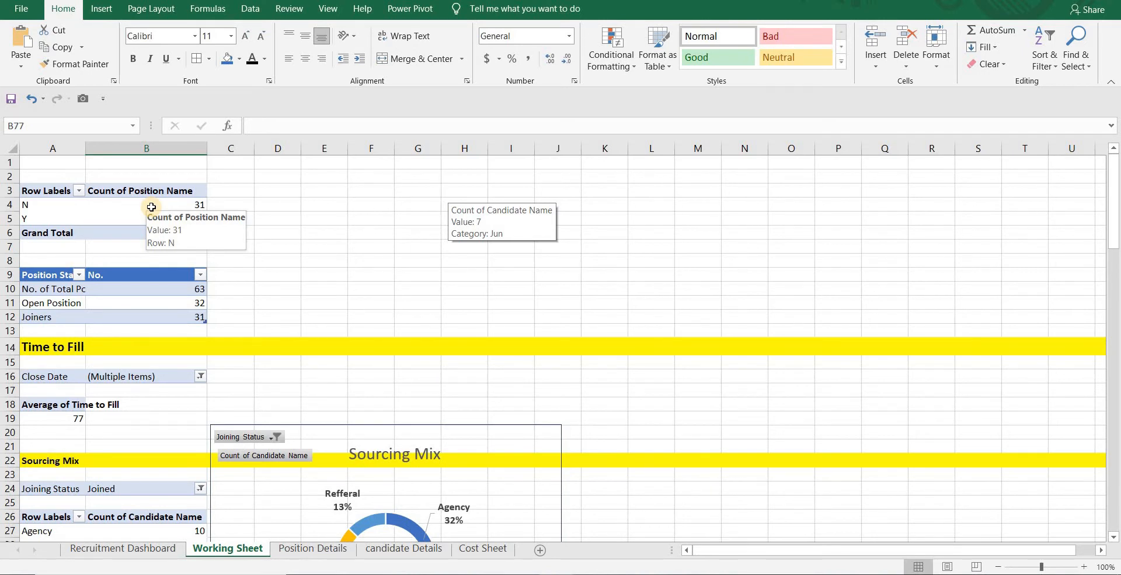
click(148, 204)
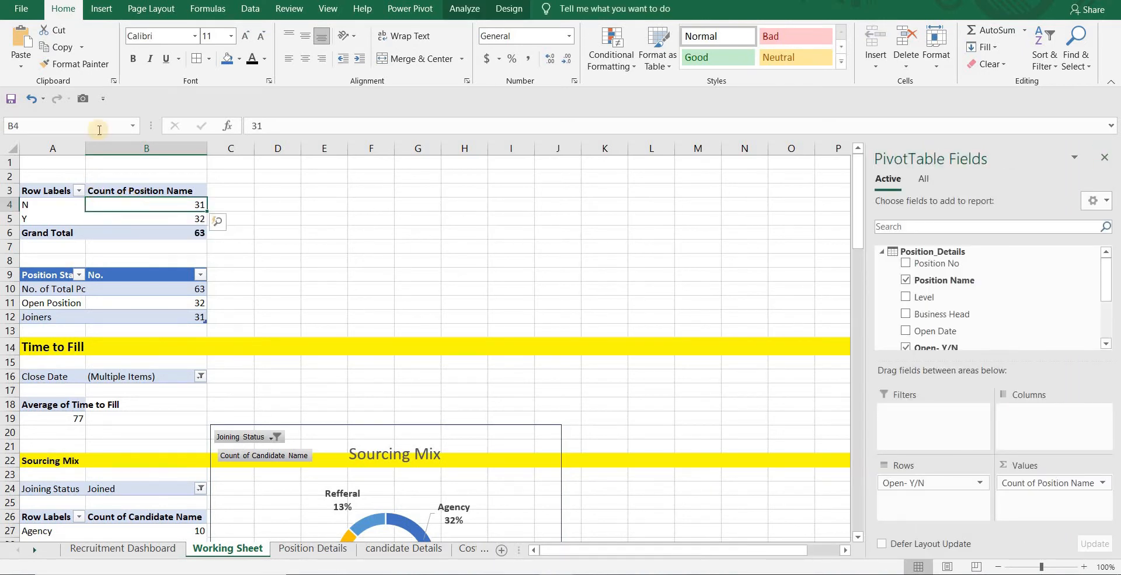
click(101, 9)
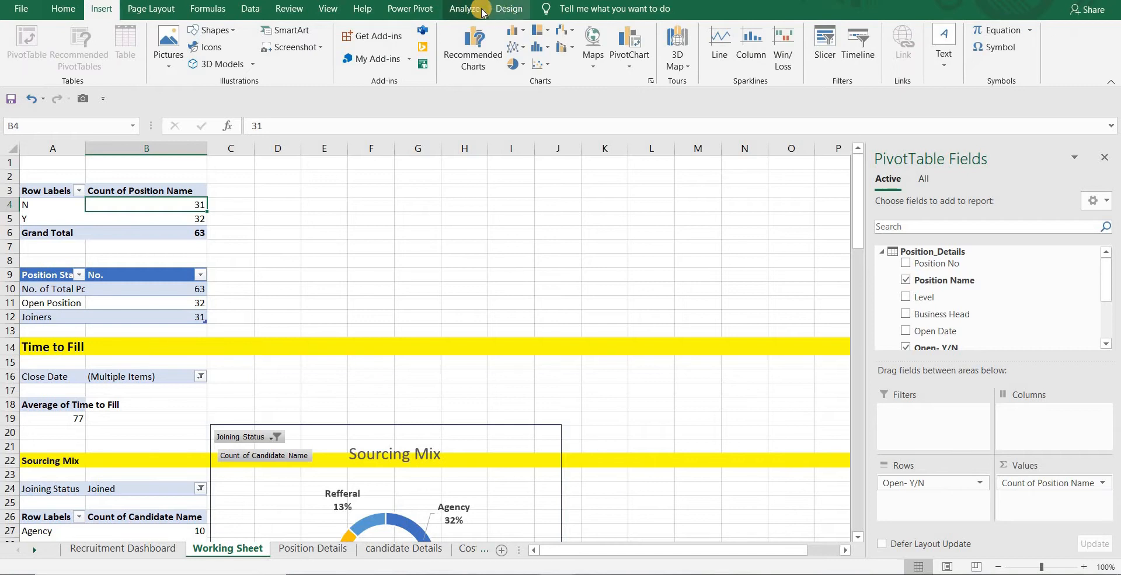
mouse_move(823, 40)
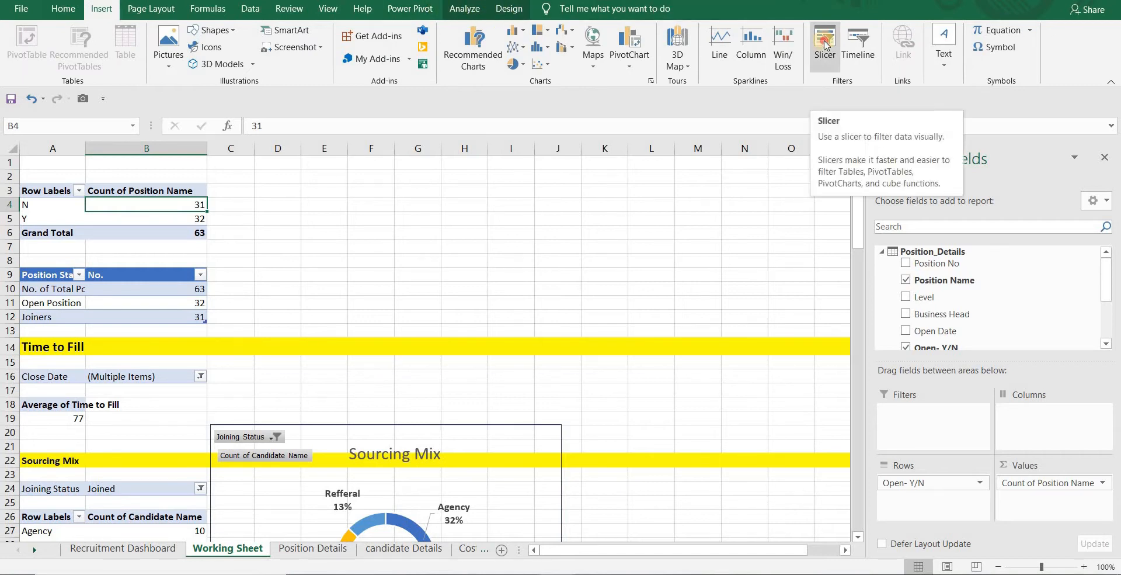
Insert a Position Name slicer and filter the pivot tables to Database Manager, then clear it
click(825, 40)
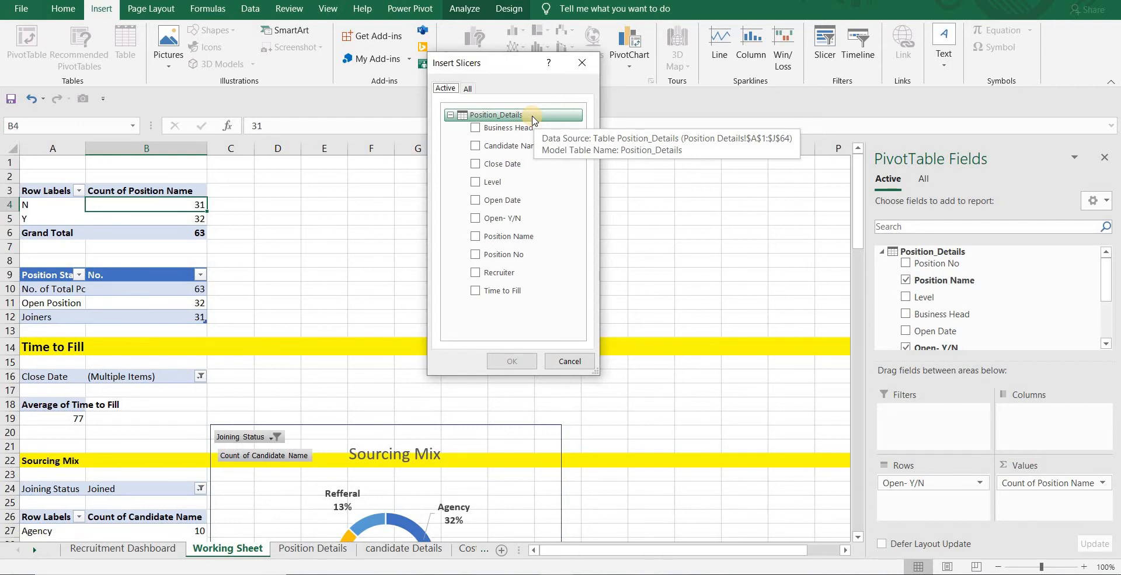
mouse_move(508, 236)
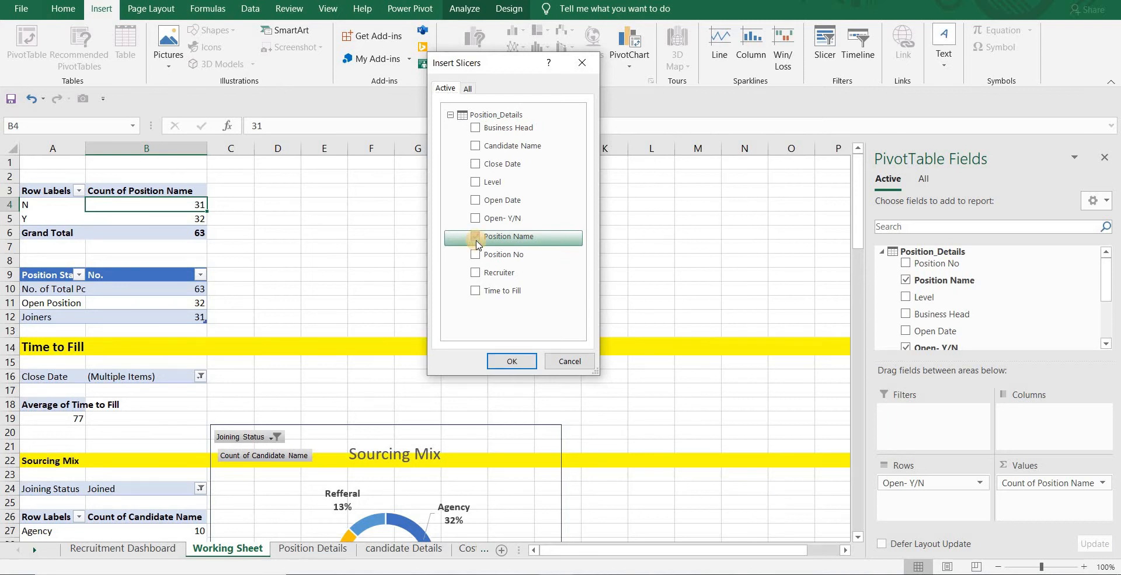
click(512, 360)
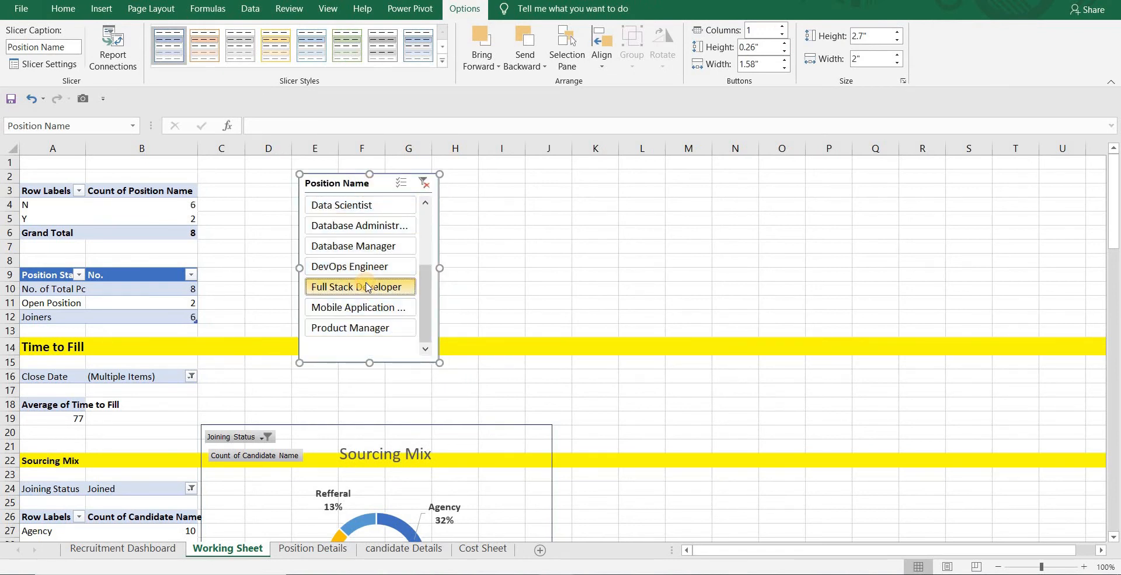
click(359, 245)
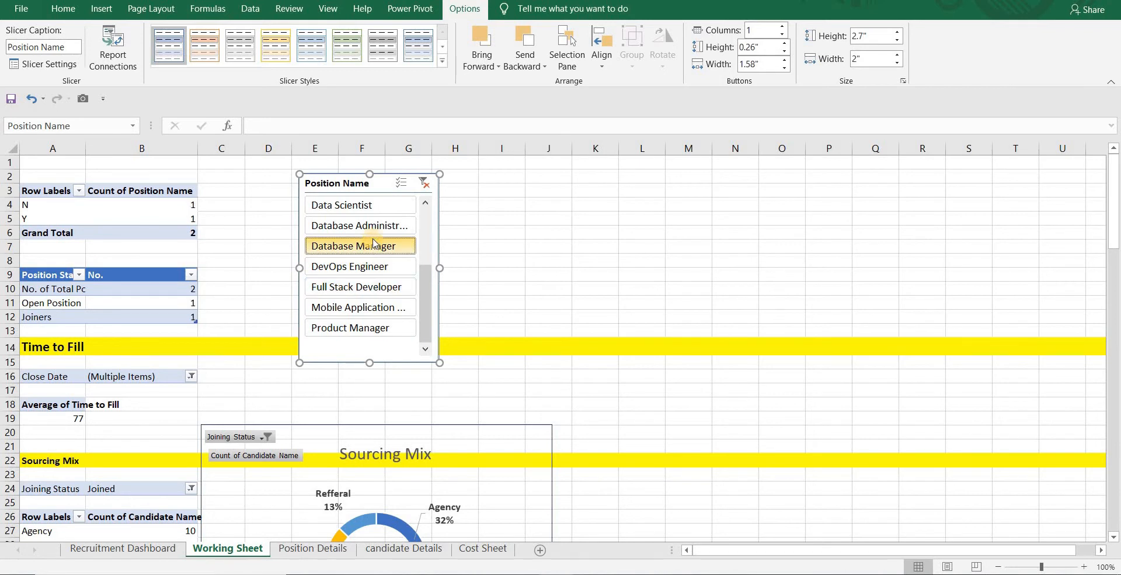
click(424, 183)
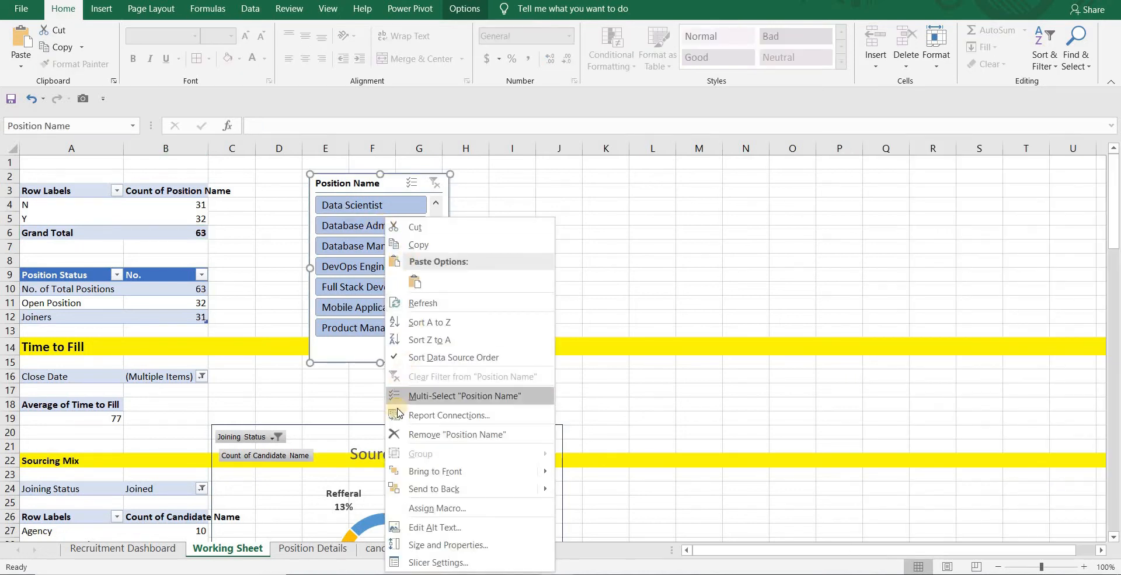
Try multi-select and a Data Scientist filter on the Position Name slicer, then clear it to show all 63 positions
click(449, 416)
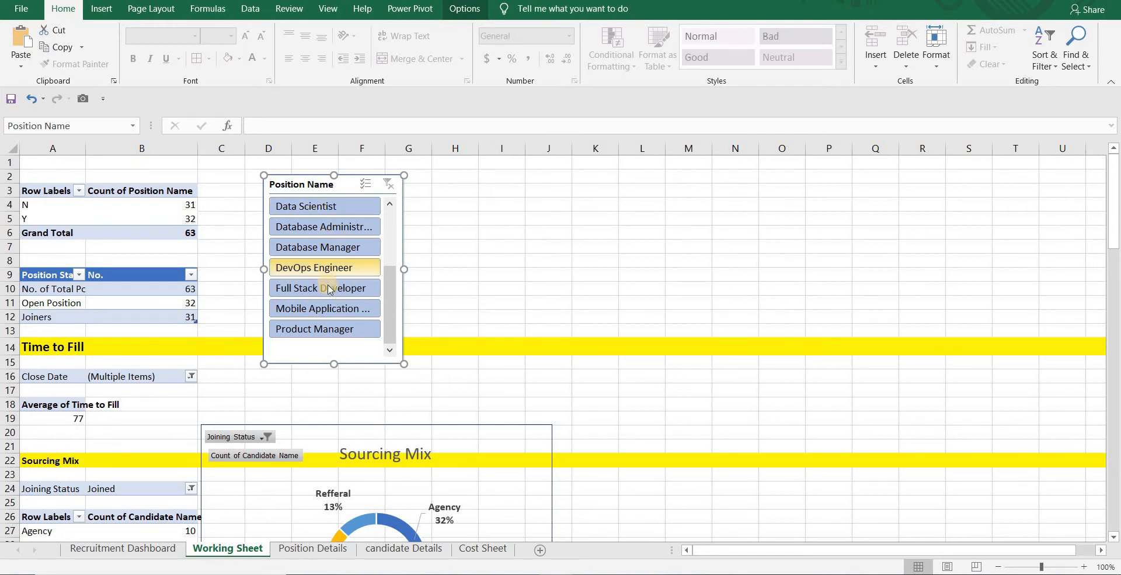
click(323, 287)
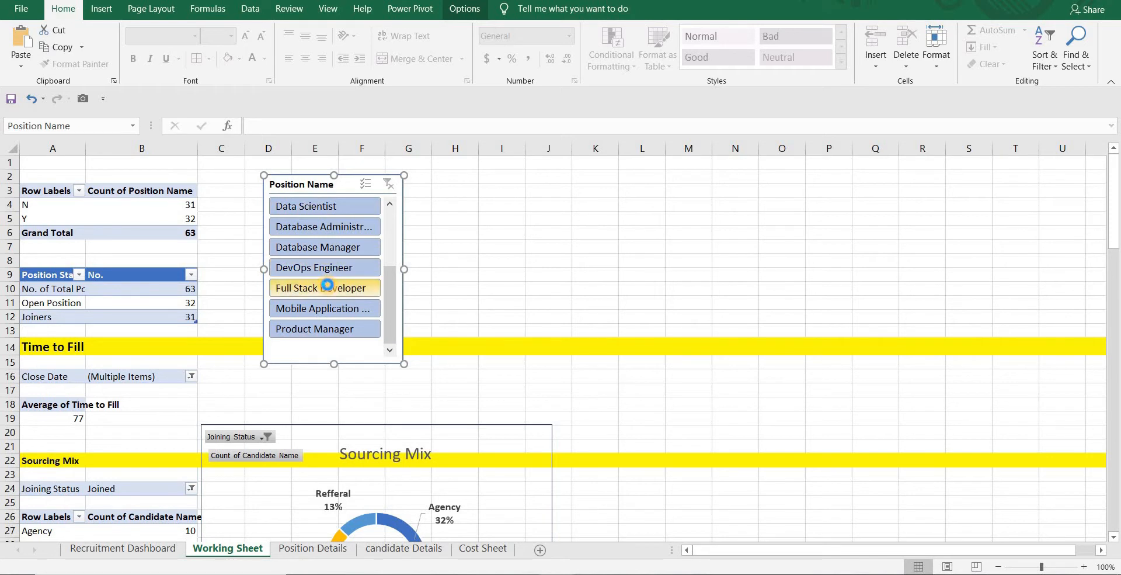
click(328, 247)
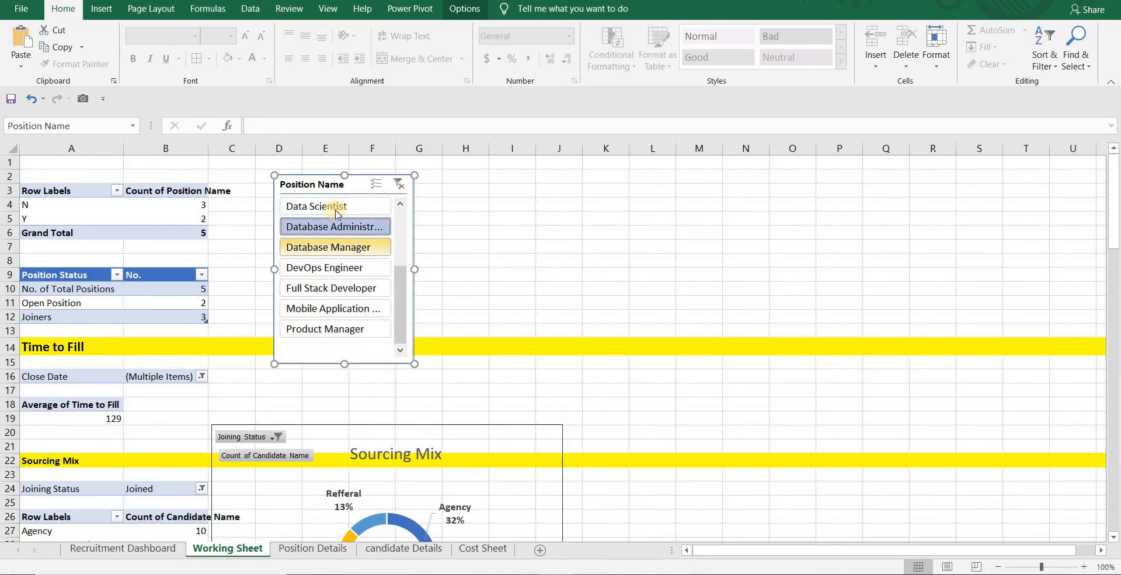
click(398, 184)
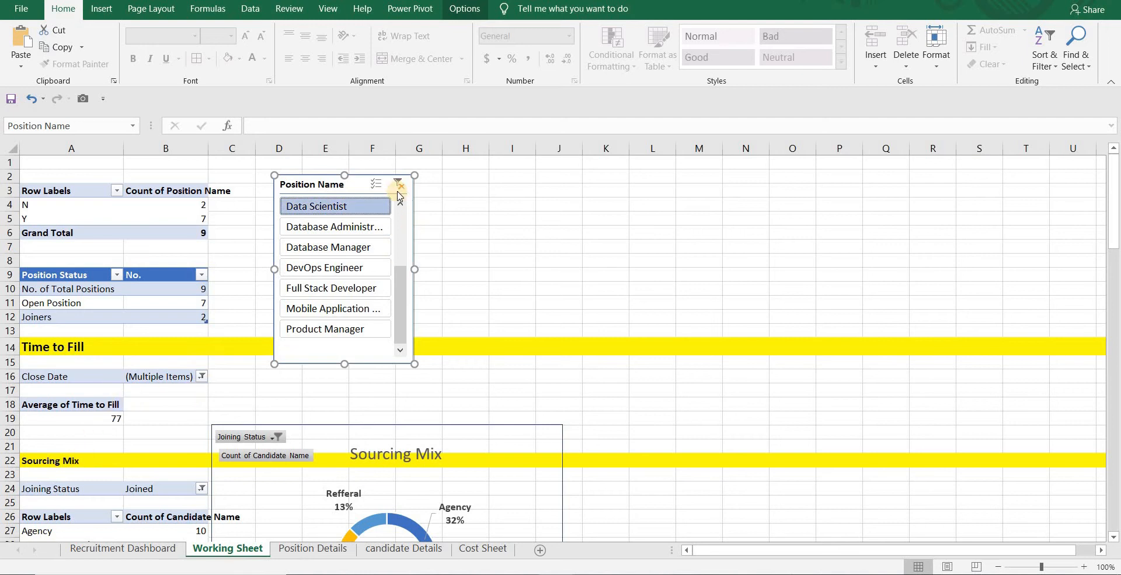
click(400, 184)
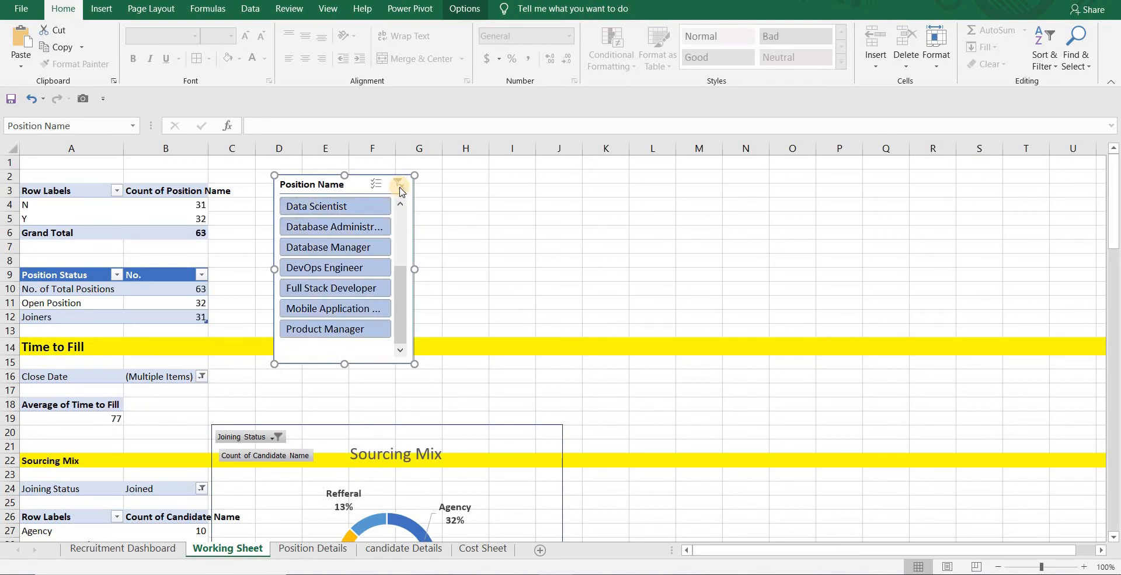
mouse_move(390, 185)
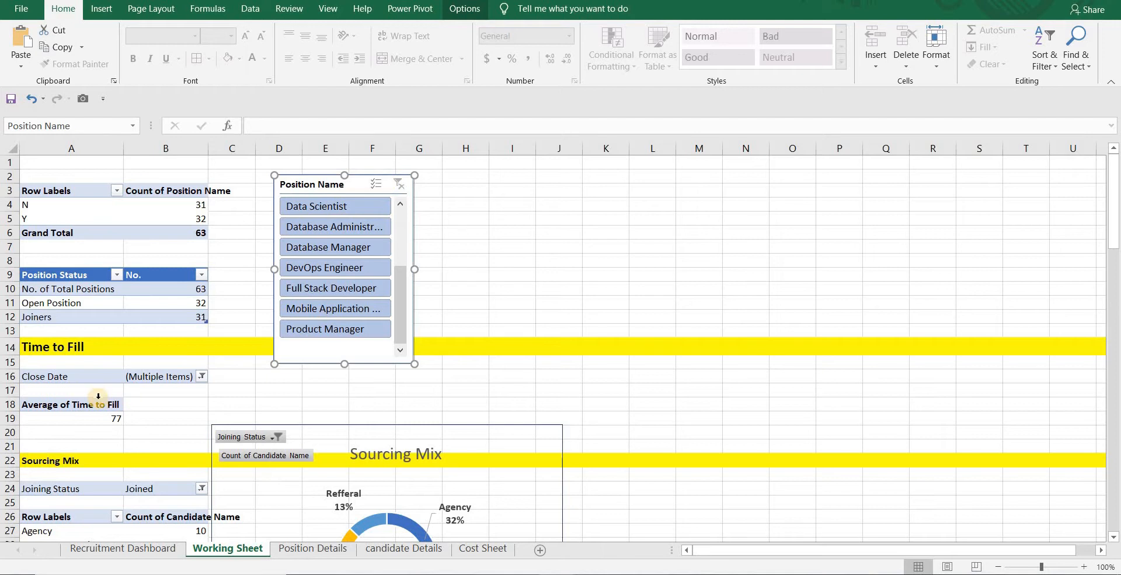
mouse_move(211, 232)
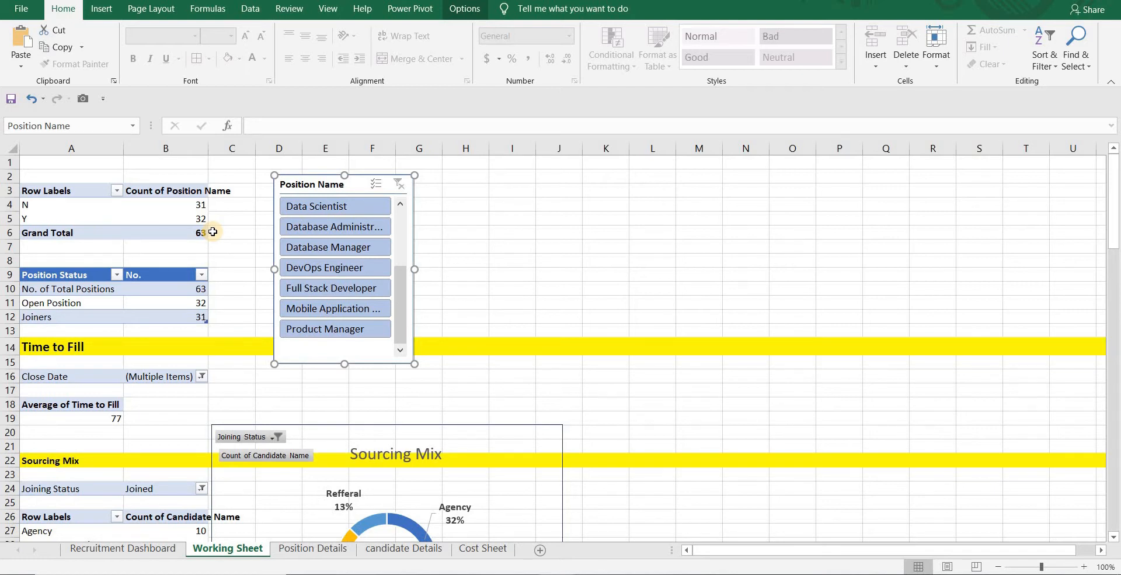
mouse_move(235, 273)
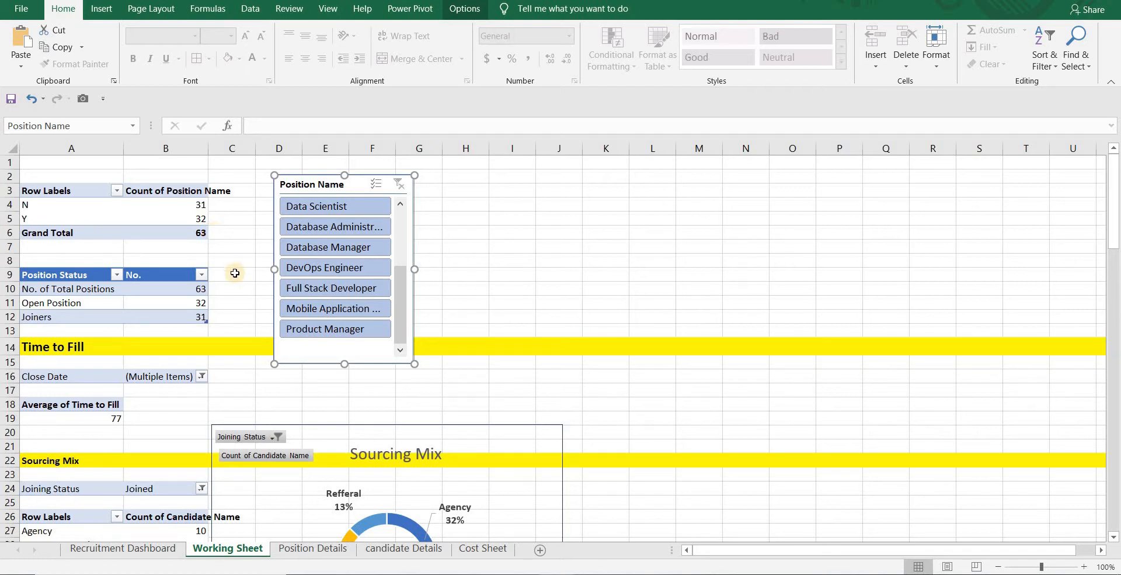
mouse_move(244, 293)
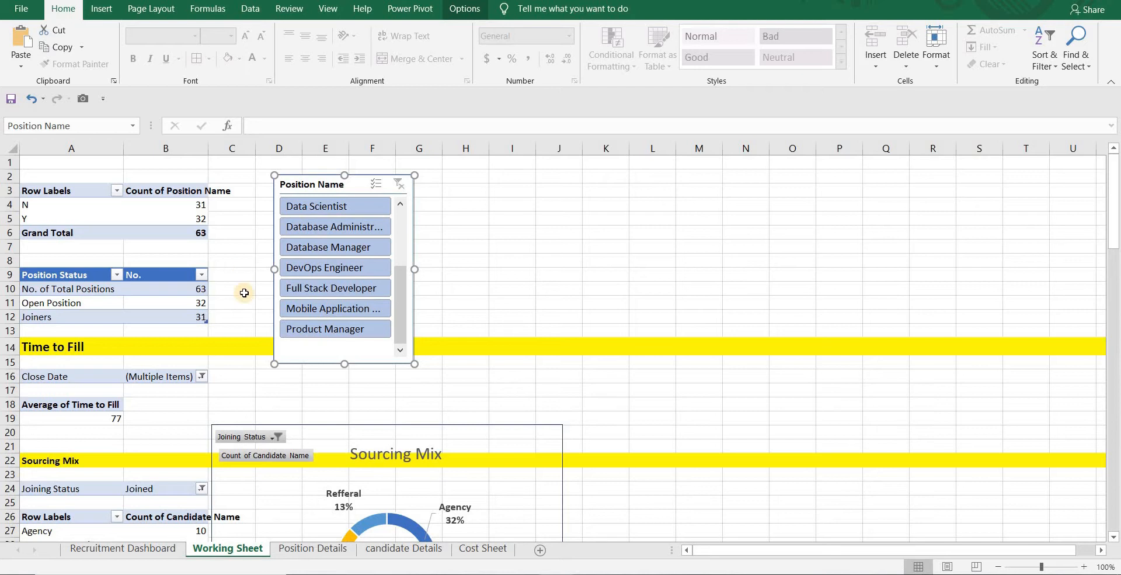
mouse_move(233, 263)
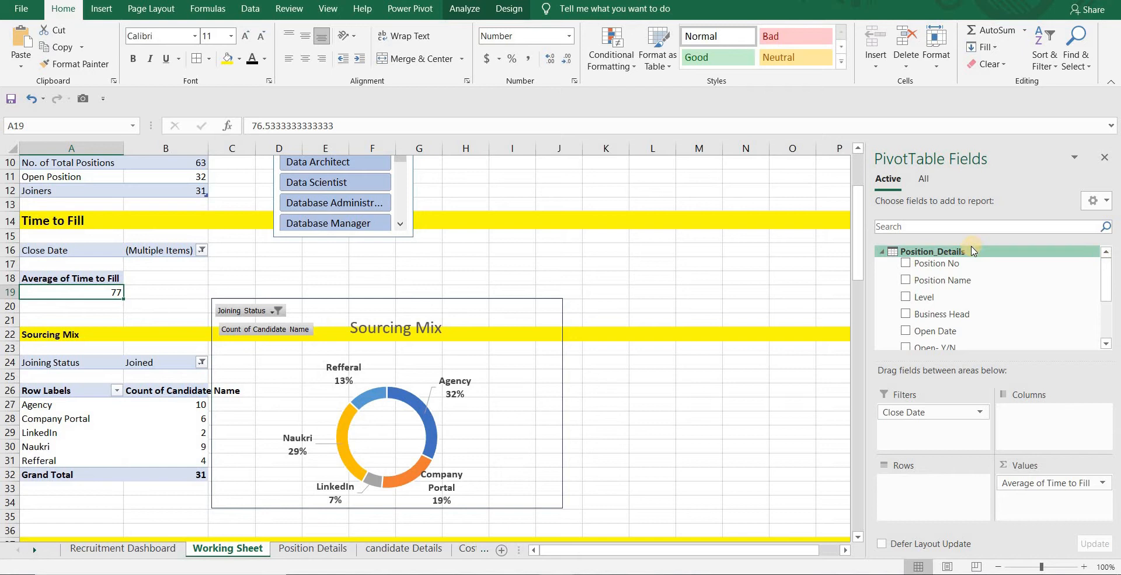
mouse_move(933, 251)
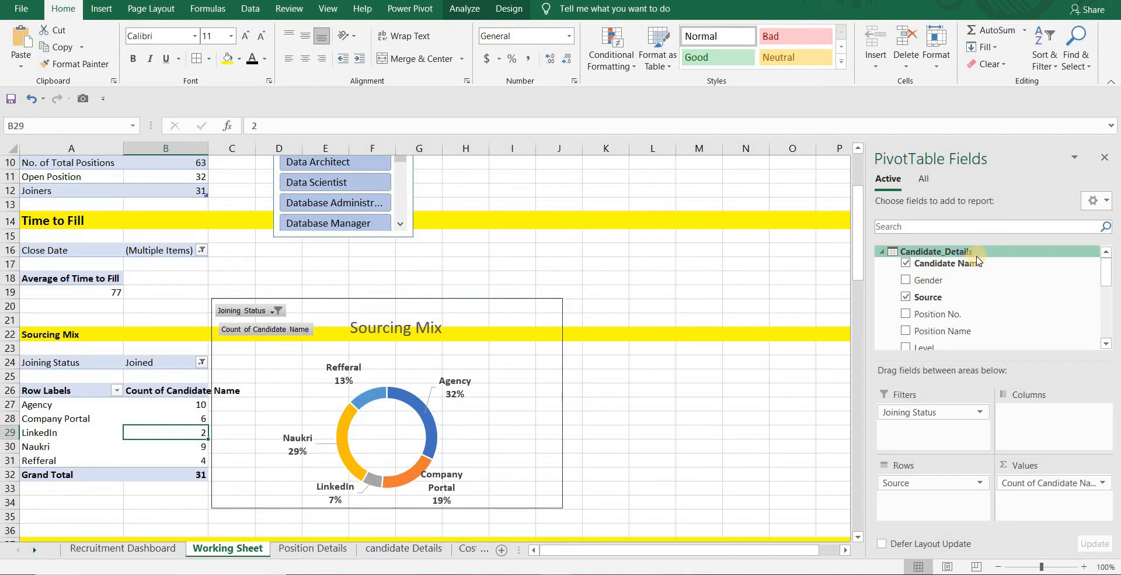
mouse_move(944, 251)
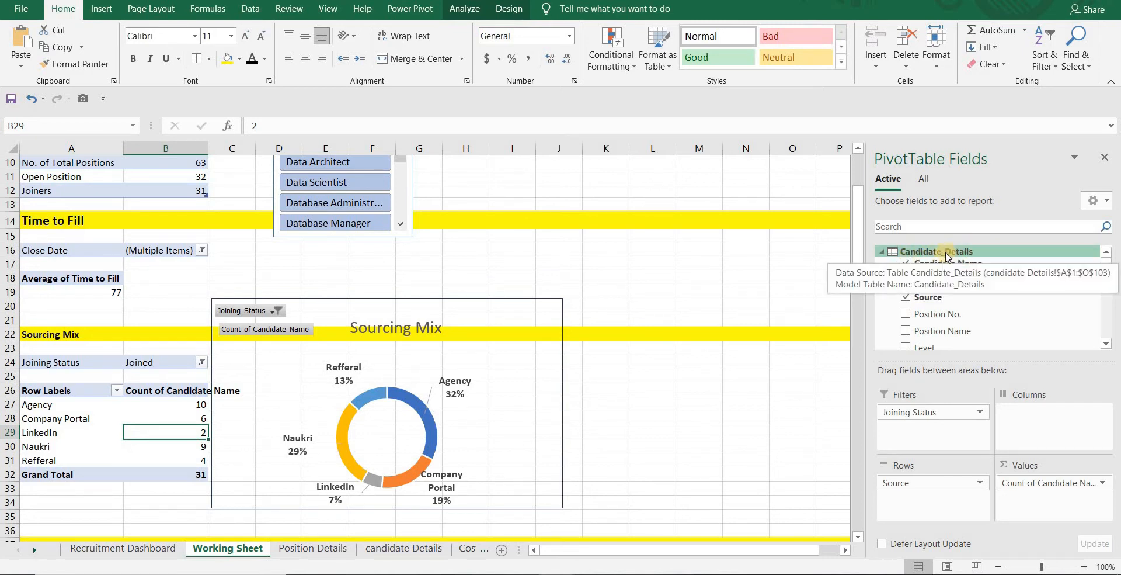
mouse_move(904, 264)
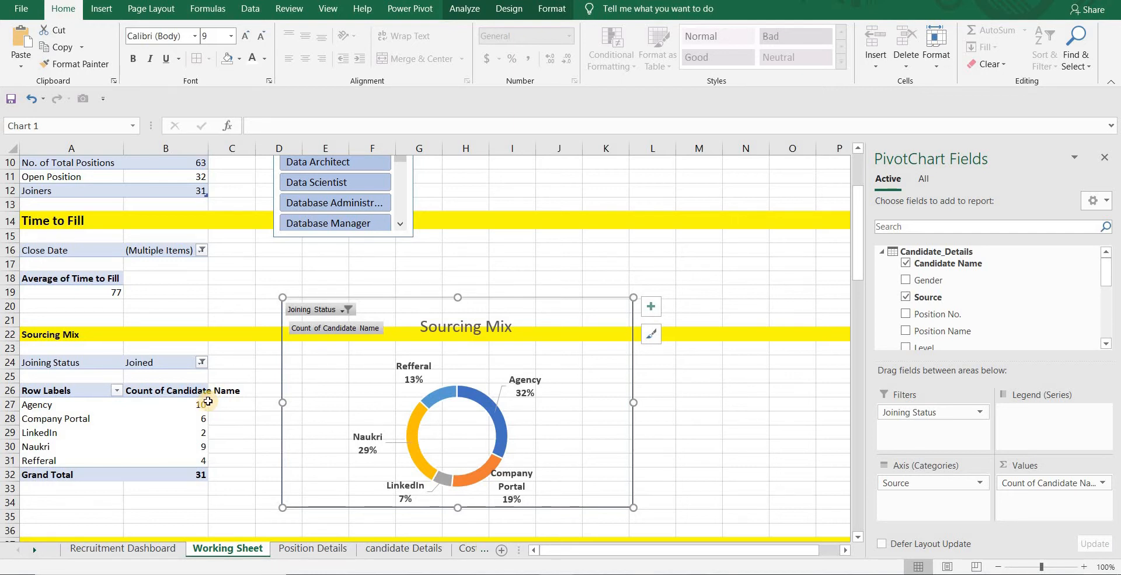
mouse_move(405, 548)
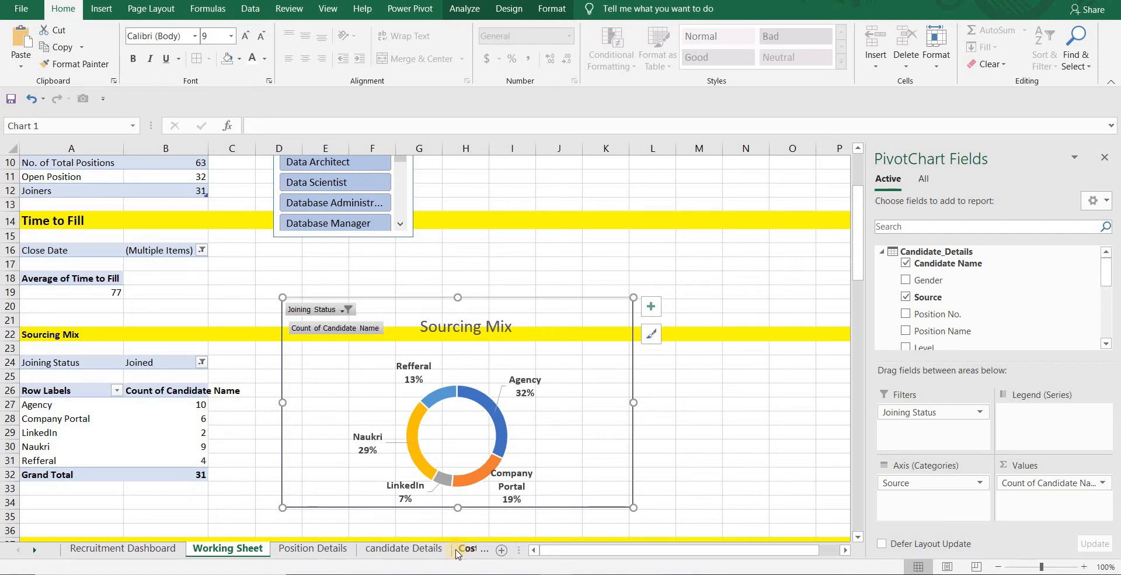
Switch to the Cost Sheet showing recruitment cost per sourcing channel
click(466, 547)
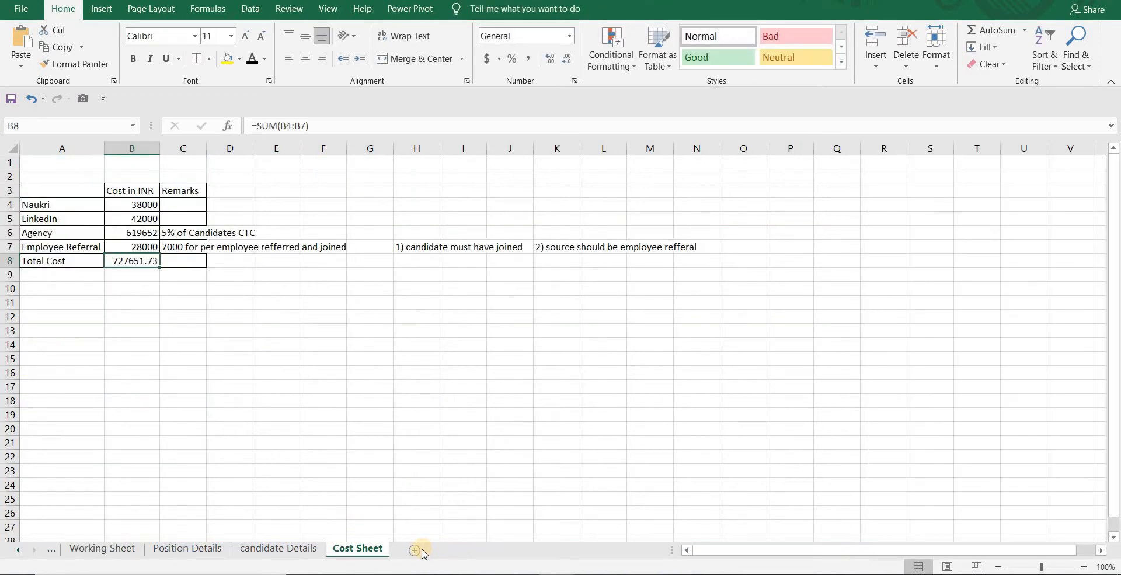
Add a new sheet and paste the Position Name column from Position Details into A1
click(414, 550)
text(Unique Values)
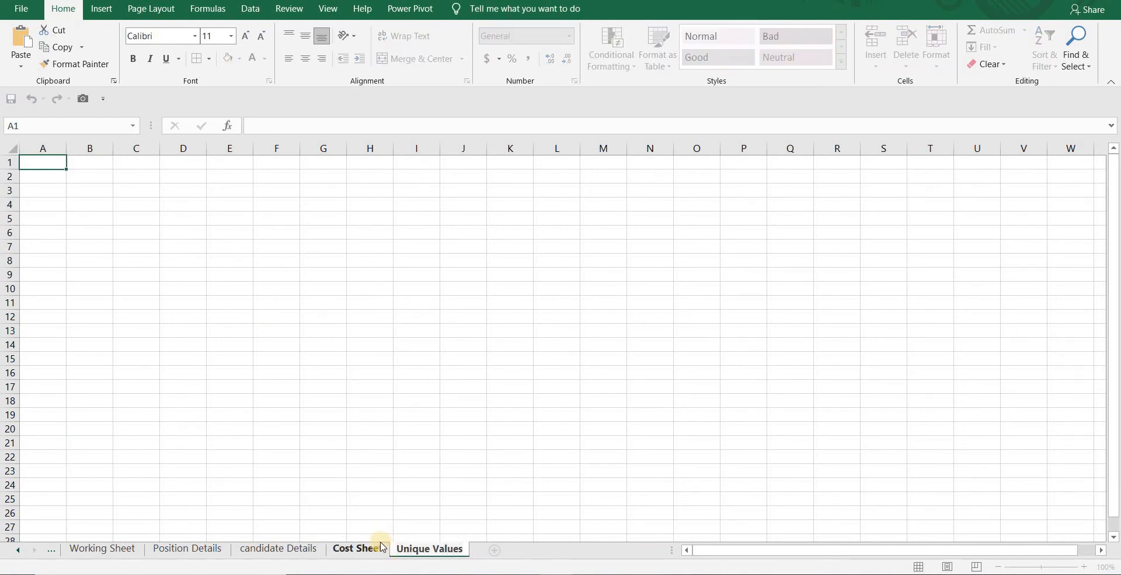
click(187, 548)
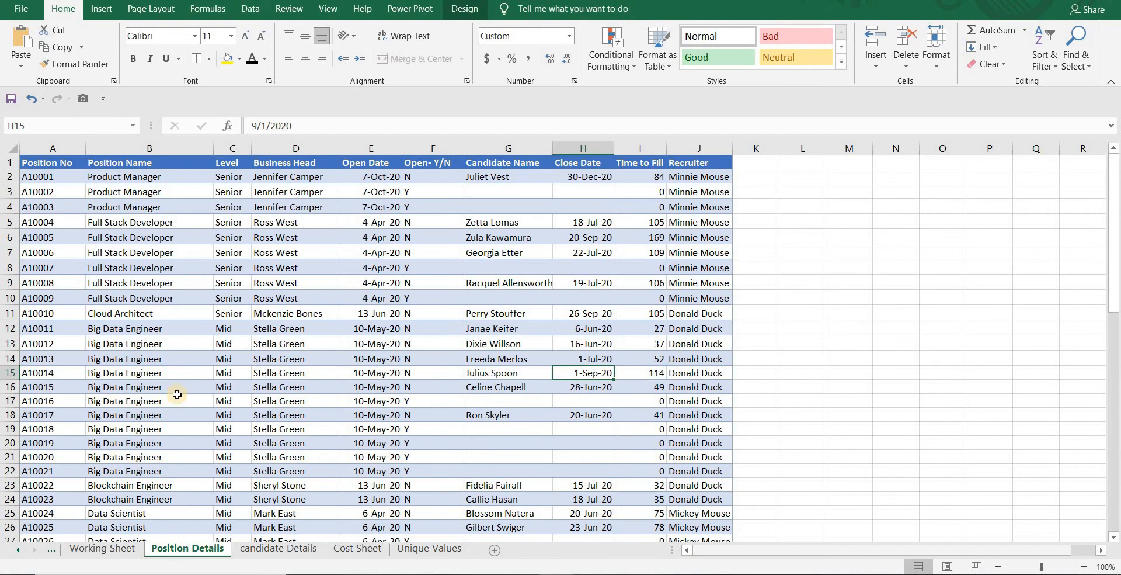
mouse_move(138, 158)
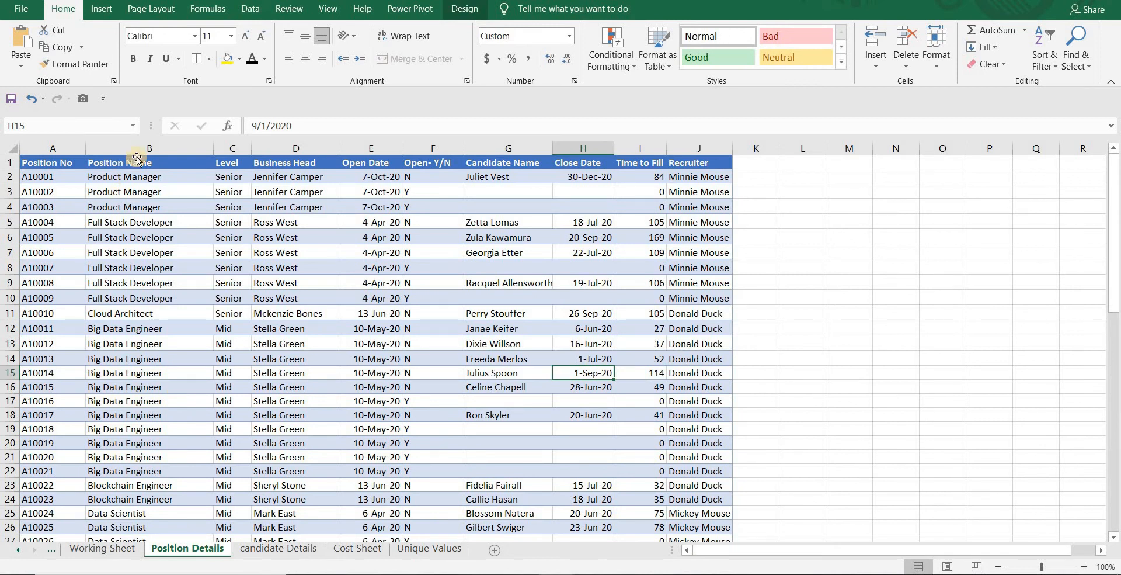
click(148, 148)
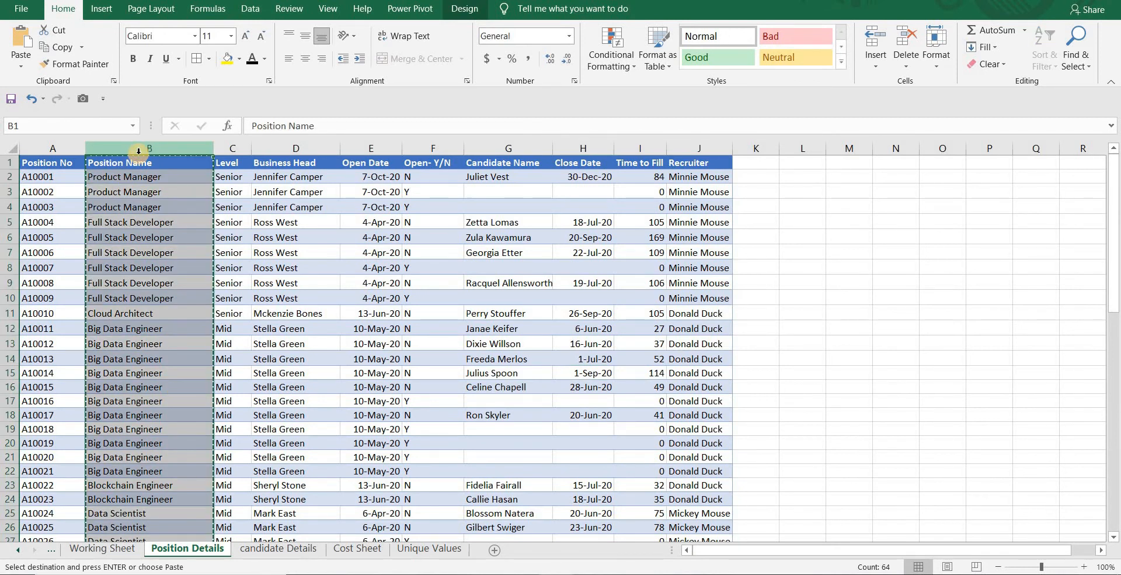
click(429, 547)
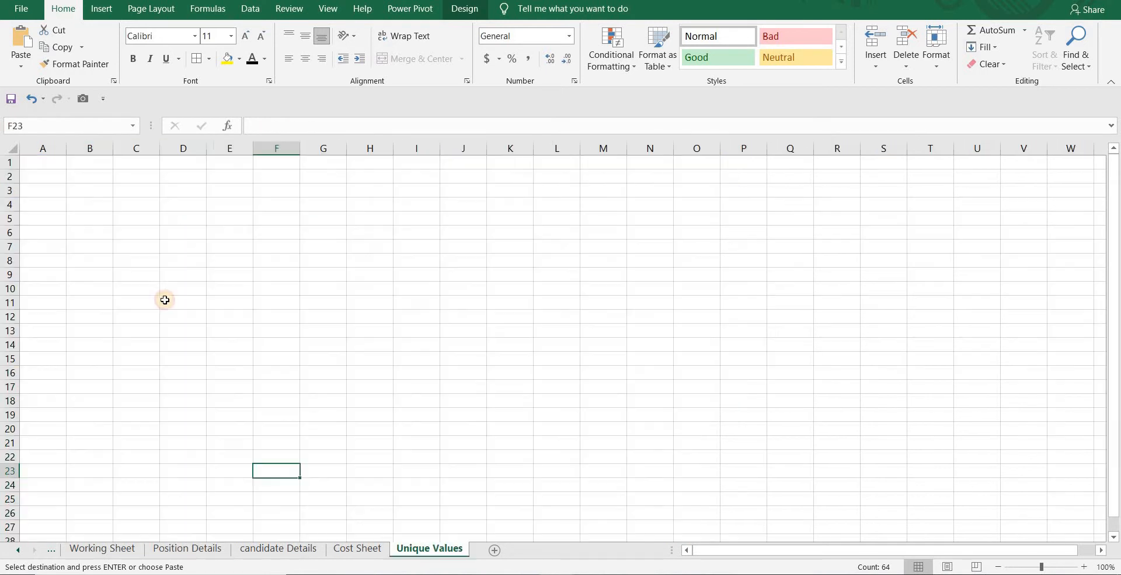
click(43, 162)
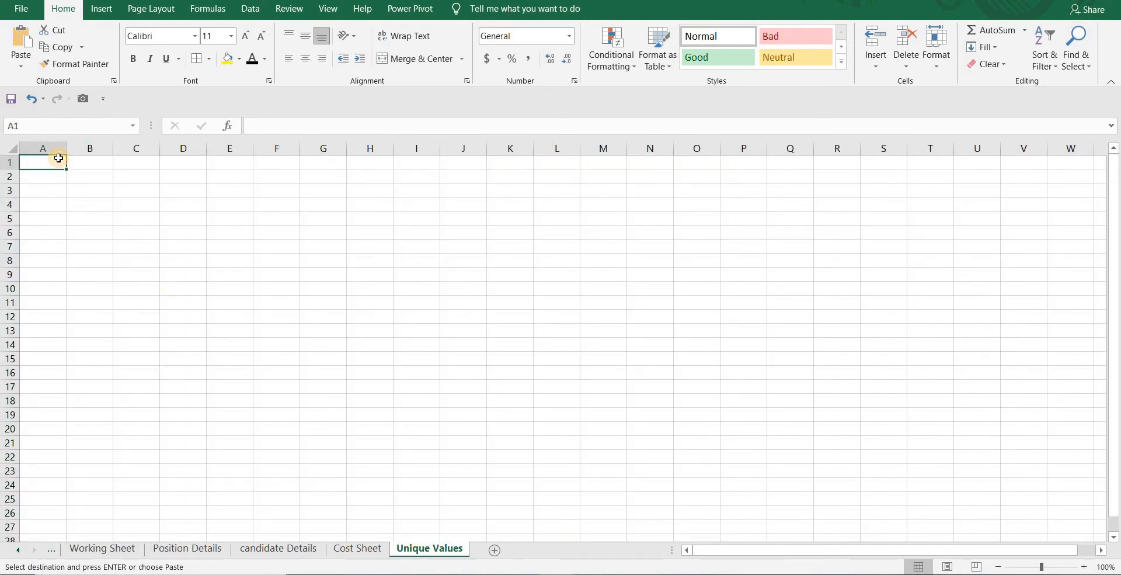
key(ctrl+v)
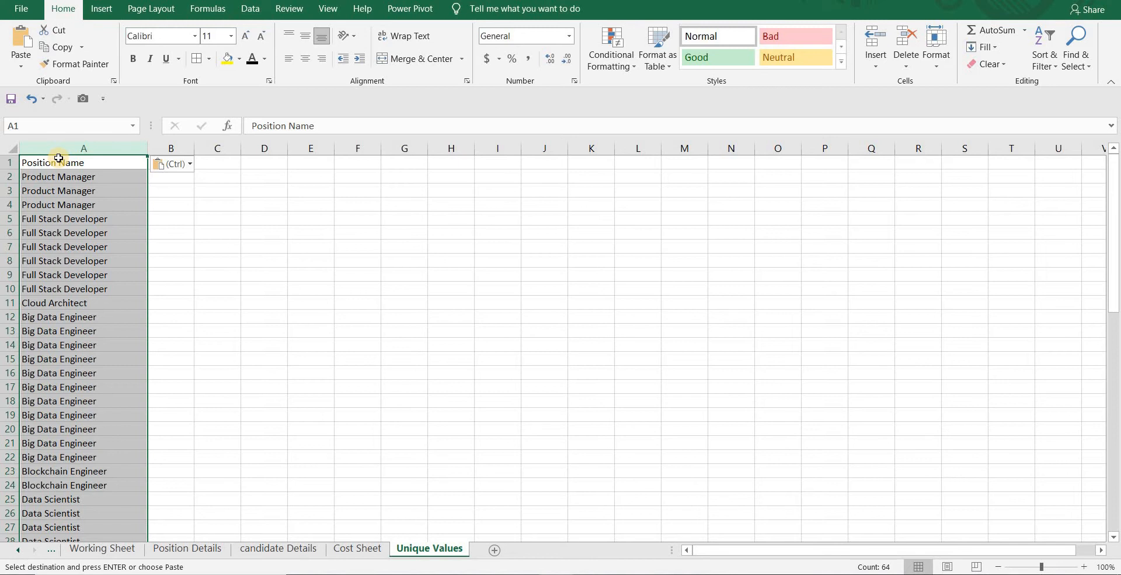
Remove duplicates from the pasted list, leaving 13 distinct position names
click(250, 8)
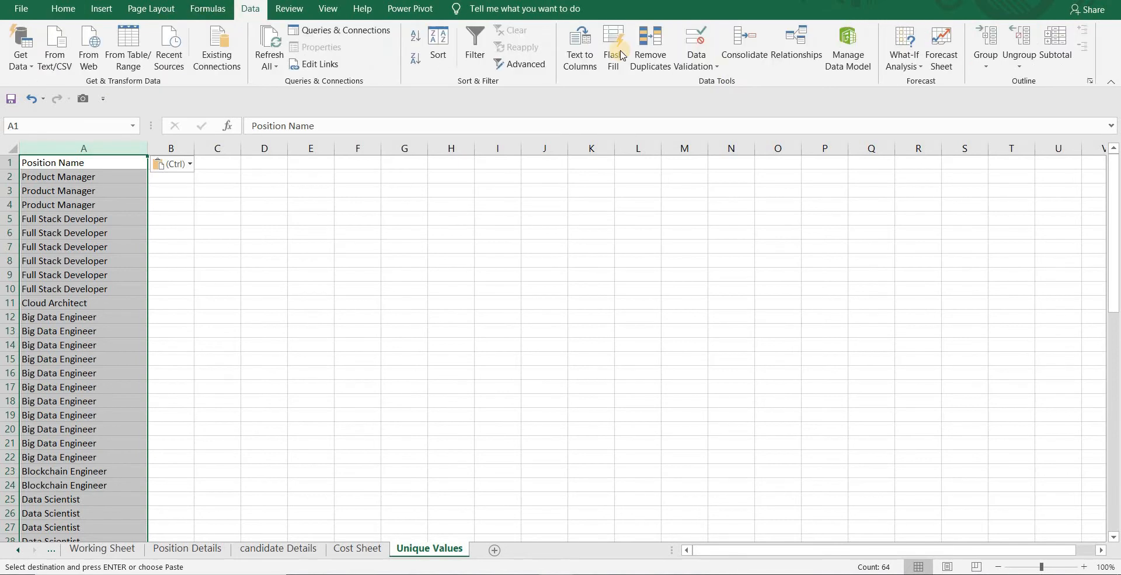
click(649, 48)
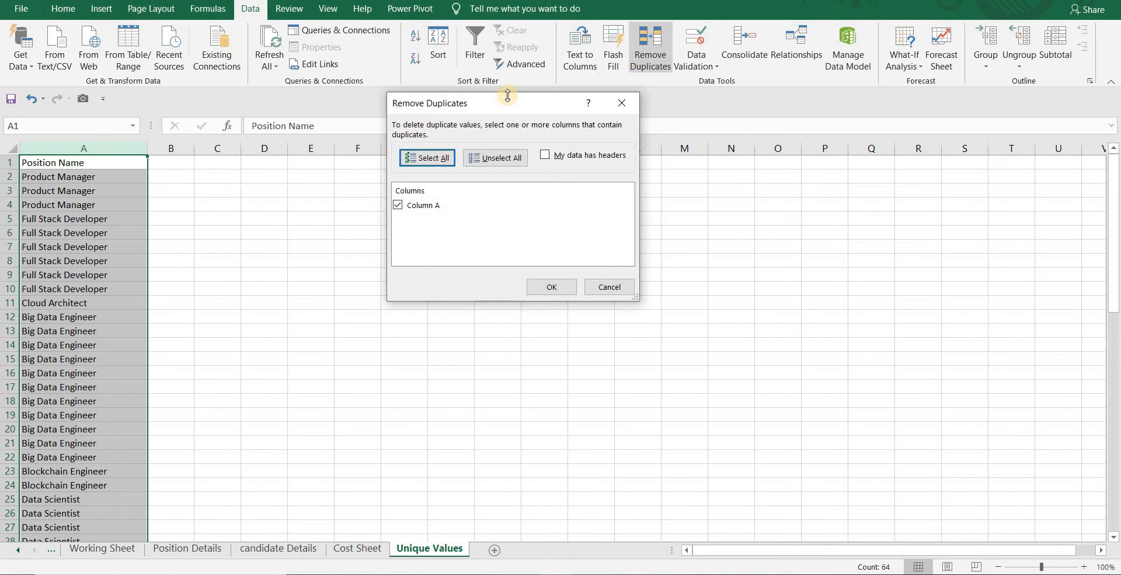
click(552, 286)
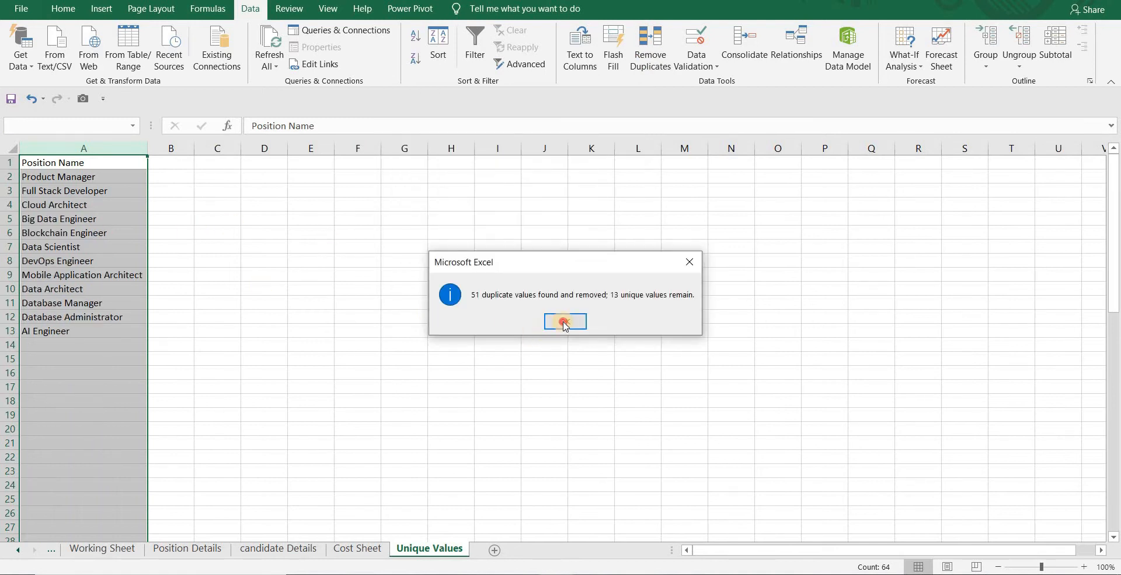
click(564, 322)
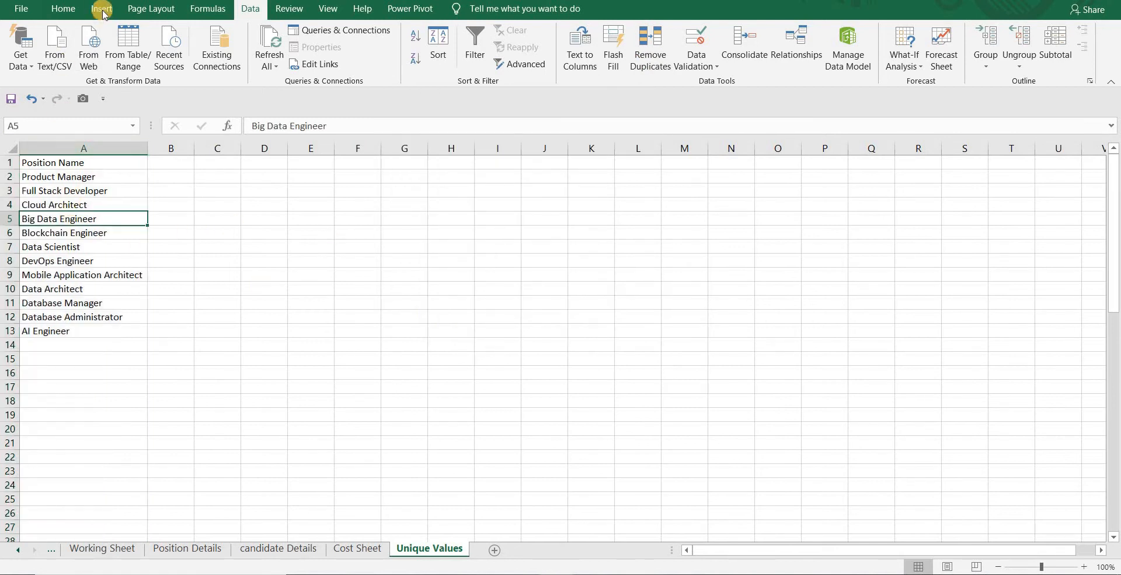
Format the unique list as a table named Position_Name and return to Position Details
click(101, 8)
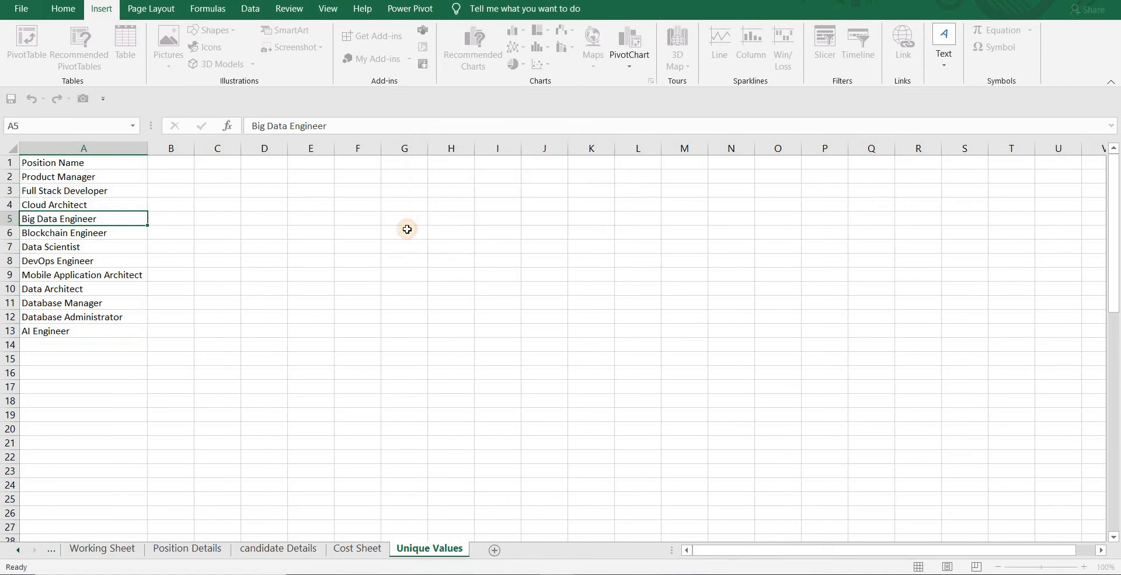
click(125, 46)
text(Position_Name)
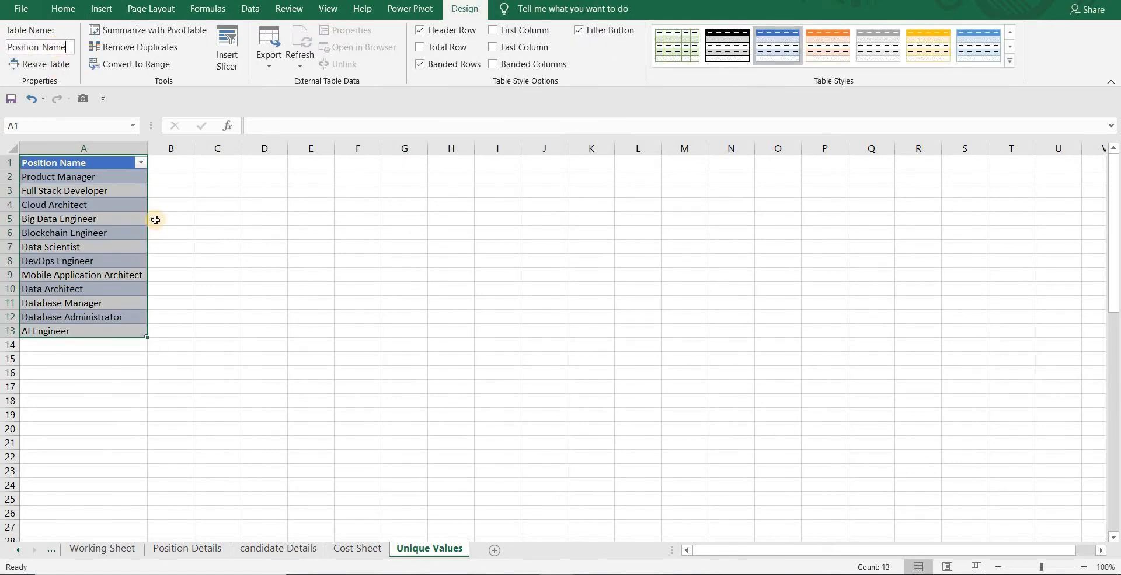
click(171, 218)
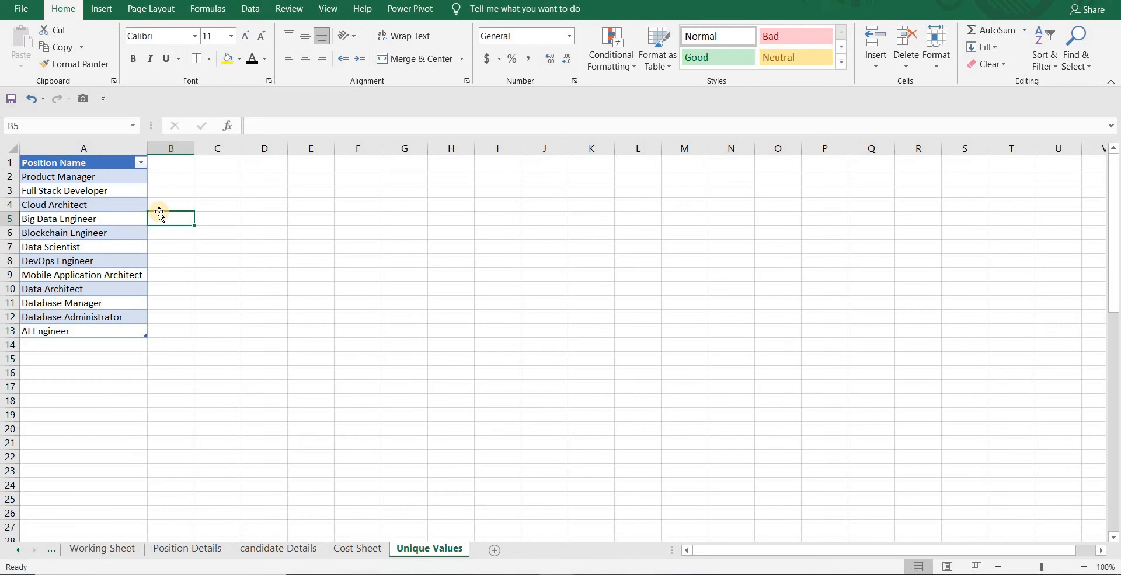
click(187, 548)
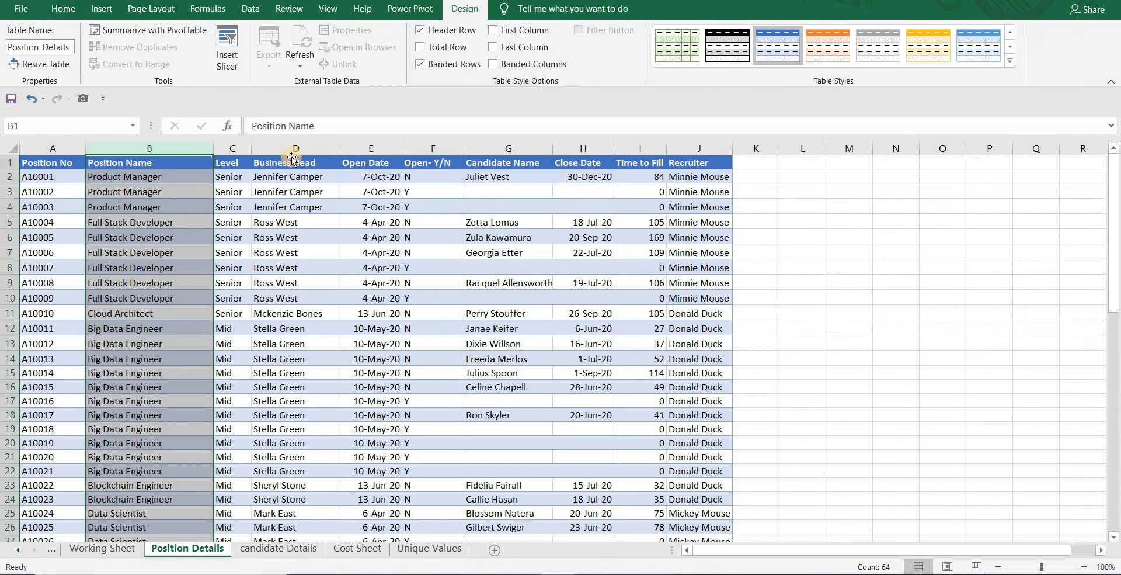
Paste the Level column, remove duplicates to Senior, Mid, Junior and make it a Level table with headers
click(429, 548)
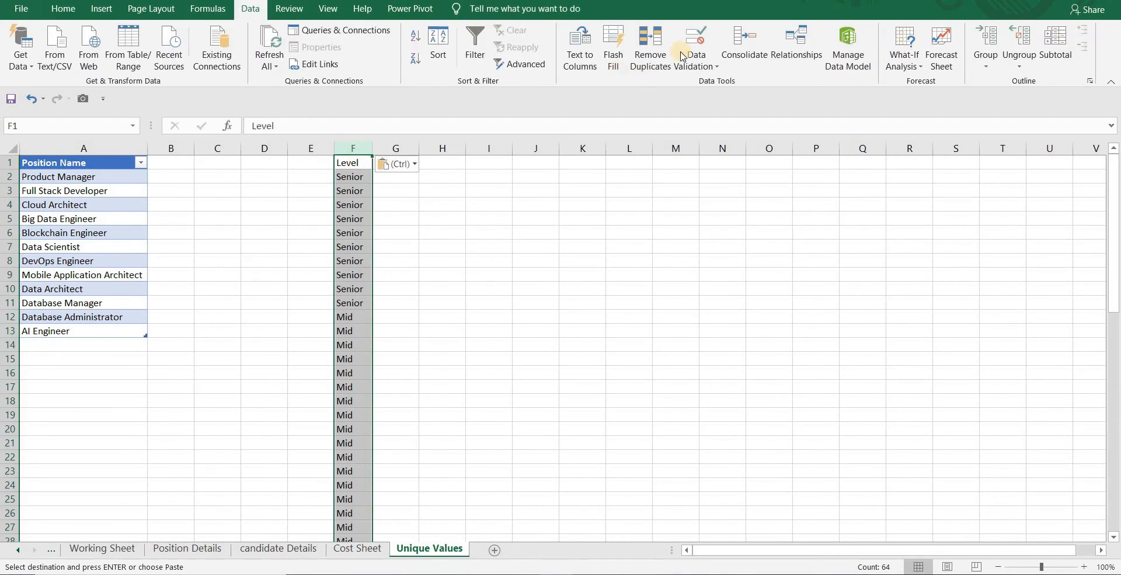
click(651, 48)
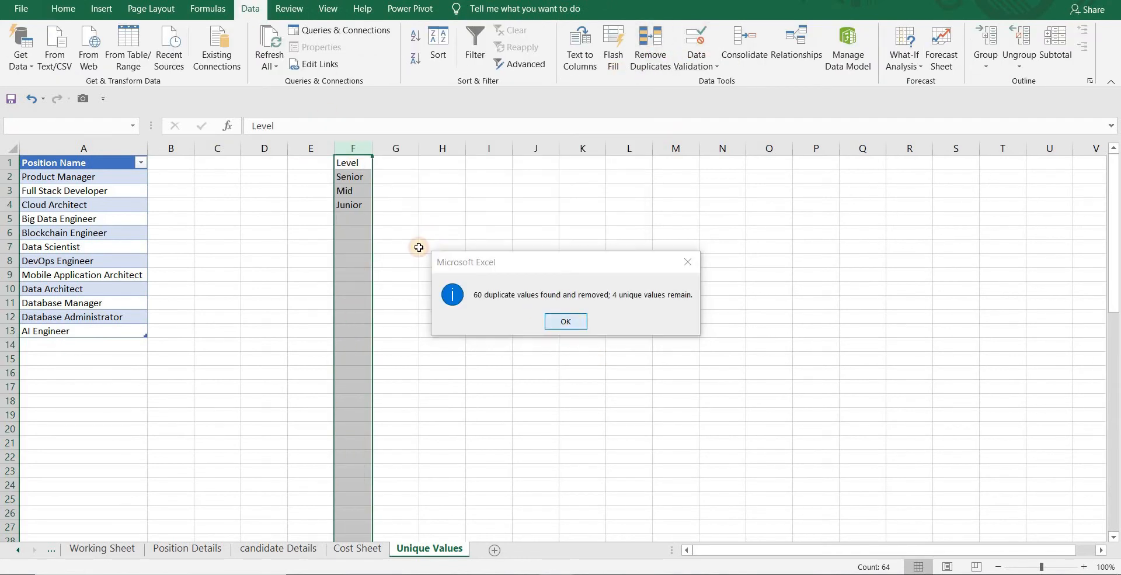
click(565, 320)
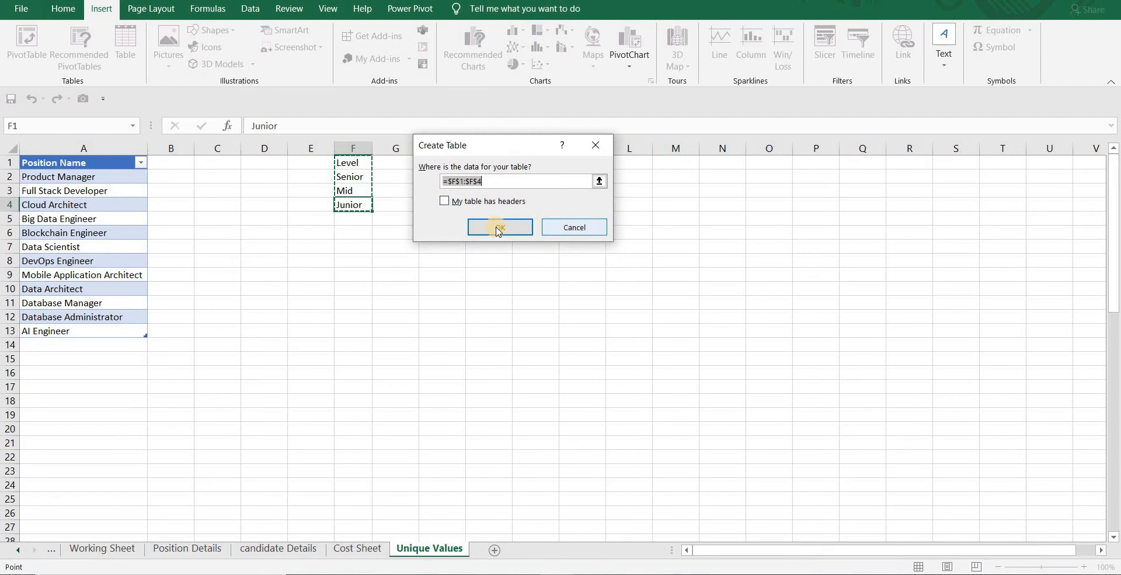
click(499, 227)
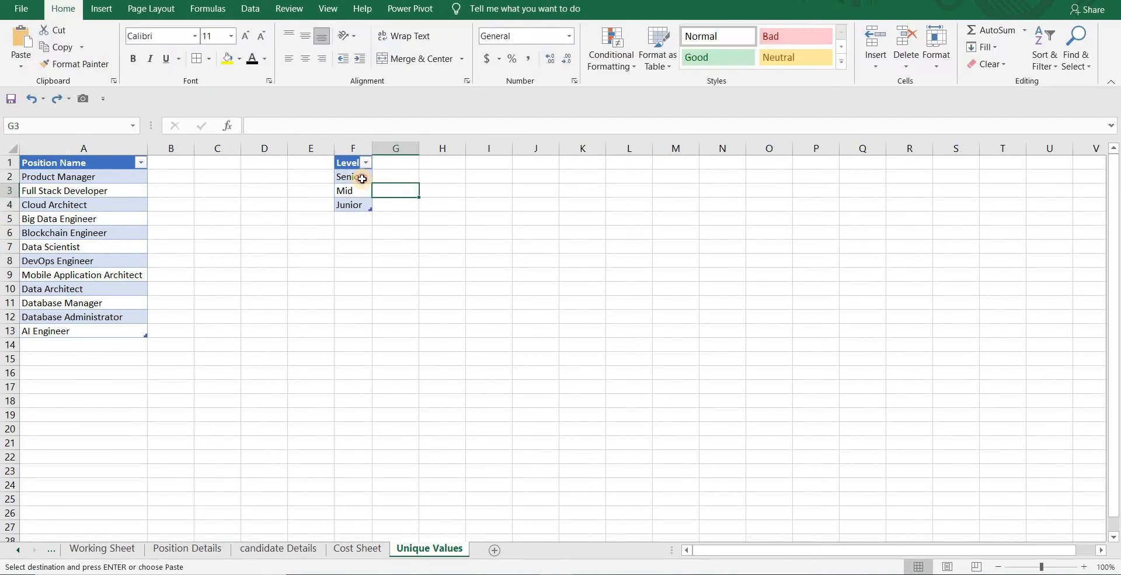
click(352, 176)
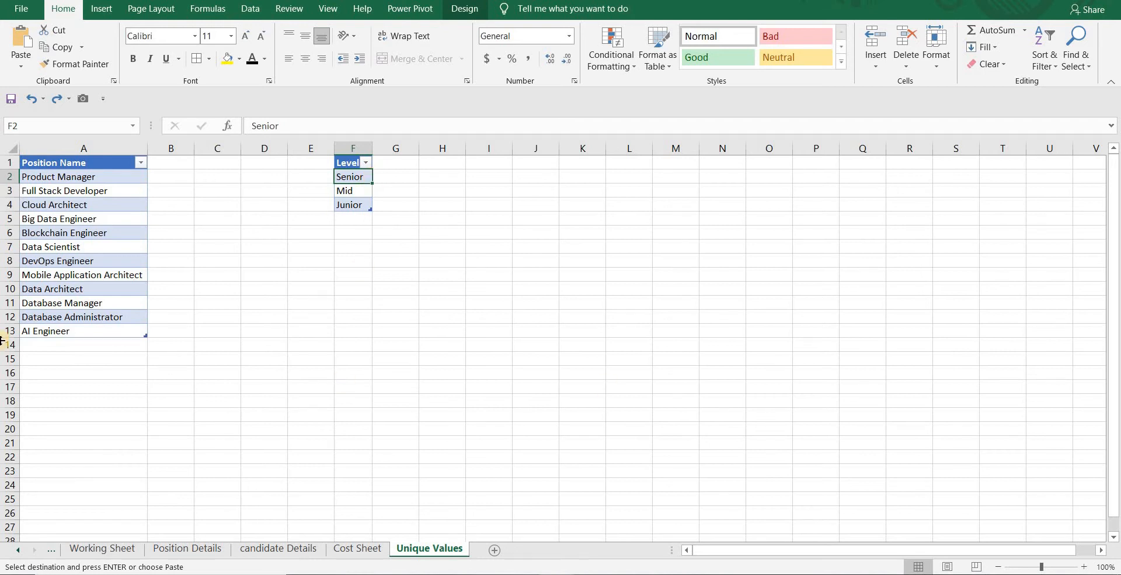
click(187, 548)
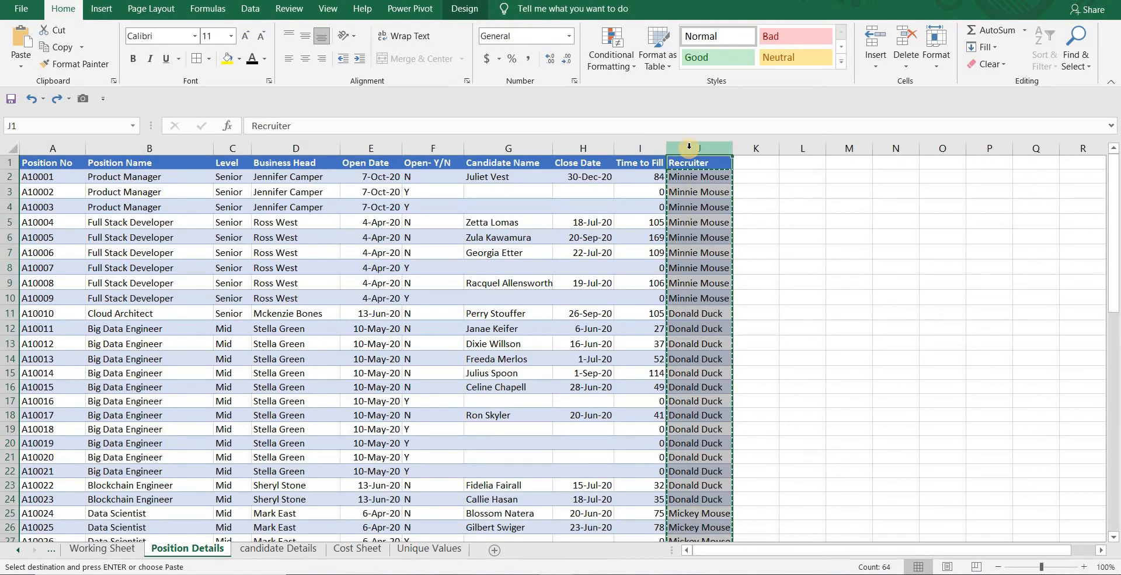
Turn the unique recruiter names (Mickey Mouse, Minnie Mouse, Donald Duck) into a Recruiter table with headers
click(429, 547)
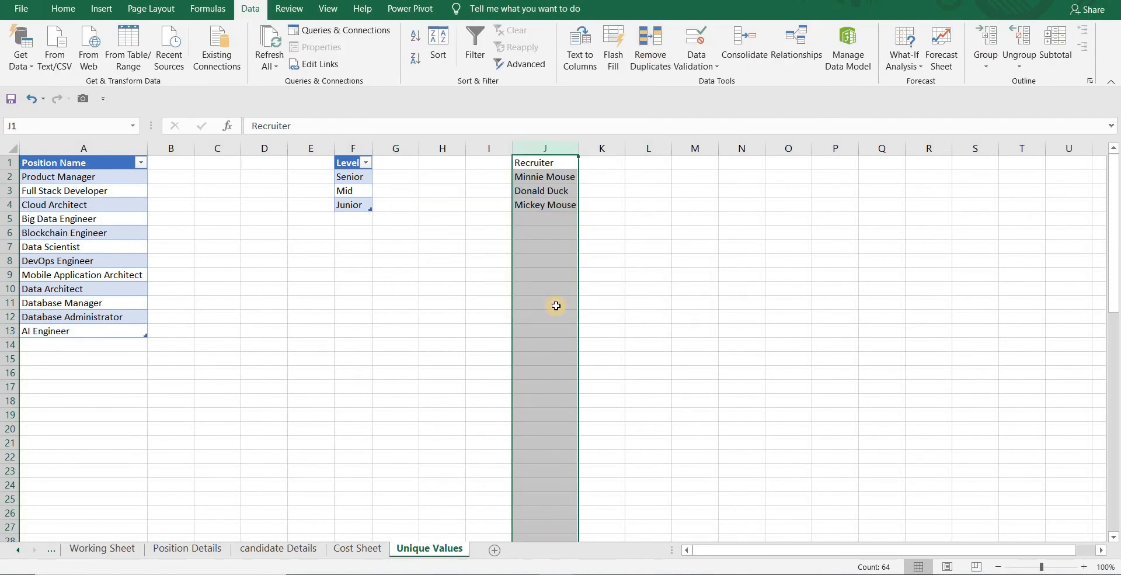
click(546, 176)
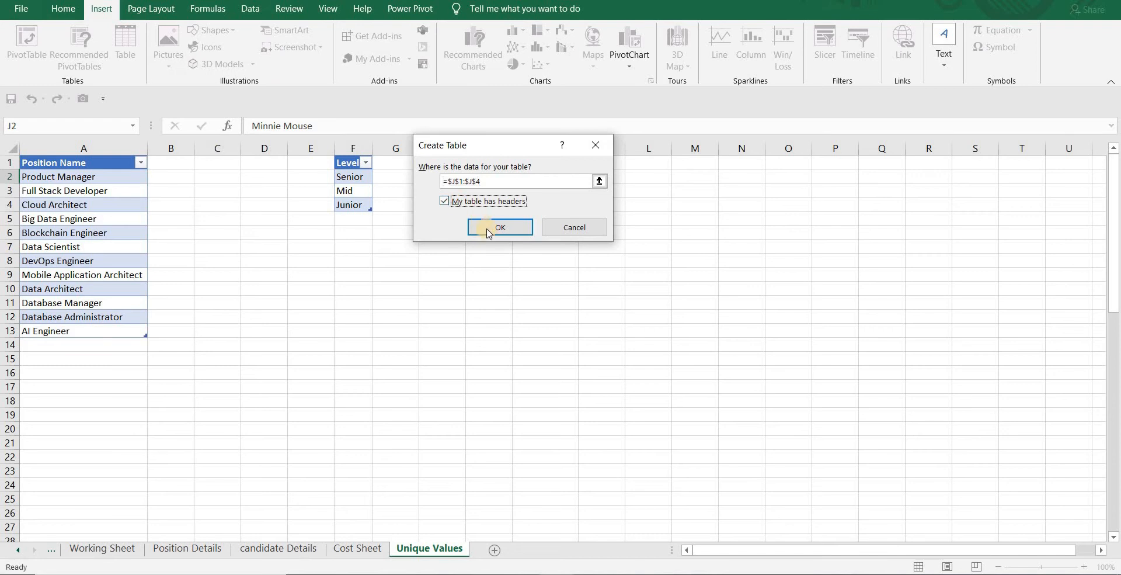
click(500, 226)
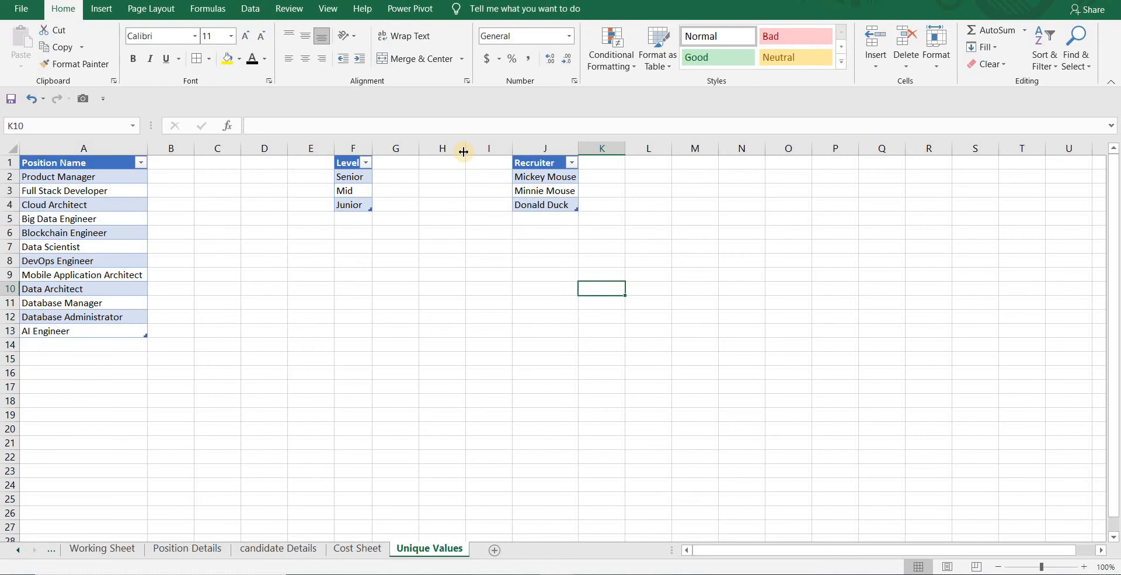
mouse_move(250, 8)
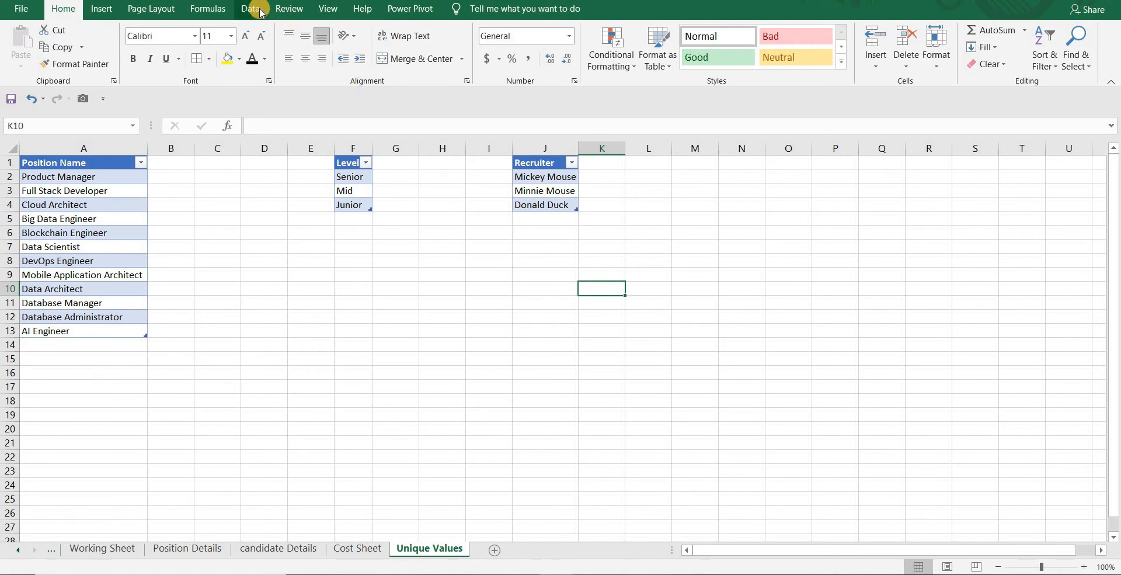
Start a new data-model relationship with Position_Details as table and Position_Name as related table
click(250, 8)
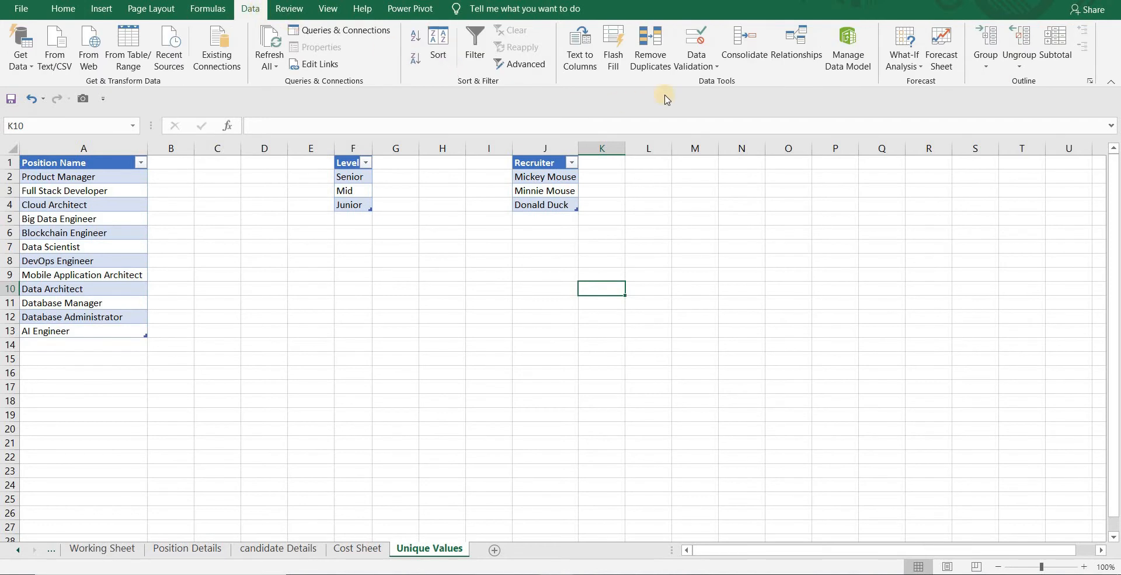
mouse_move(796, 46)
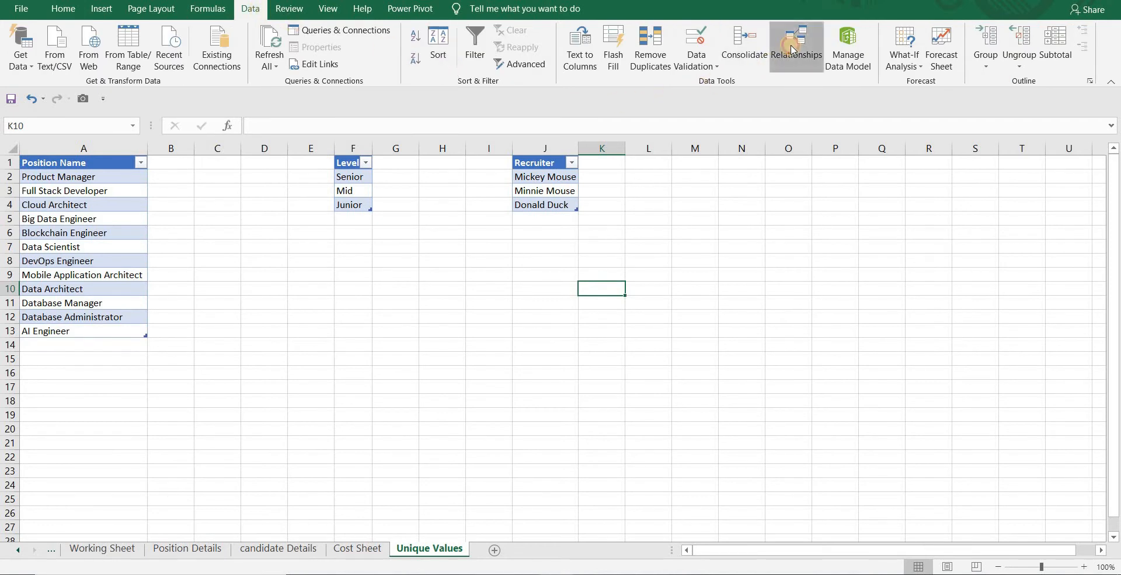
click(795, 45)
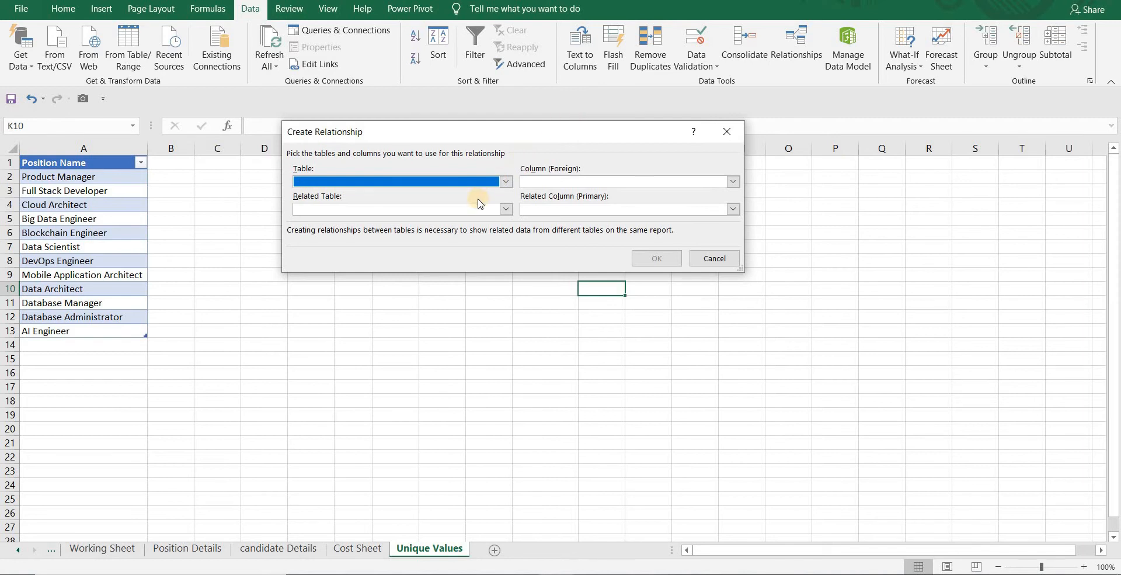
click(505, 181)
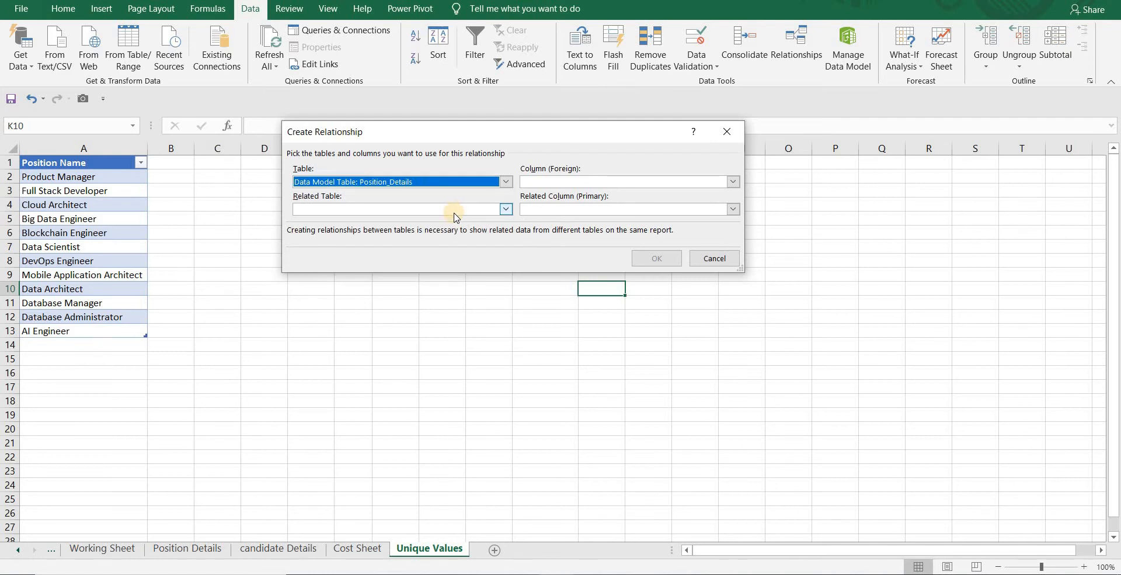
click(505, 209)
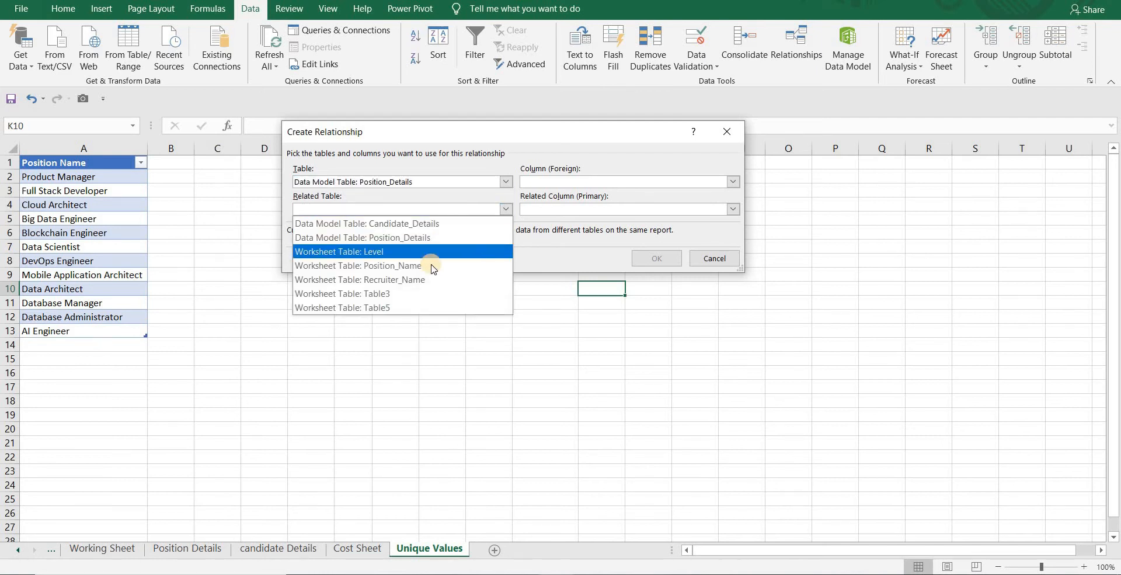
click(358, 265)
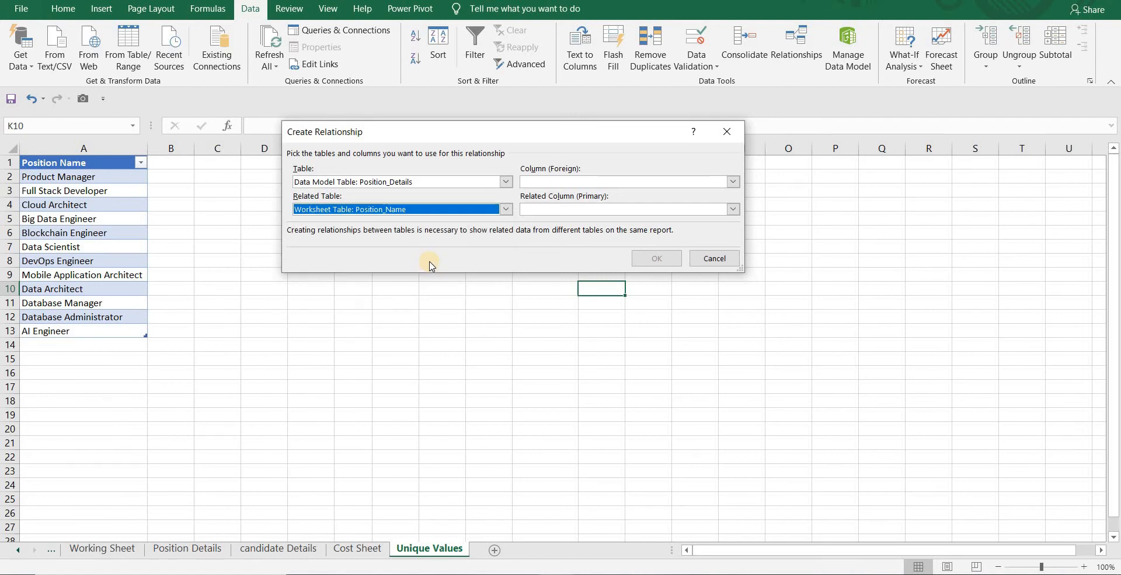
Set both the foreign and primary columns to Position Name and confirm the relationship
click(731, 181)
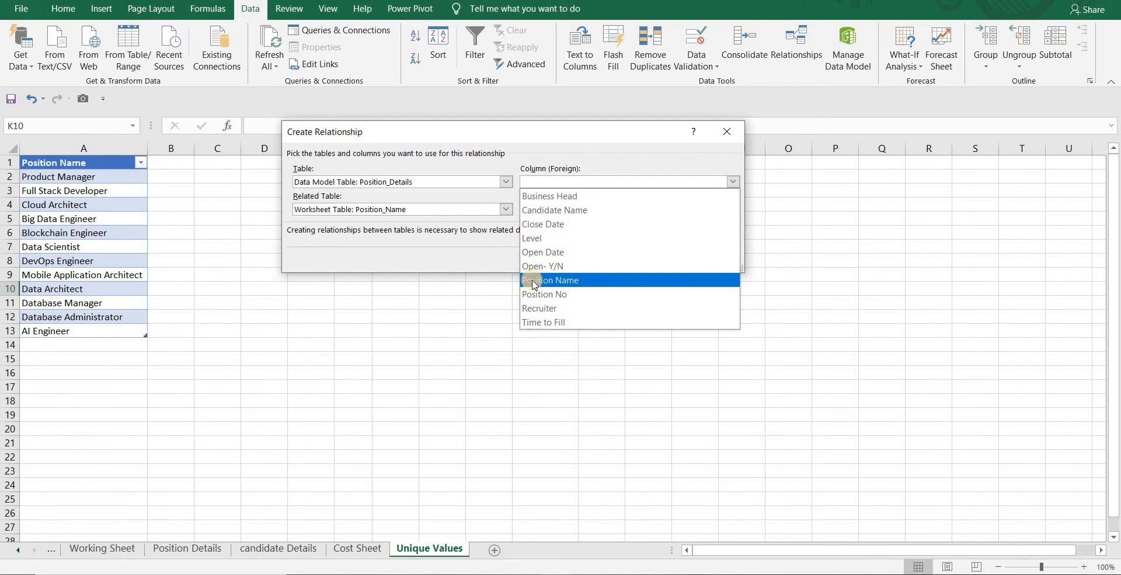
mouse_move(583, 284)
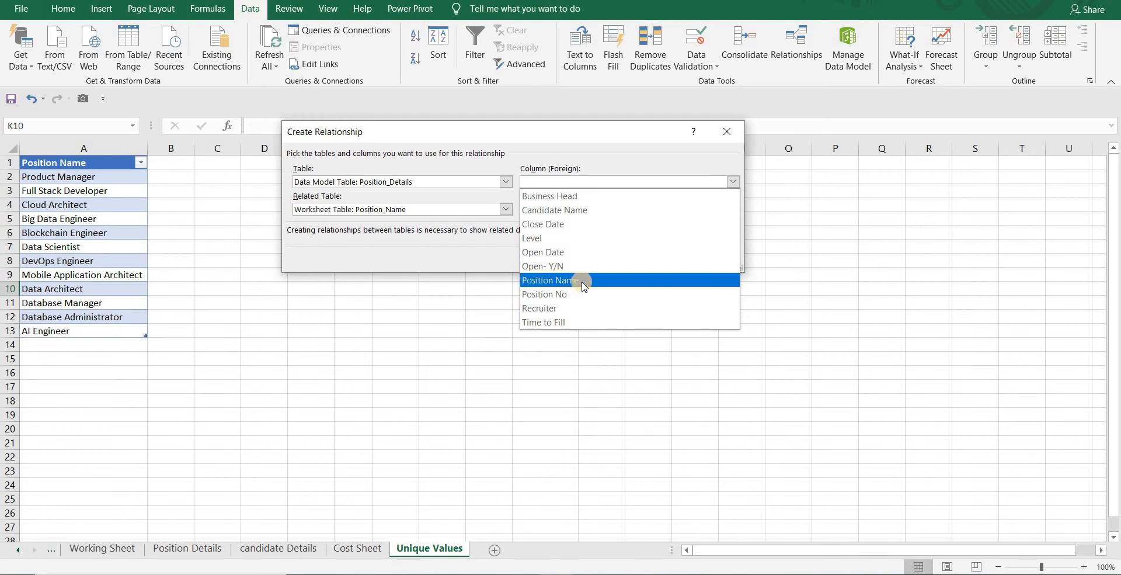
click(549, 280)
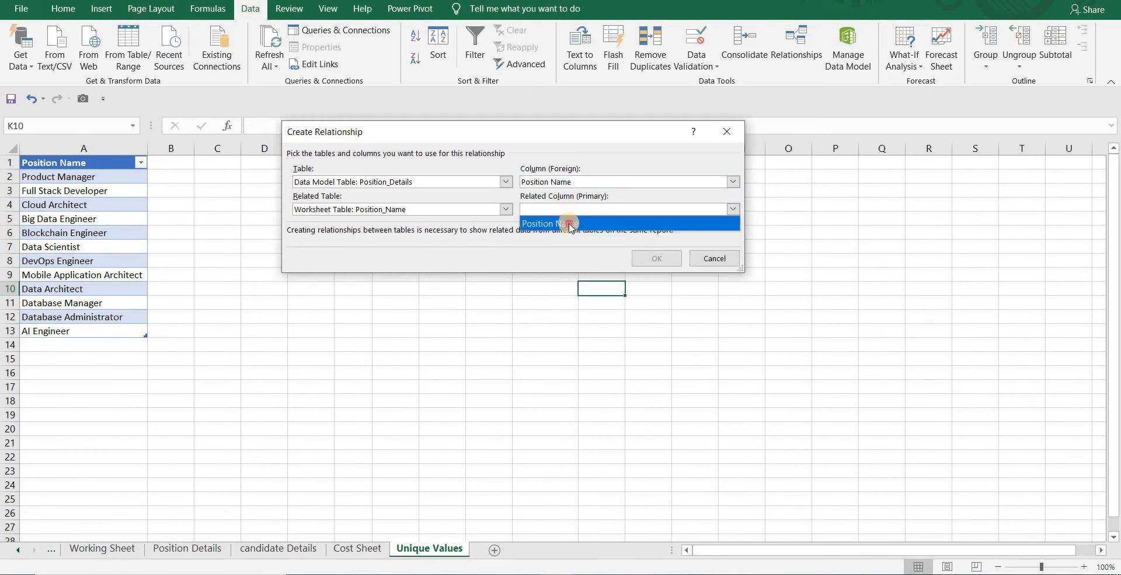
click(548, 223)
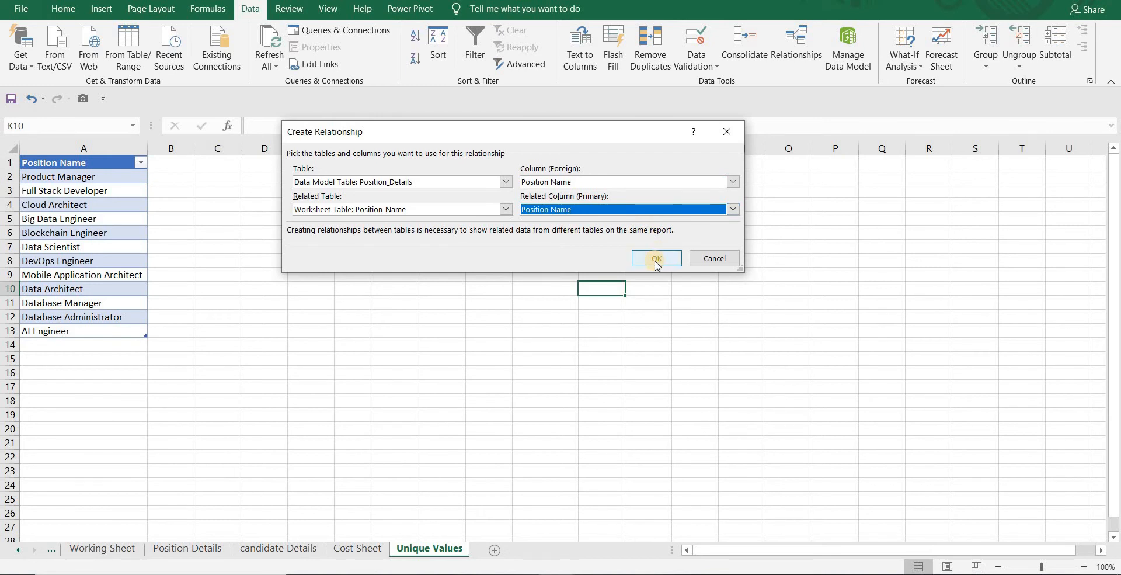
click(655, 258)
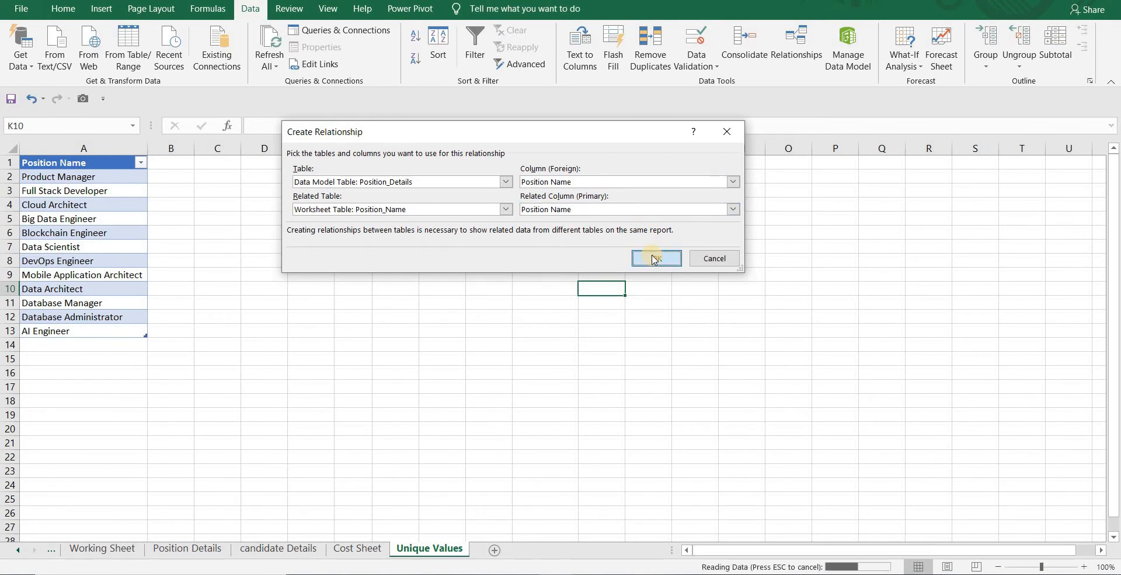
click(655, 258)
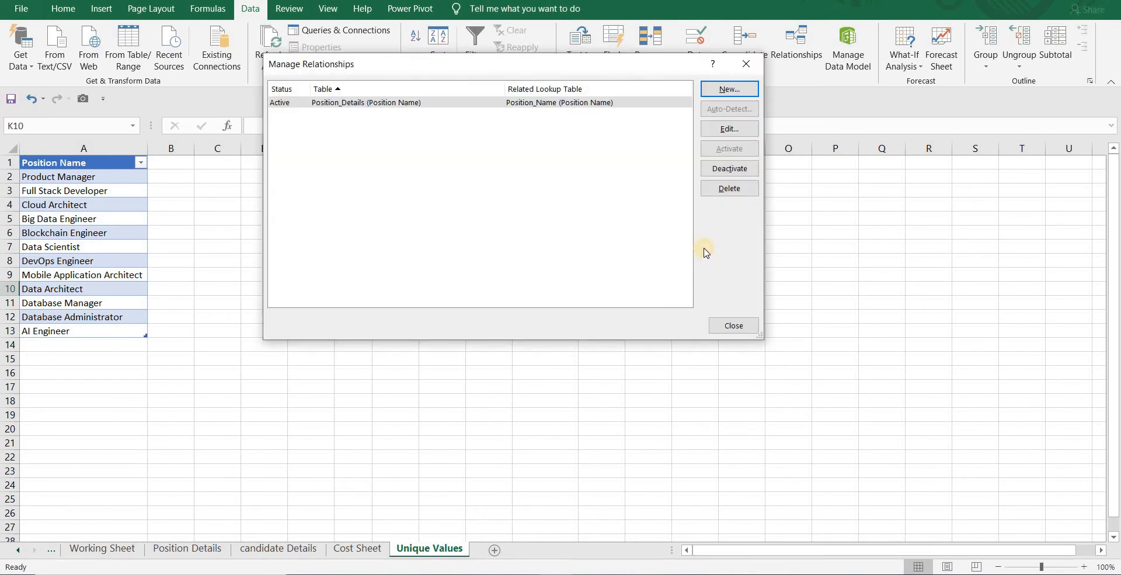
Add a second relationship linking Candidate_Details to Position_Name on Position Name, then close Manage Relationships
click(728, 89)
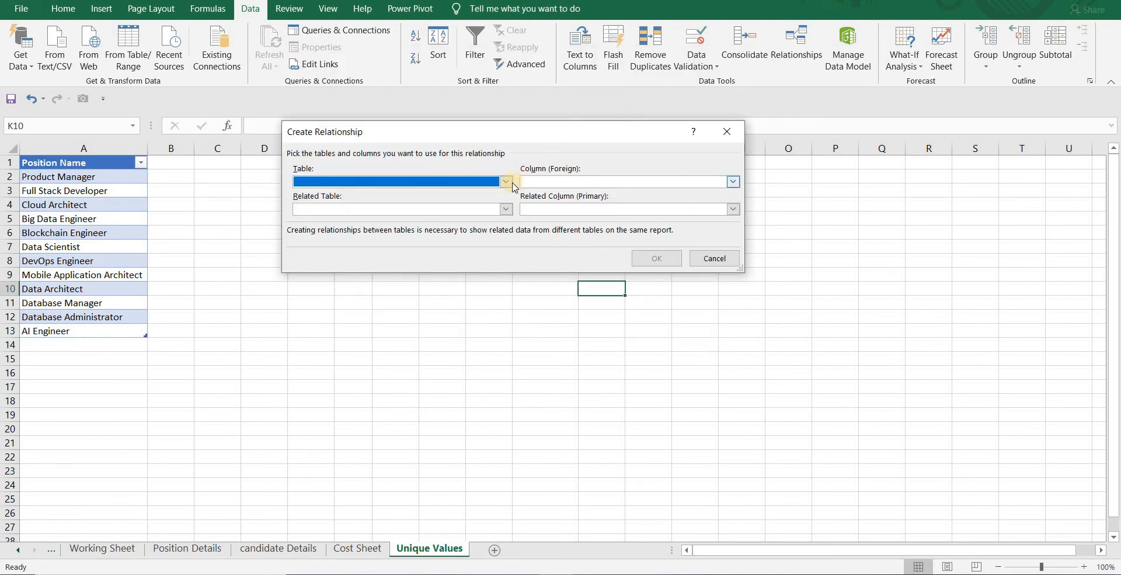
click(505, 181)
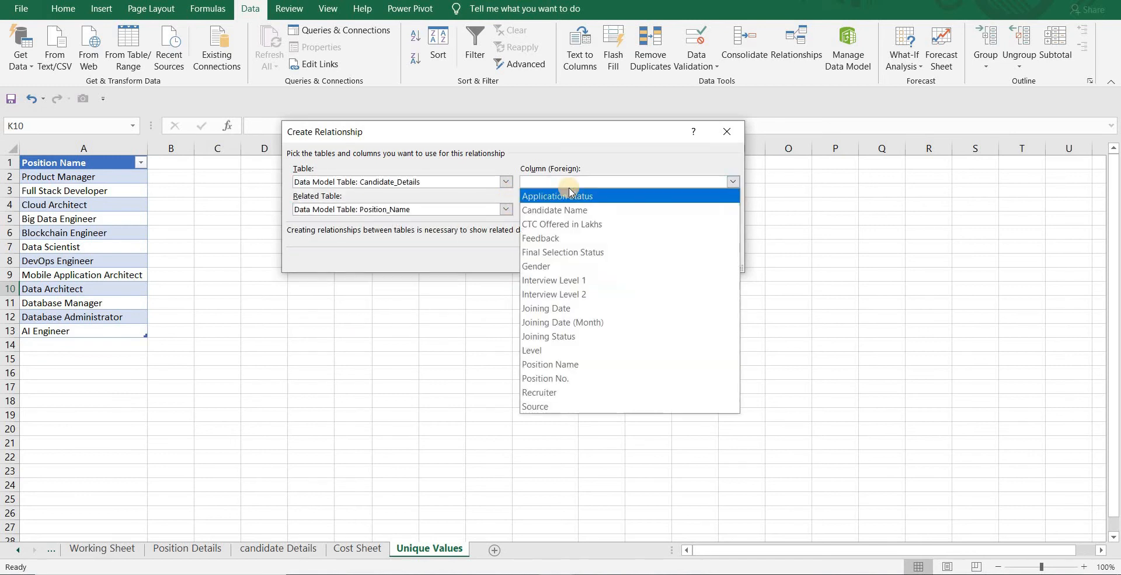
click(550, 364)
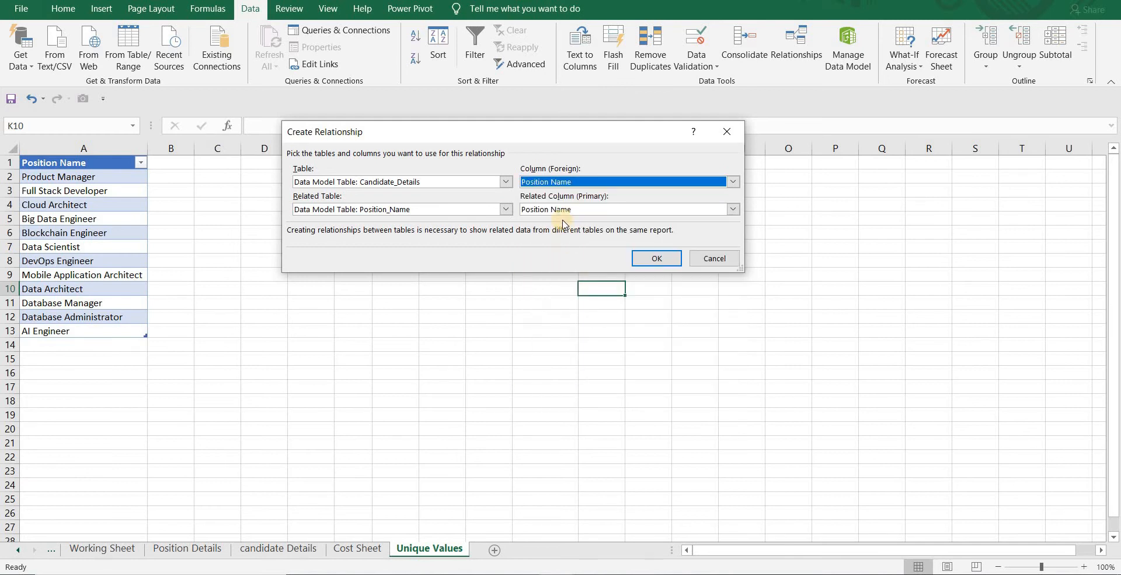
mouse_move(640, 219)
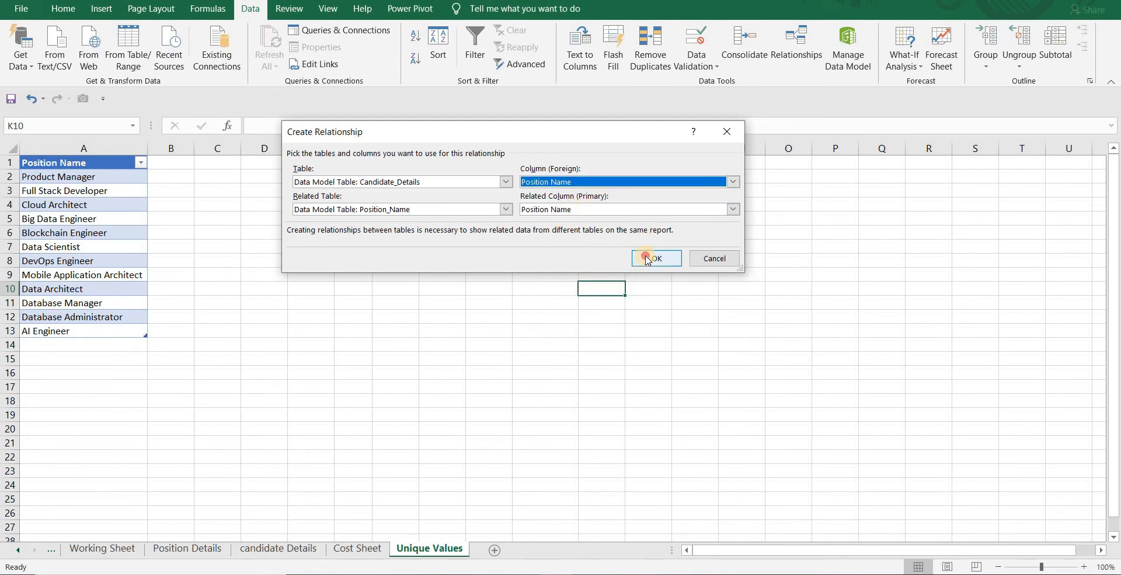
click(651, 258)
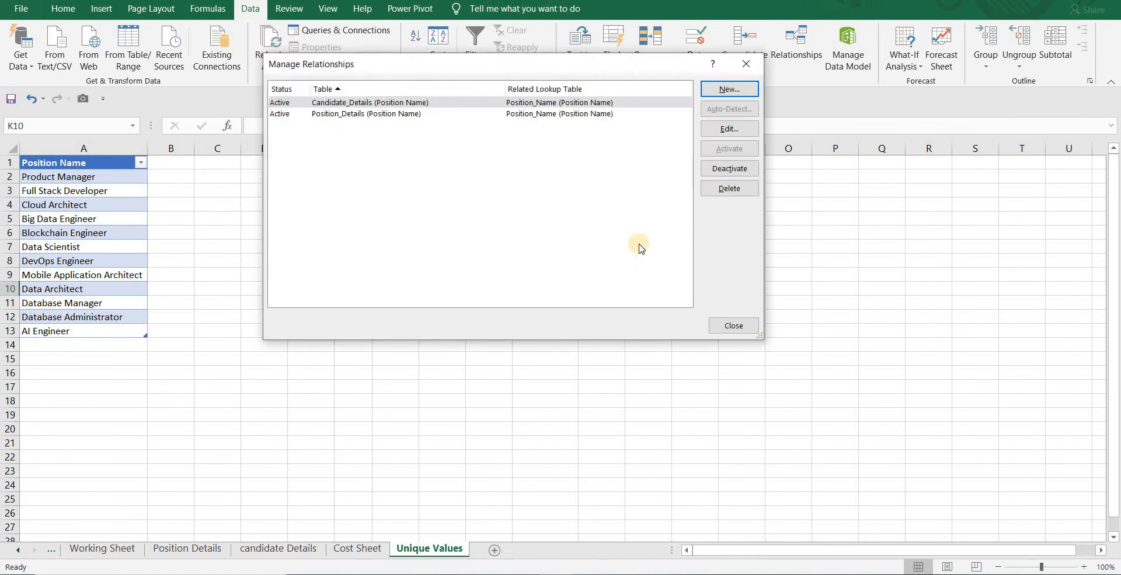
mouse_move(733, 325)
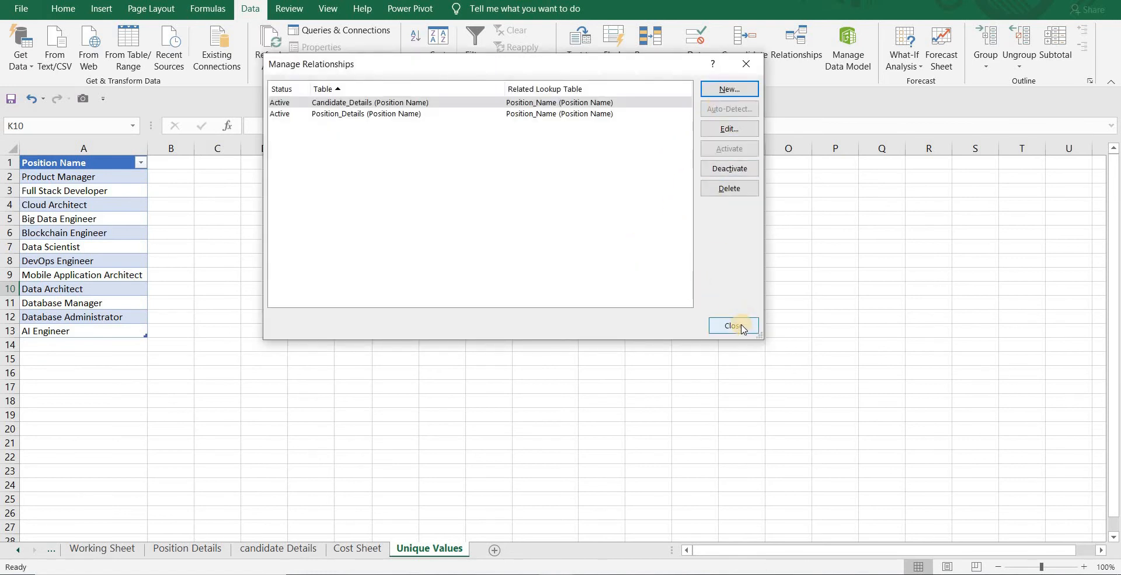
click(733, 325)
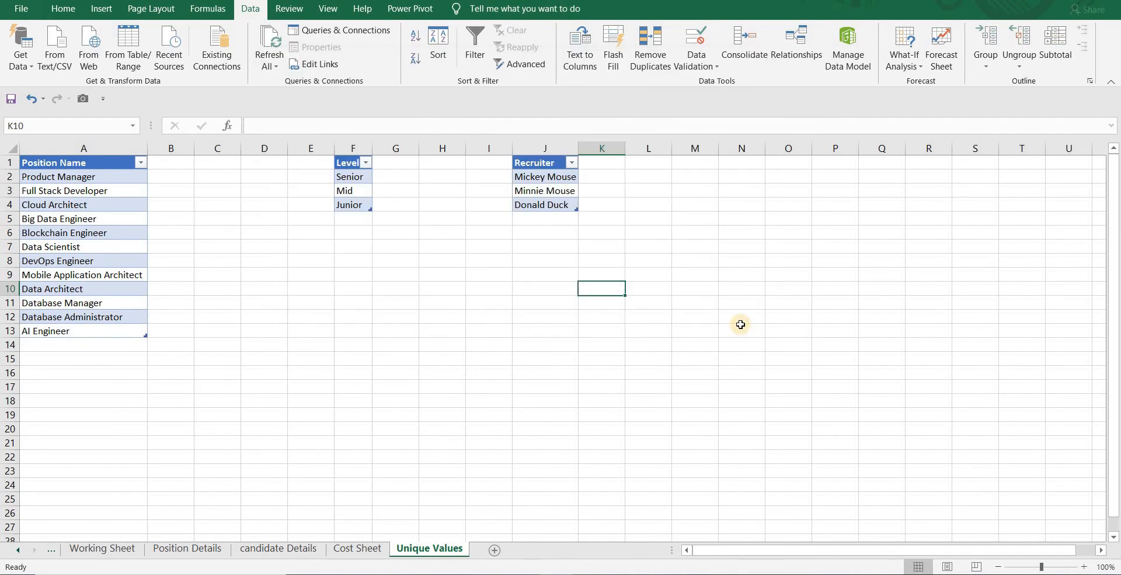
mouse_move(848, 47)
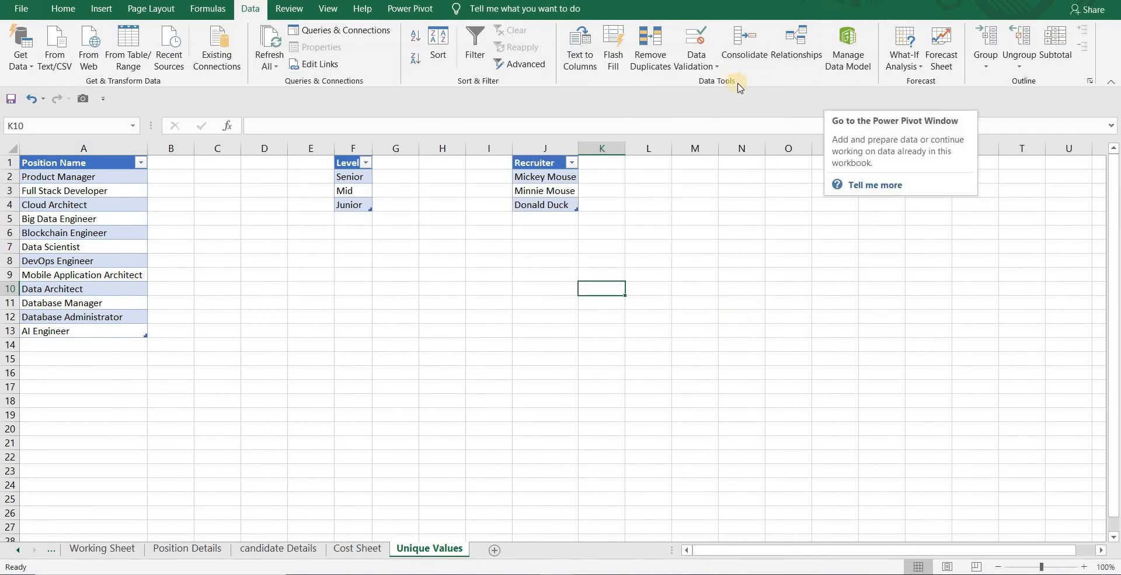
mouse_move(848, 47)
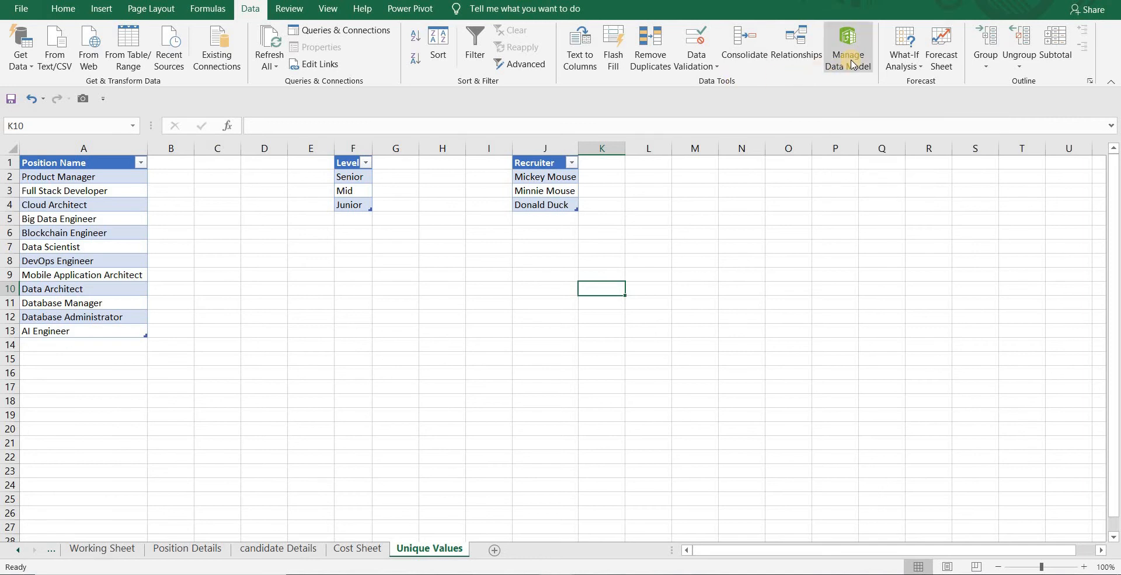
click(848, 47)
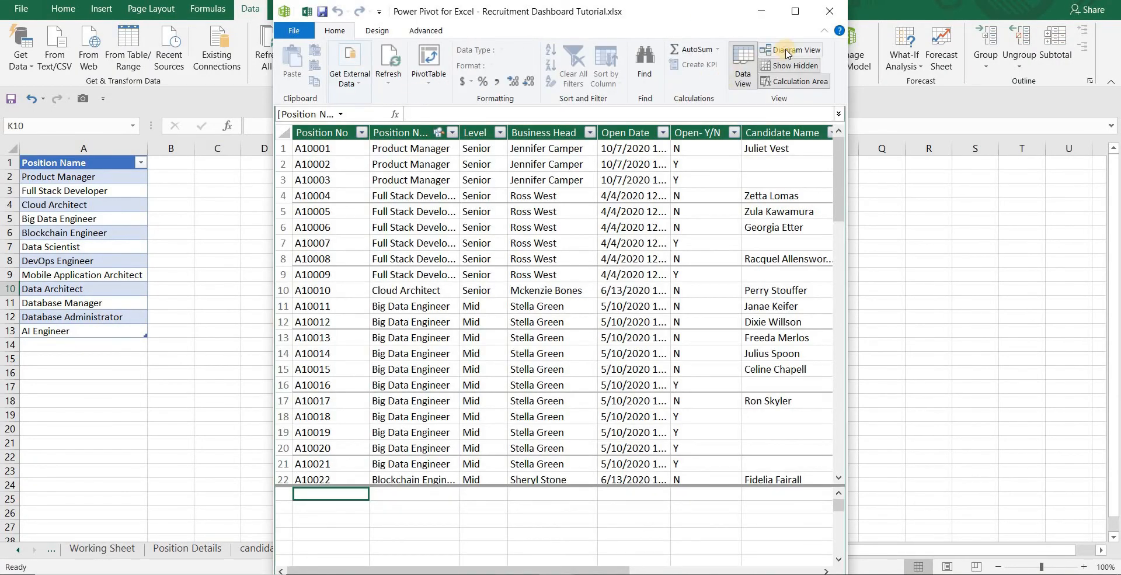
click(794, 51)
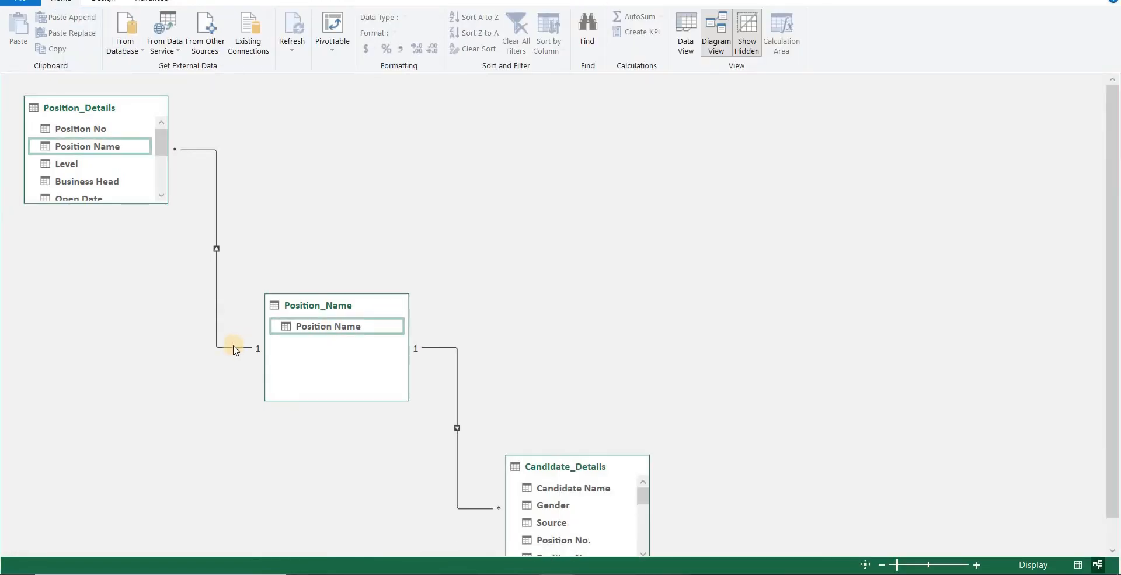
click(533, 372)
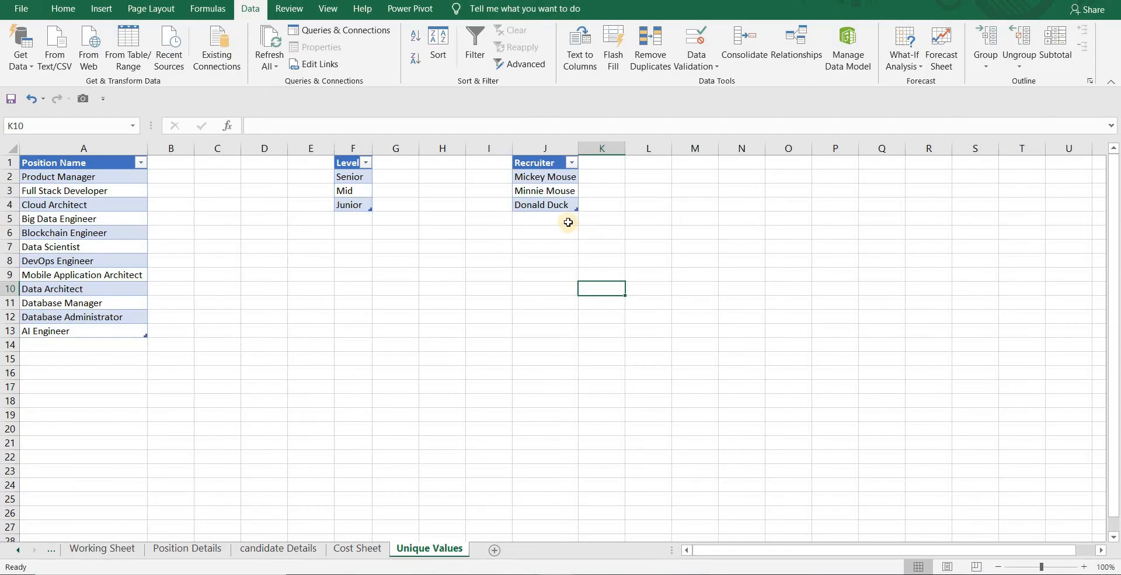
mouse_move(567, 213)
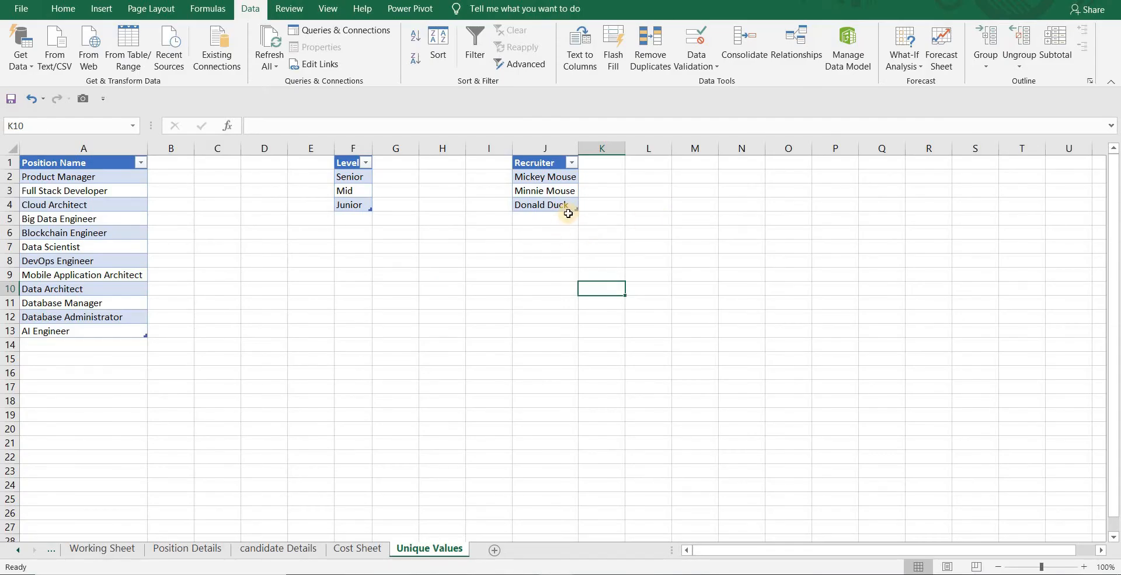
mouse_move(549, 237)
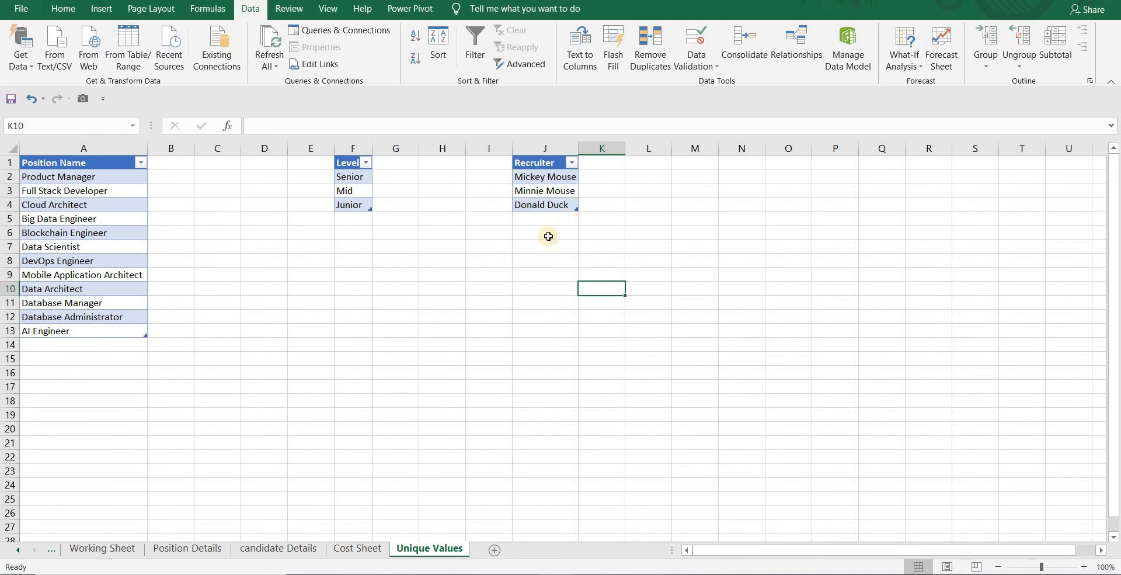
Create a relationship from Position_Details[Level] to the Level lookup table
click(795, 47)
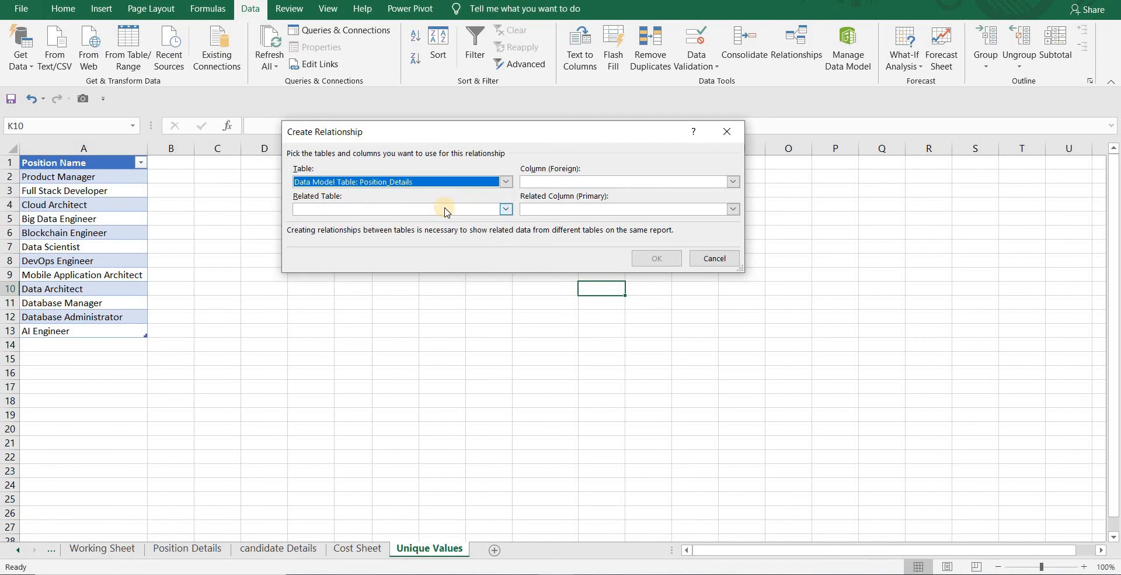
click(505, 209)
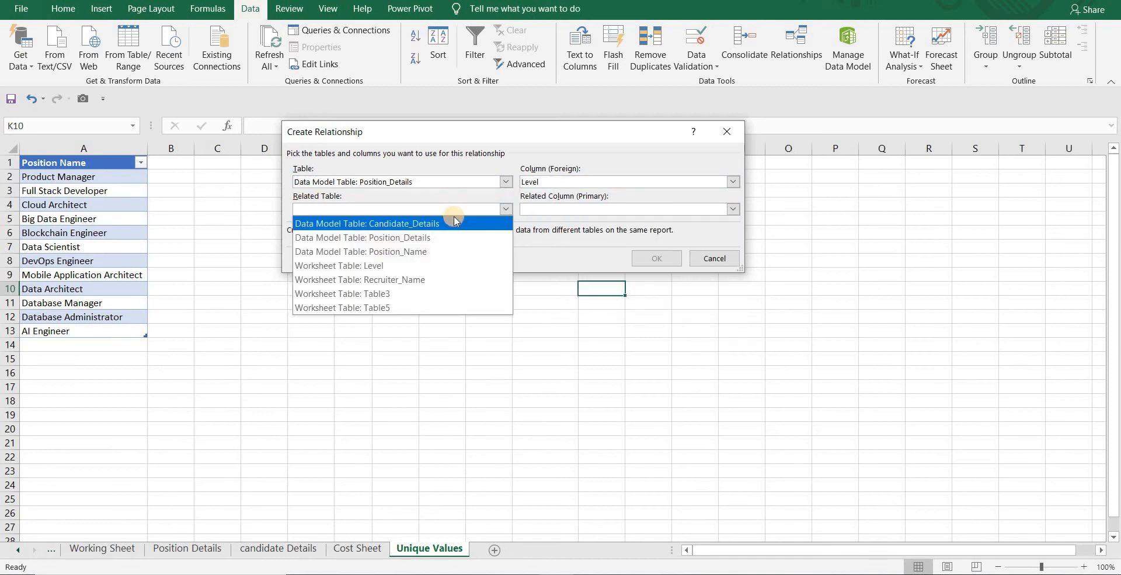
click(339, 265)
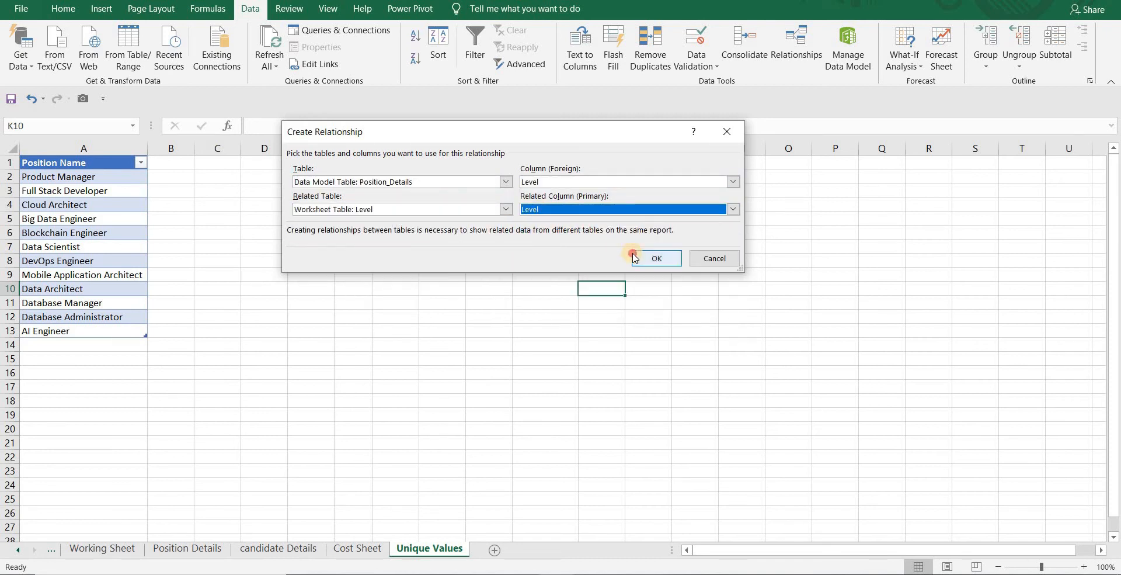
click(656, 258)
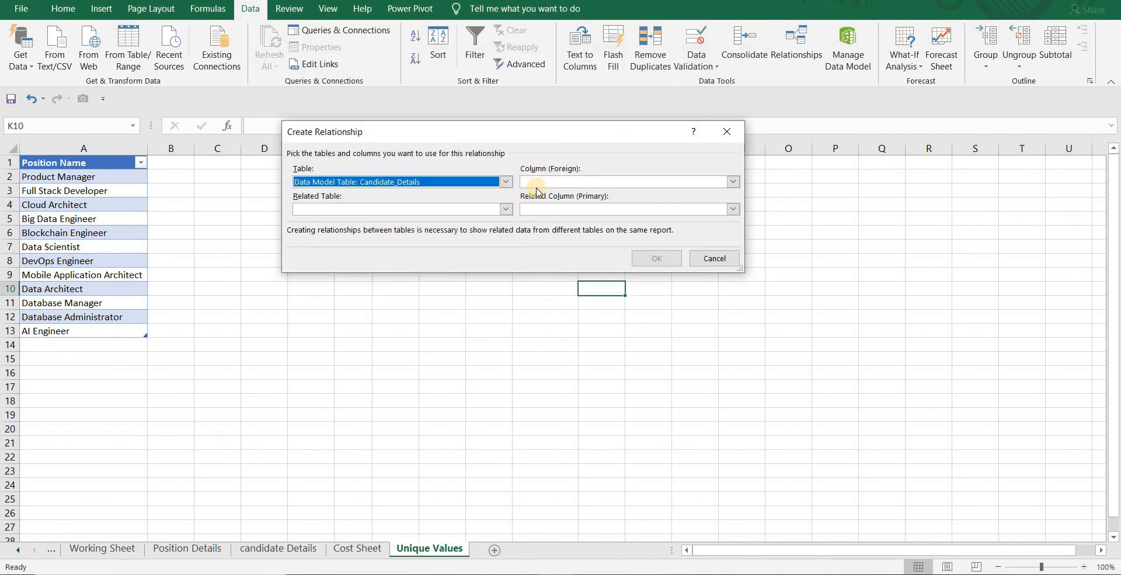
Relate Candidate_Details[Level] to Level and verify both links in the data-model diagram
click(506, 209)
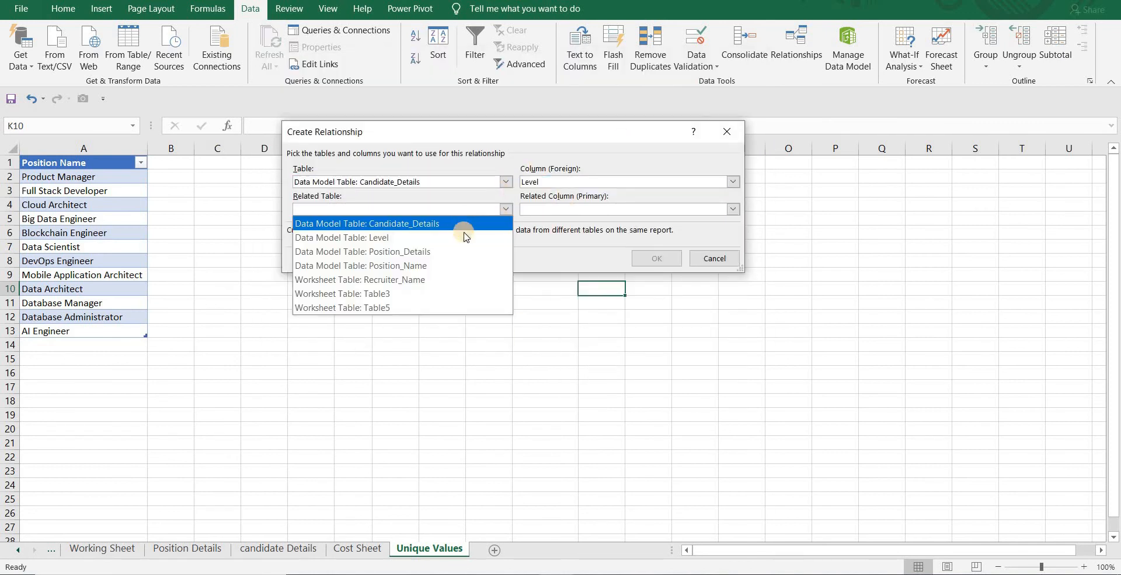
click(712, 259)
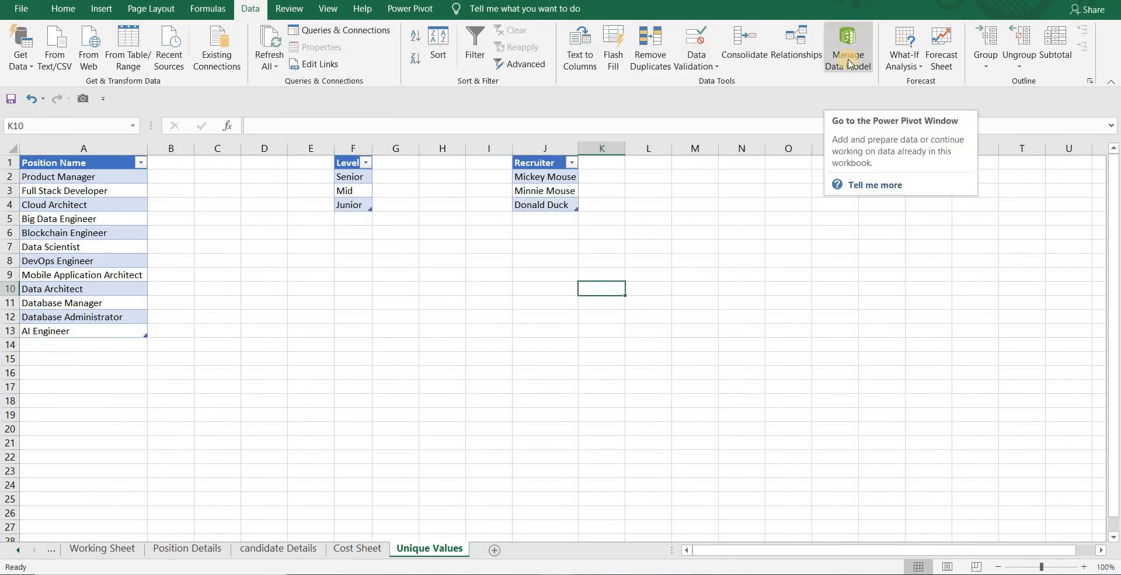
click(848, 46)
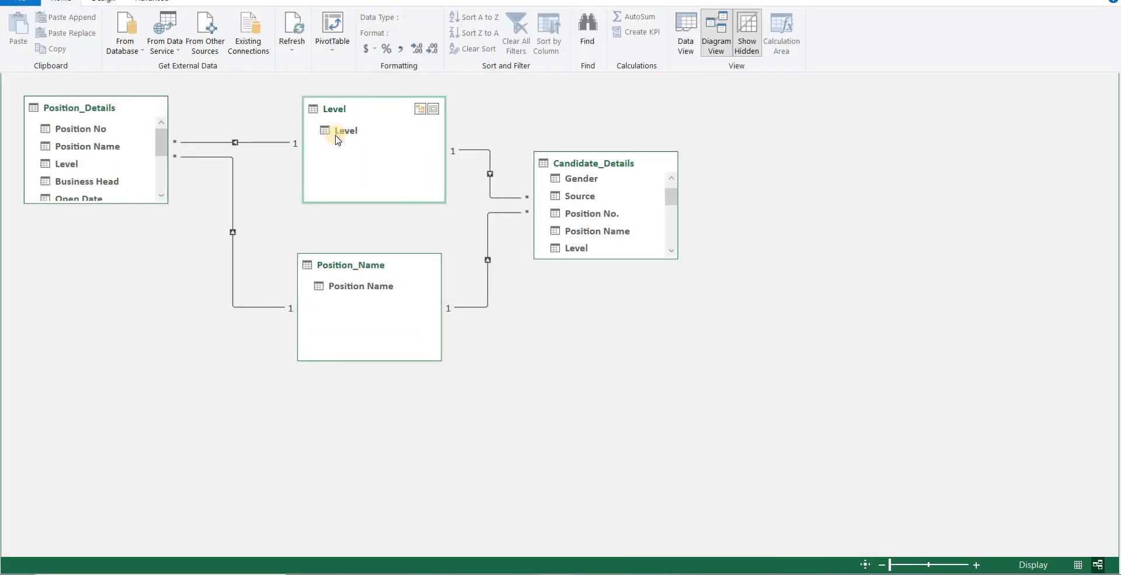
click(430, 548)
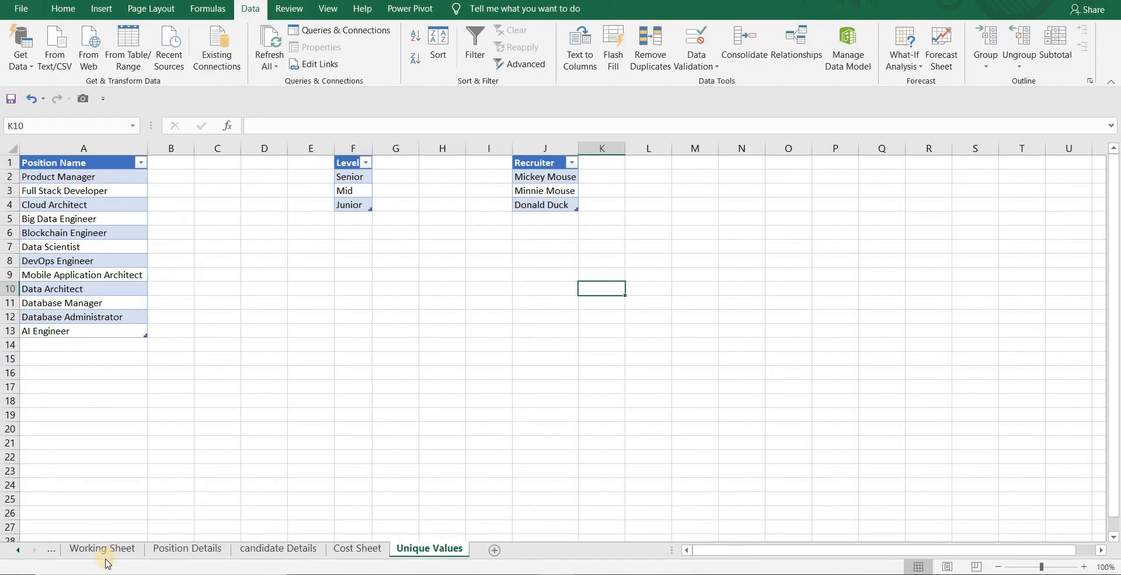
Reposition the Position Name slicer and connect it to every pivot table including Sourcing_Mix
click(101, 548)
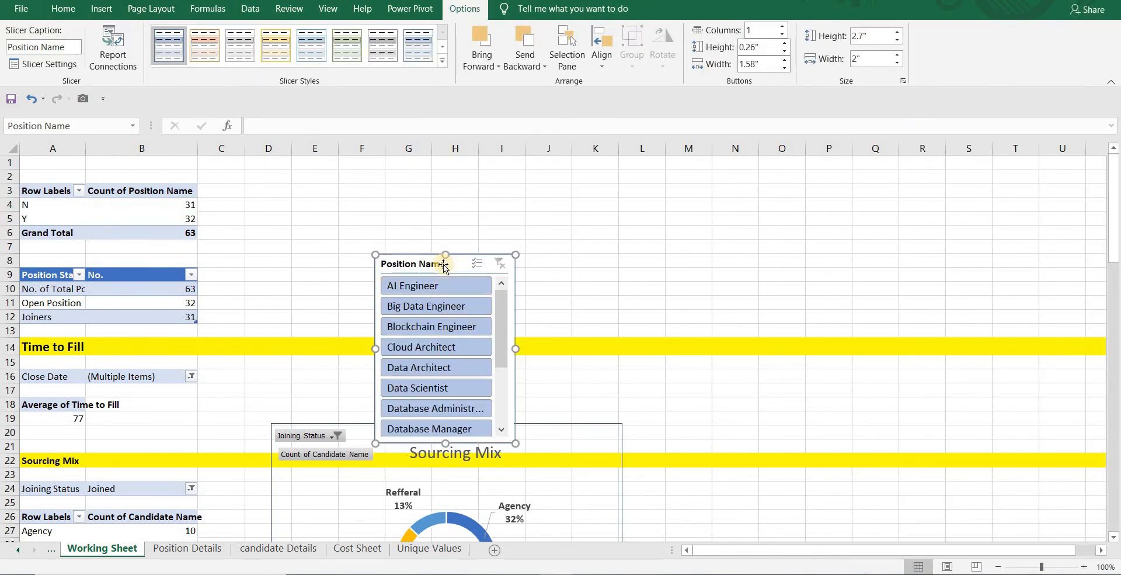
drag(445, 263, 370, 179)
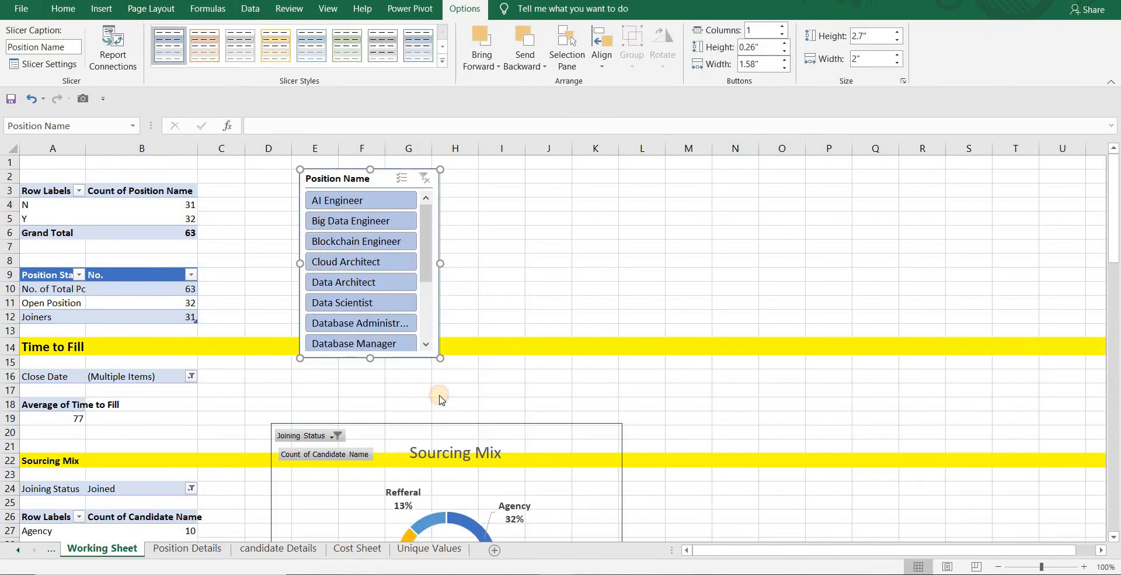
click(112, 47)
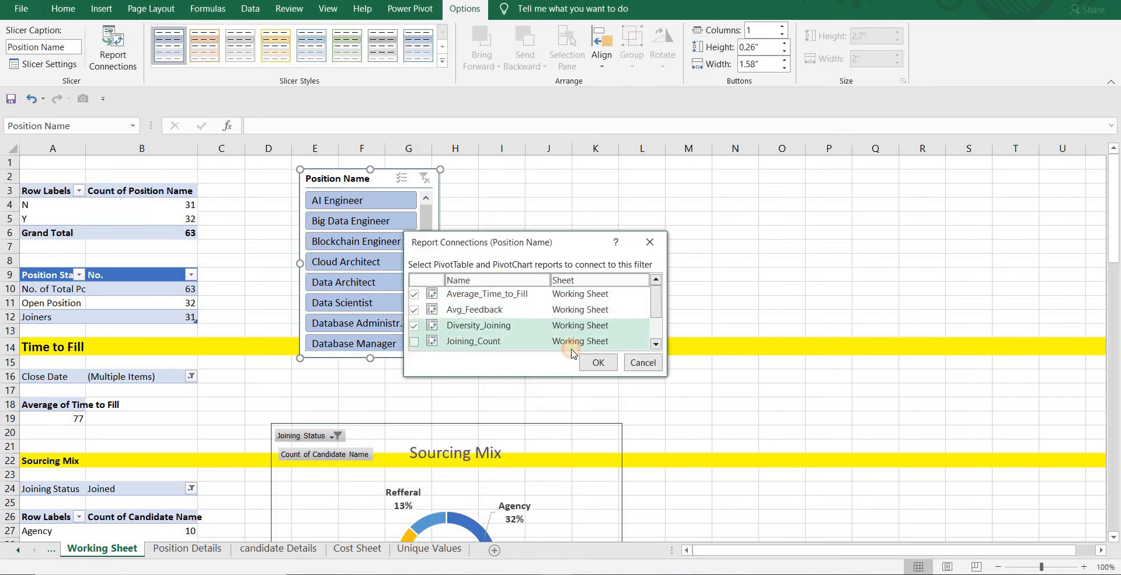
scroll(down, 3)
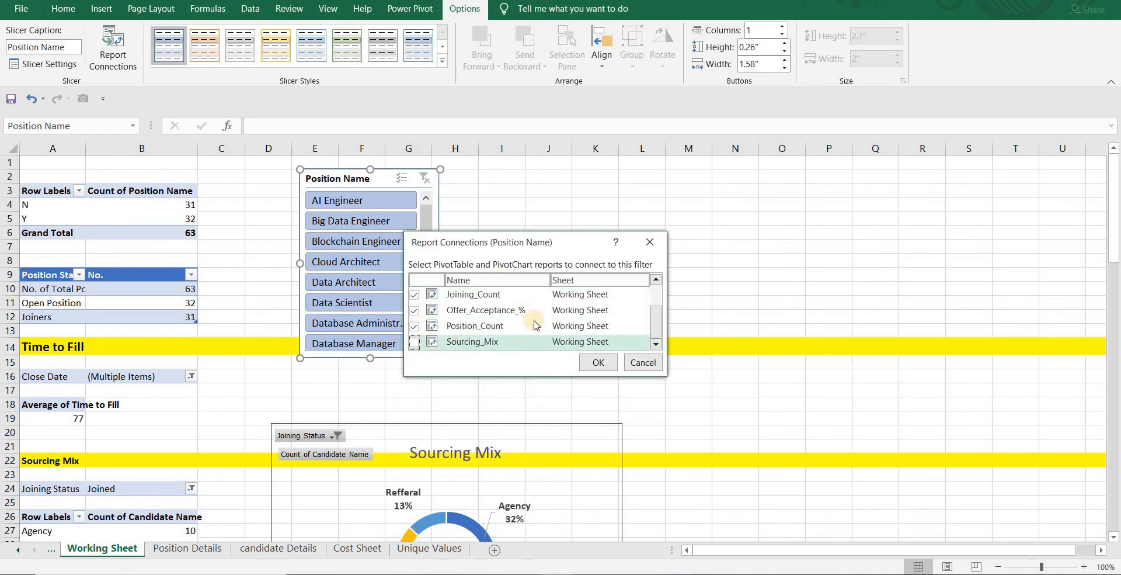
click(598, 362)
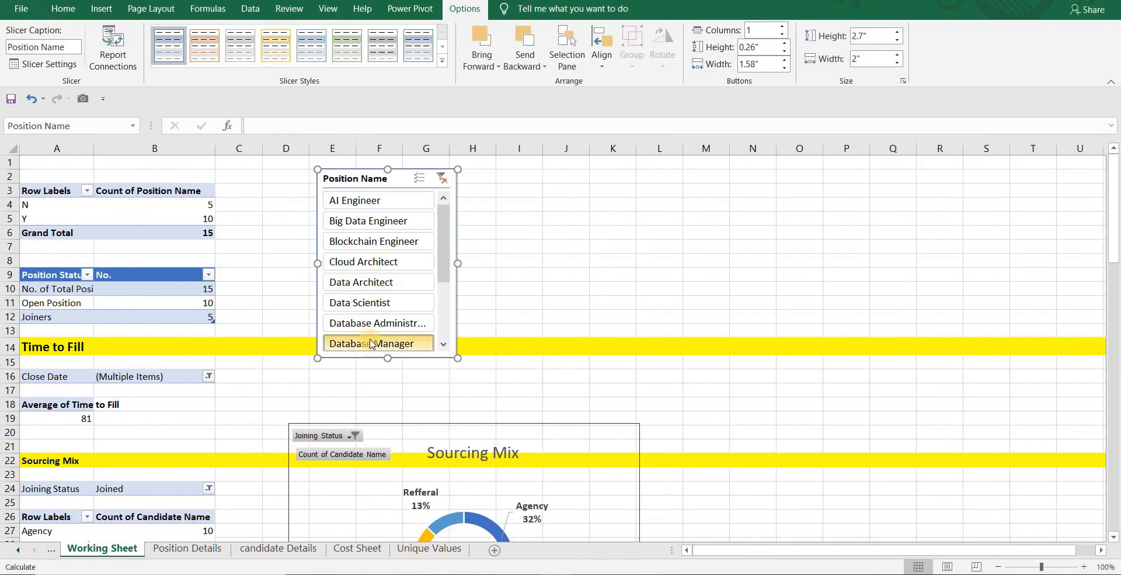
Test the slicer with Database Manager, then clear the filter
click(378, 343)
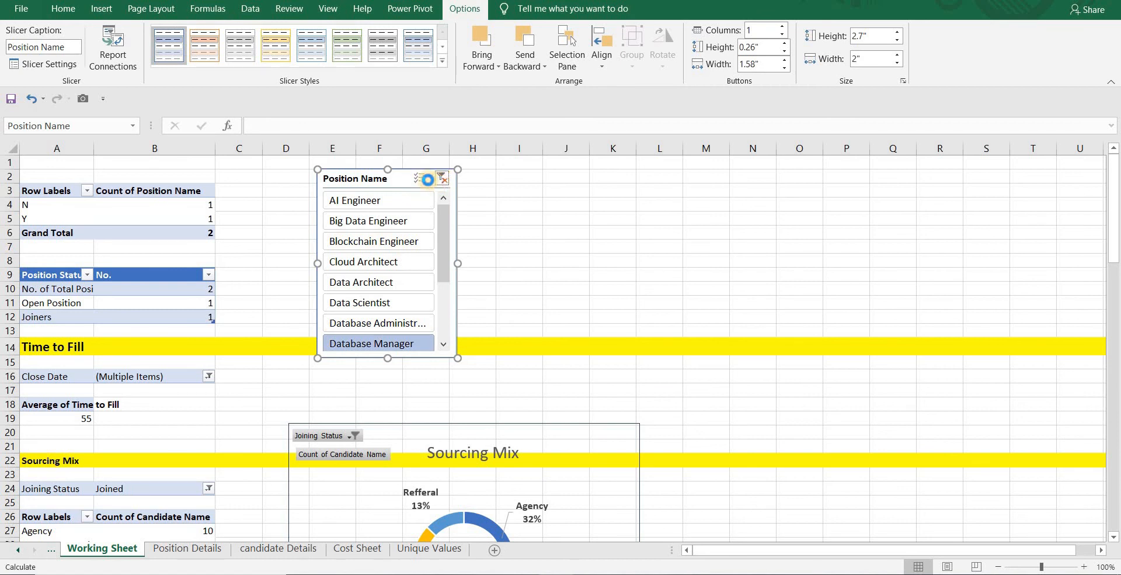
click(443, 178)
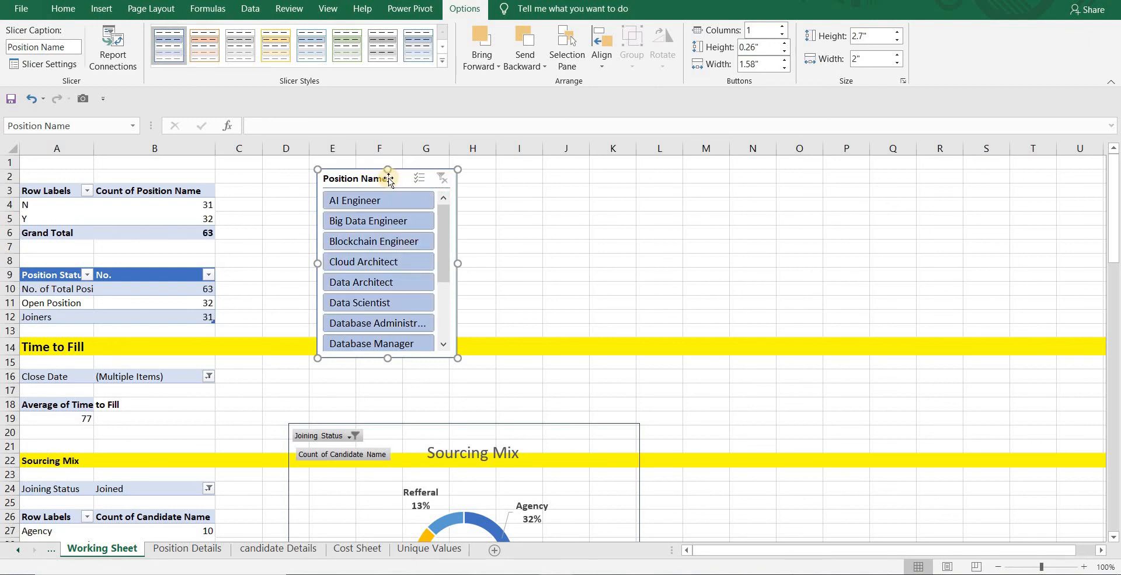
click(154, 204)
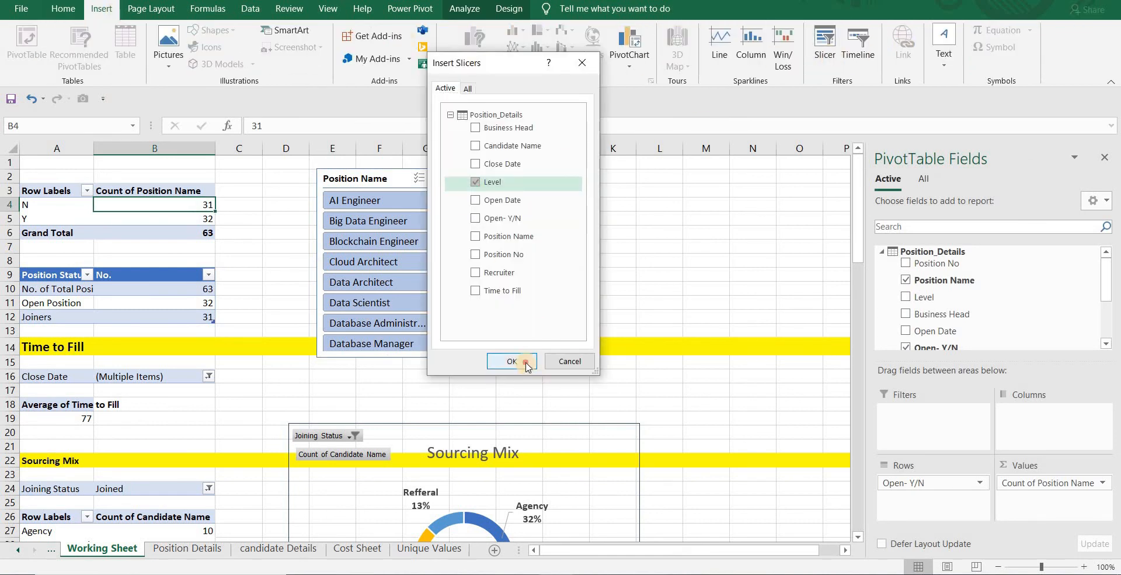
Insert a Level slicer and link it to all pivot tables including Sourcing_Mix
click(511, 361)
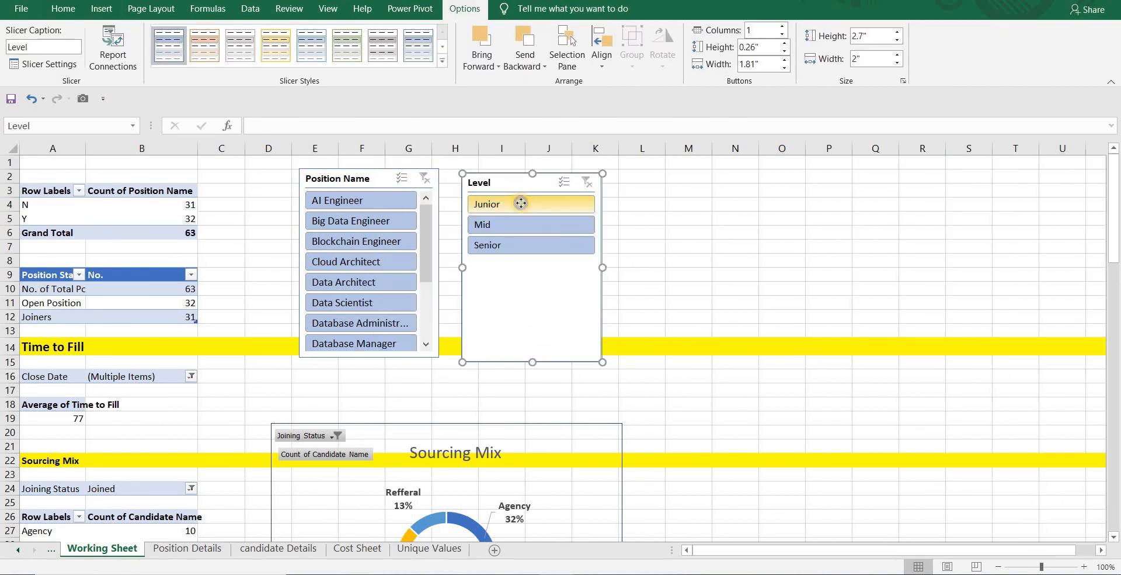
click(112, 40)
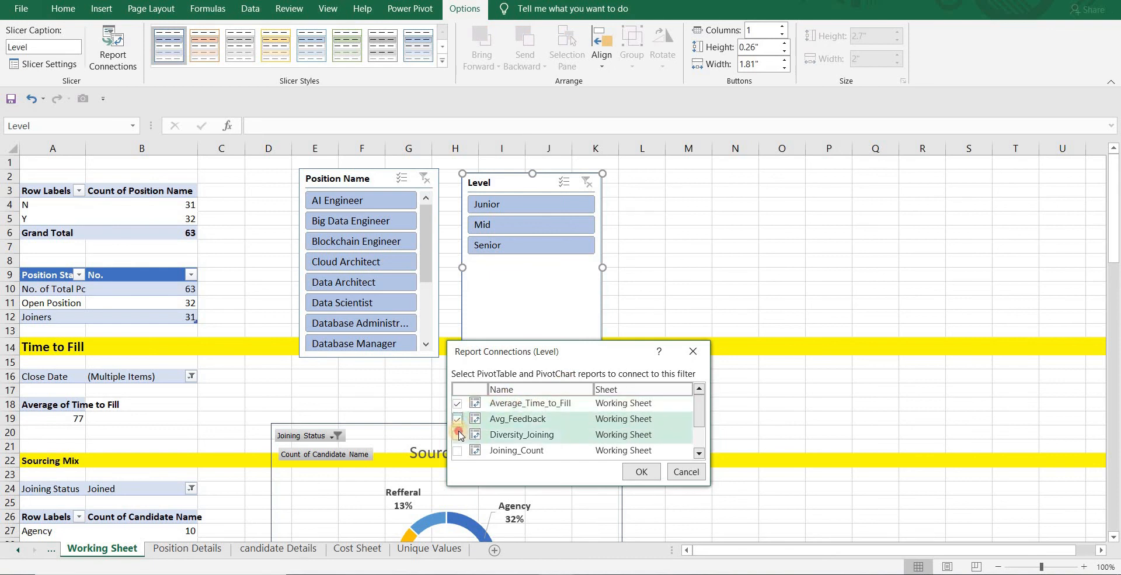
scroll(down, 3)
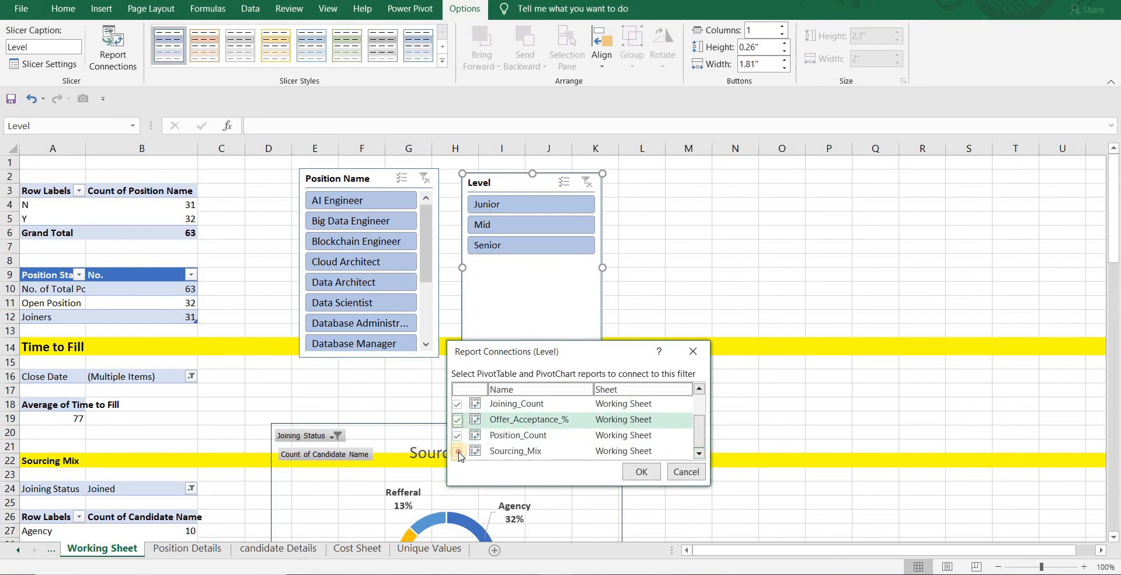
click(640, 471)
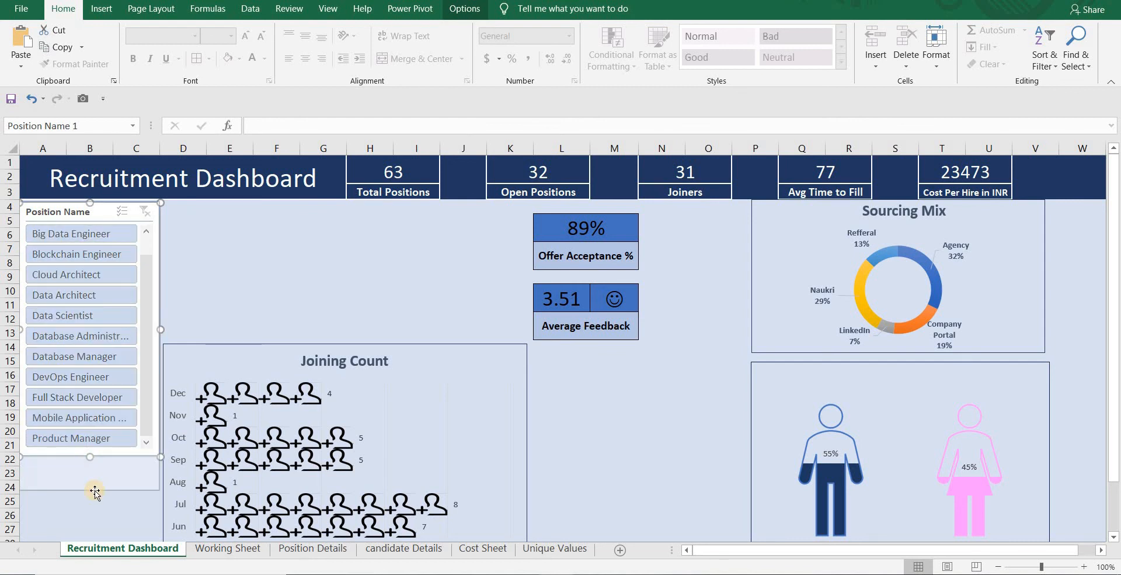
Paste the Level slicer below Position Name on the dashboard, three columns, resized to fit
click(228, 548)
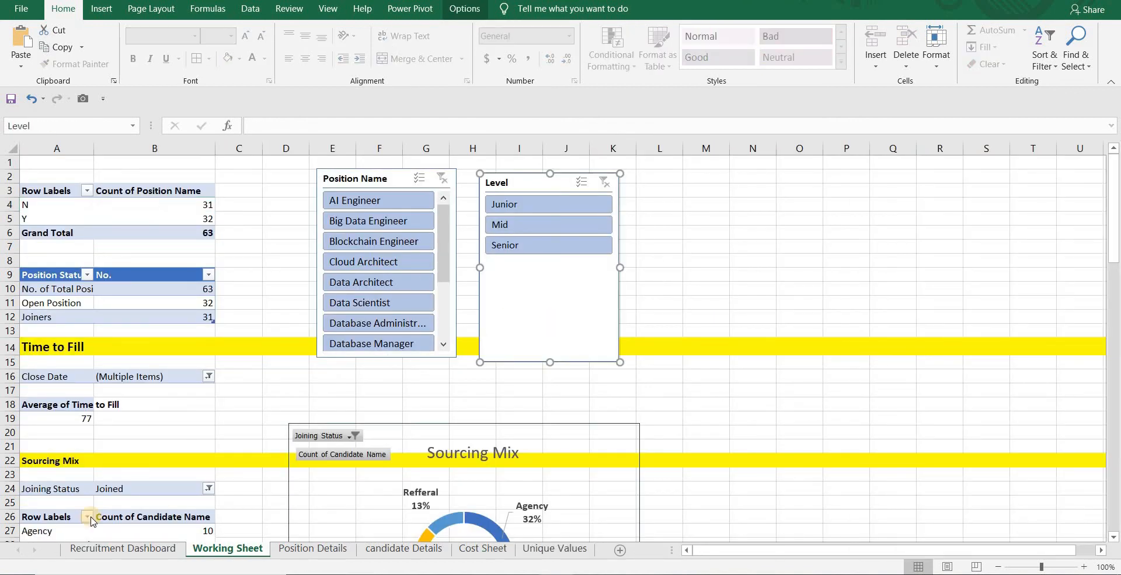
click(122, 547)
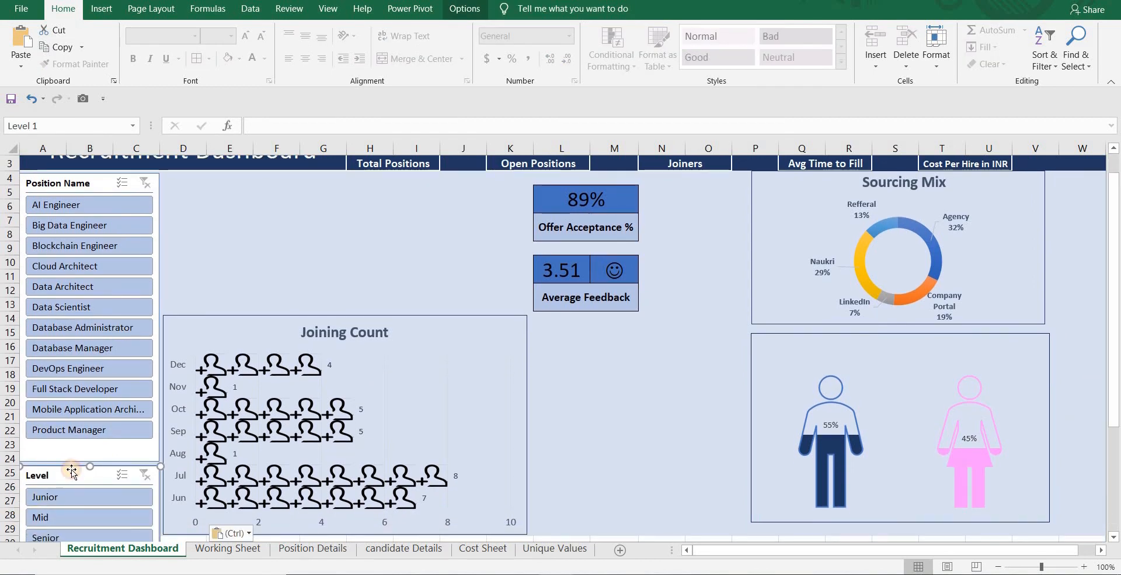
click(71, 473)
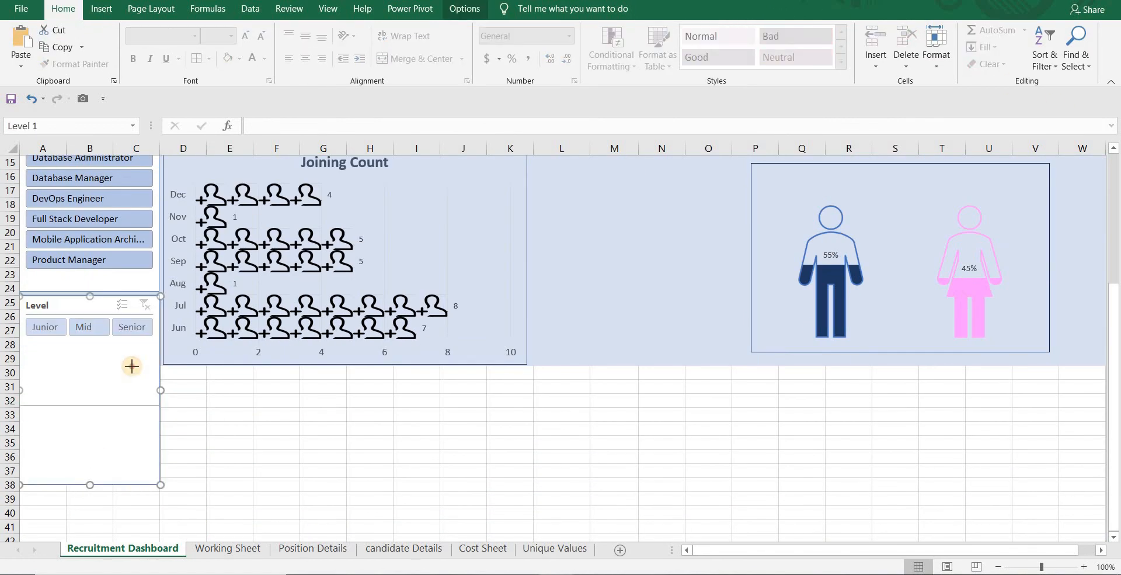
drag(90, 484, 90, 362)
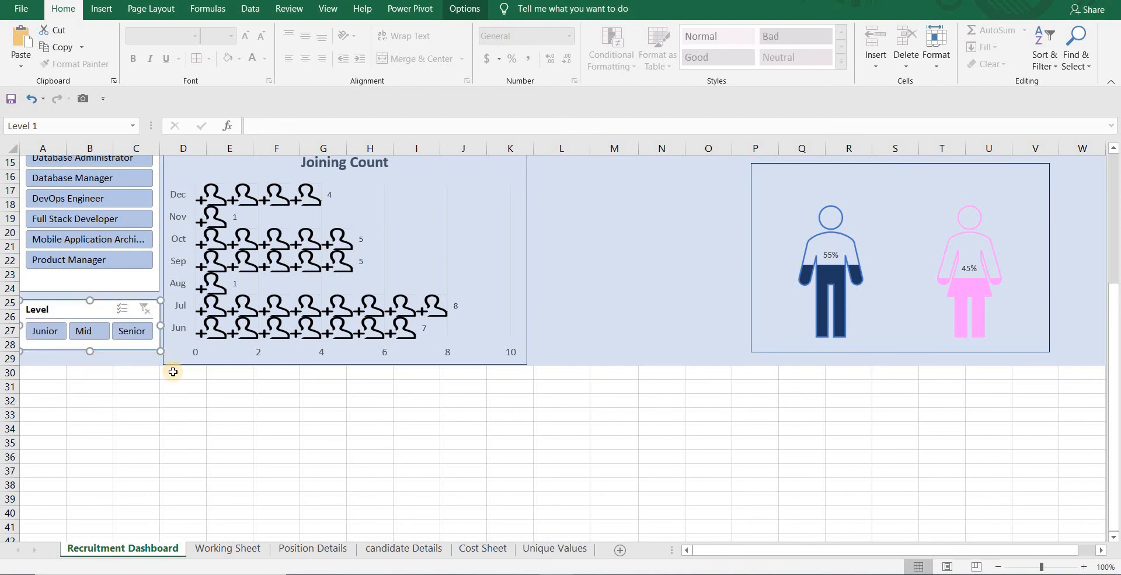
scroll(up, 3)
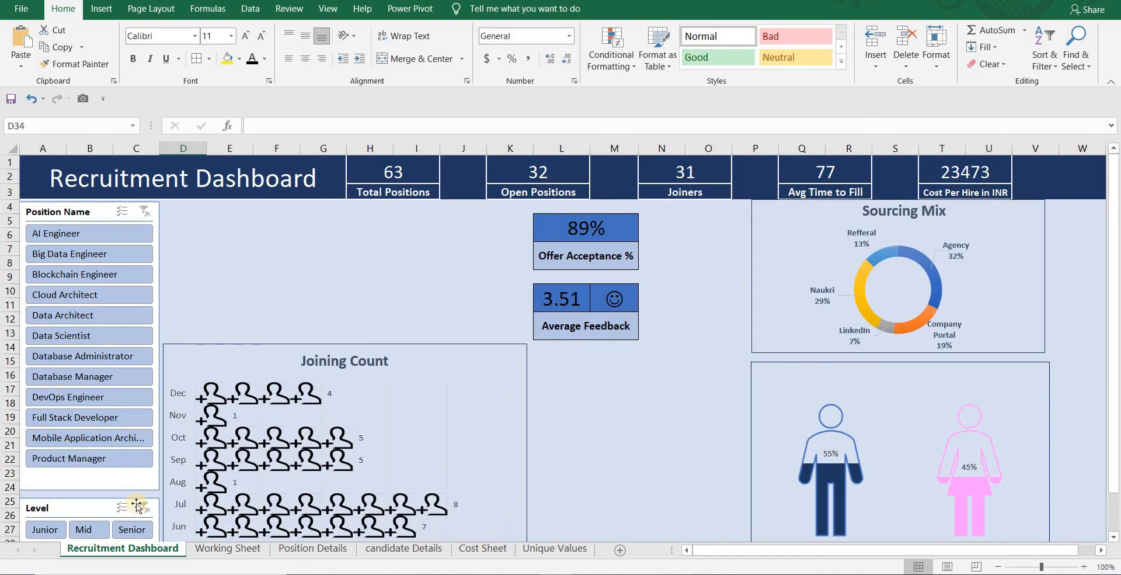